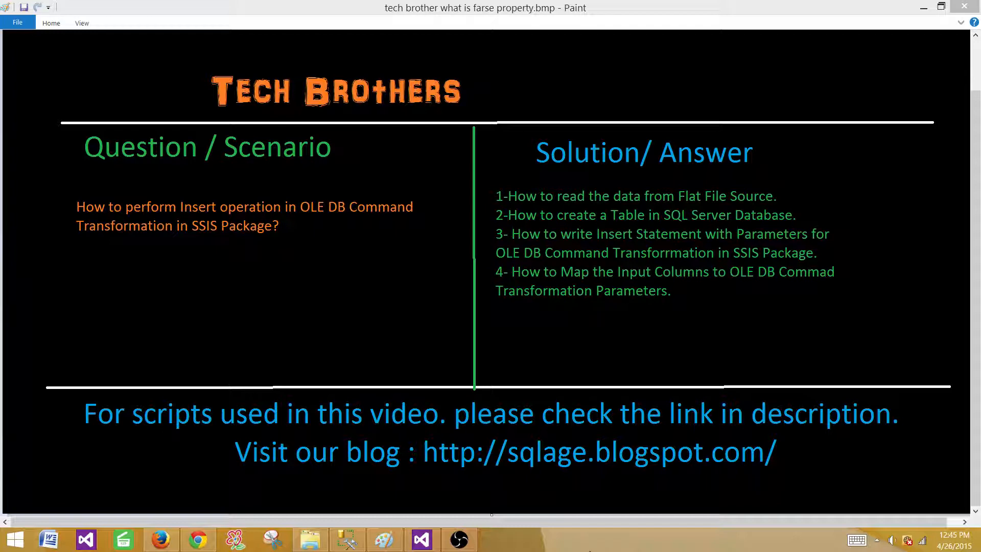
{"action": "mouse_move", "coordinate": [576, 532]}
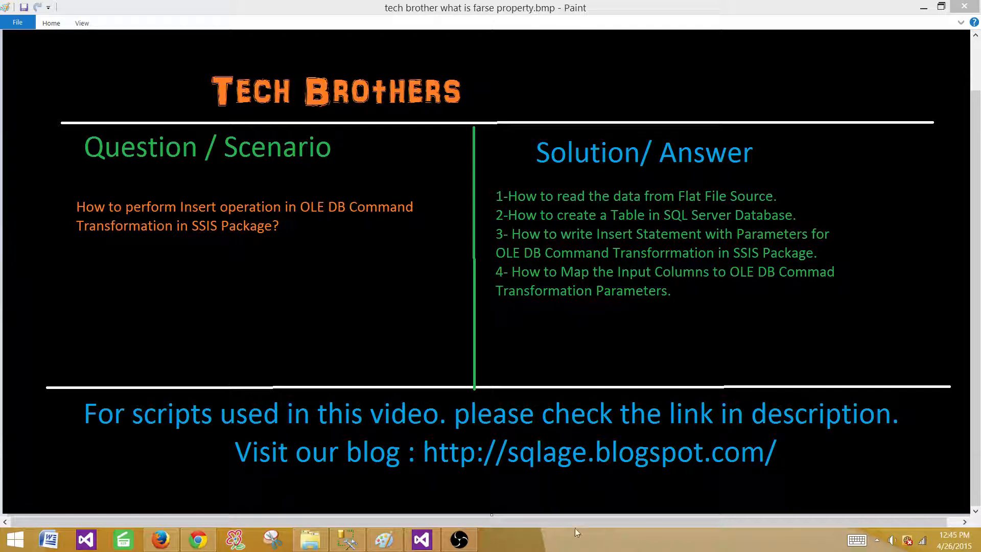
{"action": "mouse_move", "coordinate": [182, 217]}
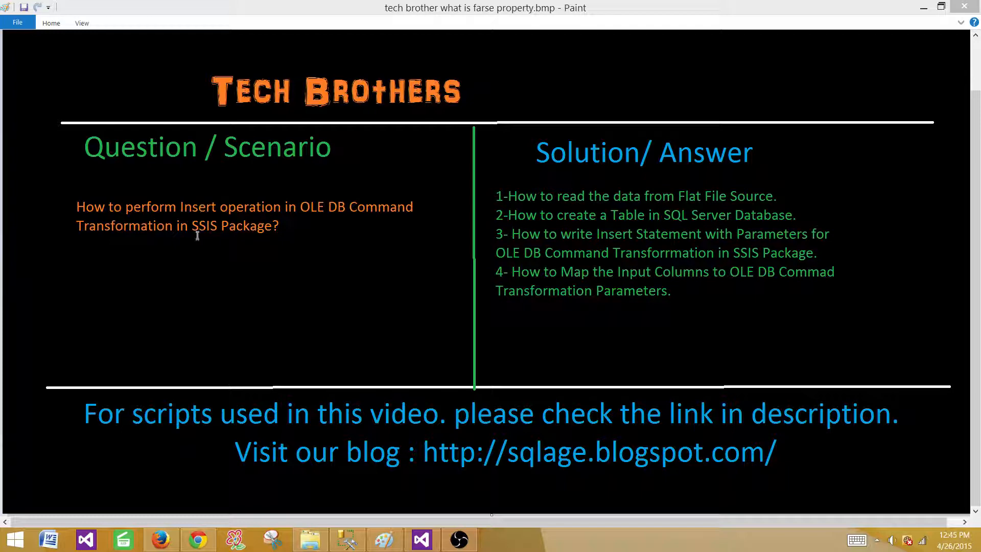
{"action": "mouse_move", "coordinate": [183, 206]}
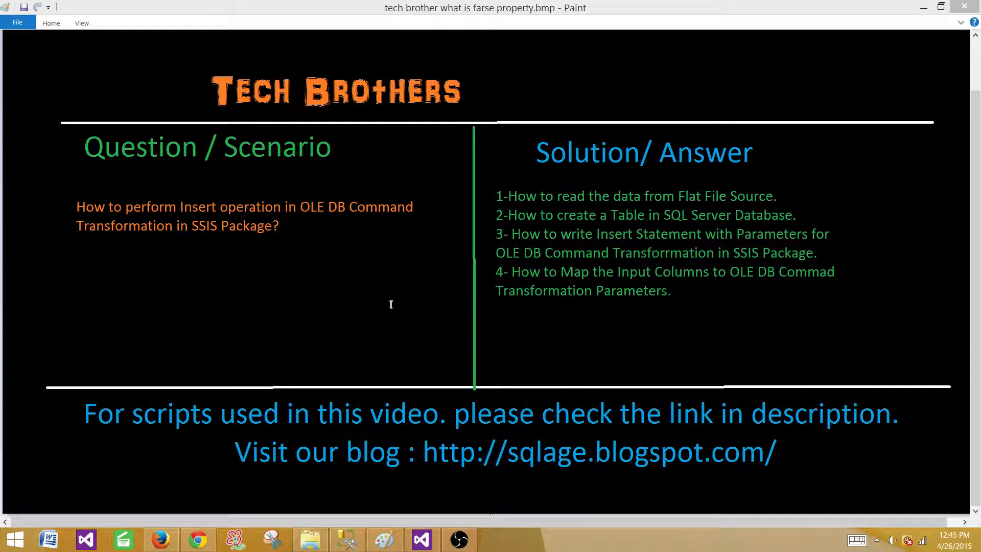
{"action": "mouse_move", "coordinate": [525, 315]}
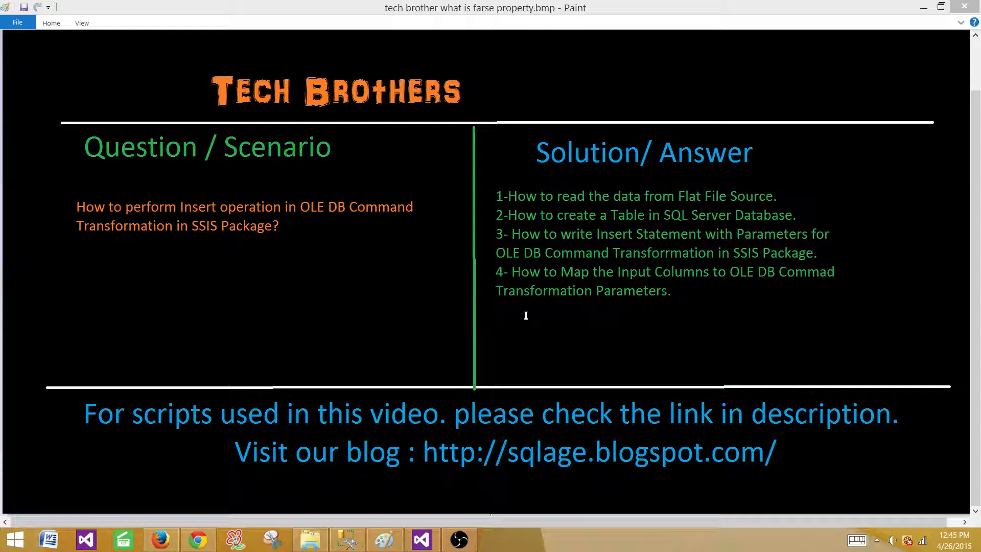
{"action": "mouse_move", "coordinate": [548, 214]}
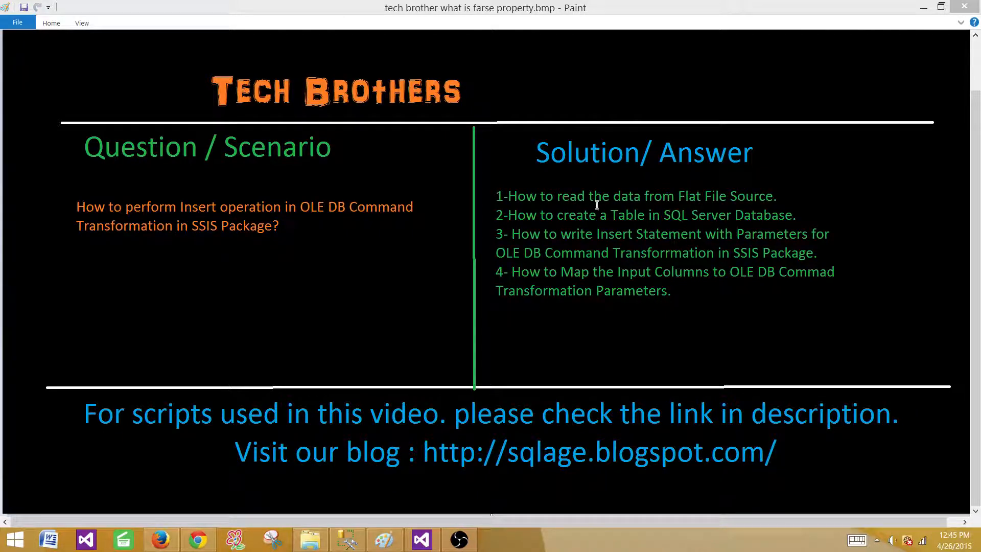
{"action": "mouse_move", "coordinate": [655, 202]}
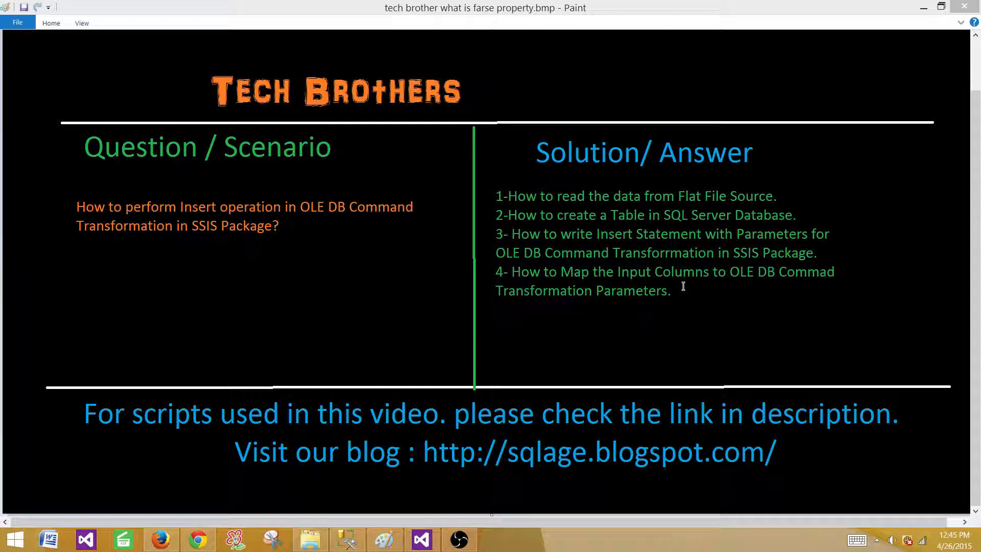
{"action": "mouse_move", "coordinate": [375, 547]}
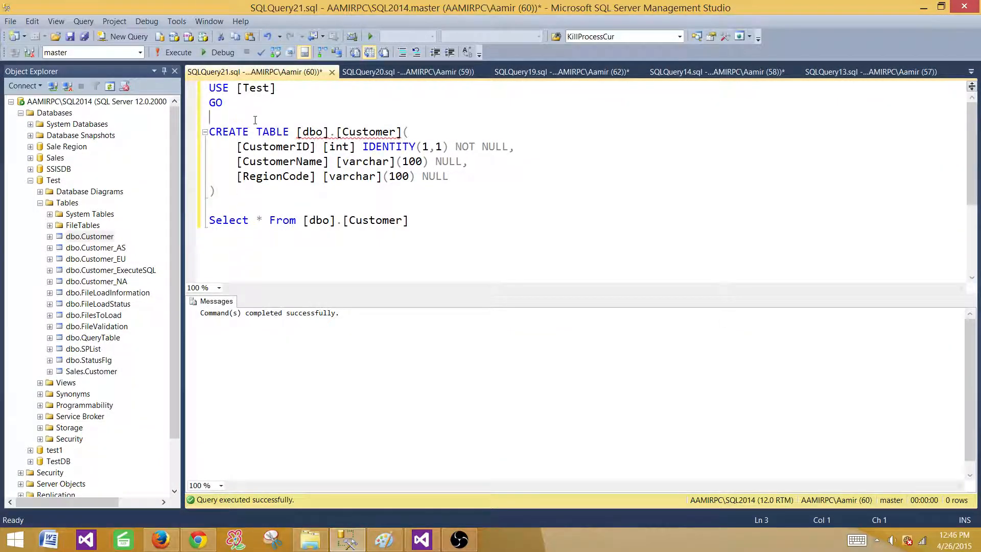
{"action": "mouse_move", "coordinate": [340, 146]}
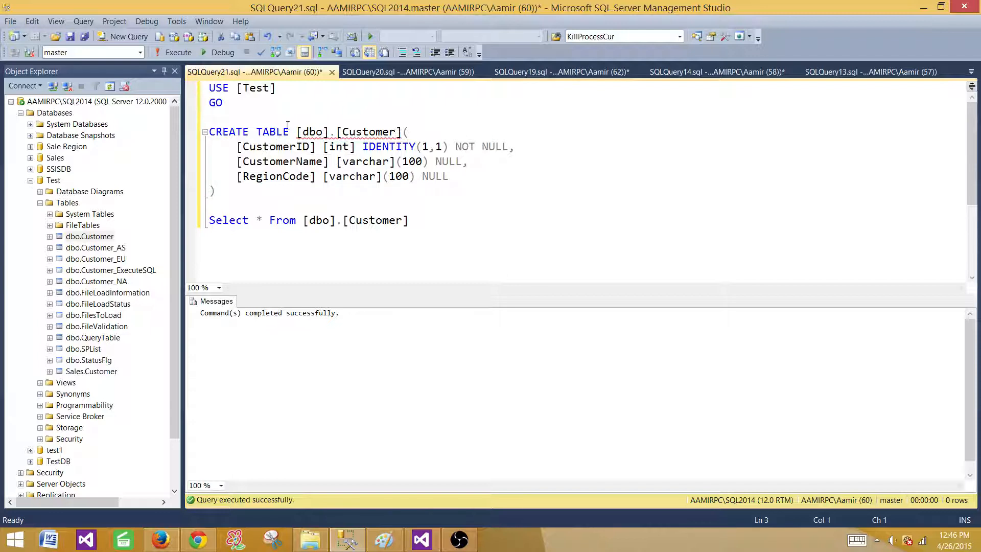
Review the Customer table's columns (CustomerID identity, CustomerName, RegionCode) and run the USE/CREATE TABLE script
{"action": "left_click", "coordinate": [270, 161]}
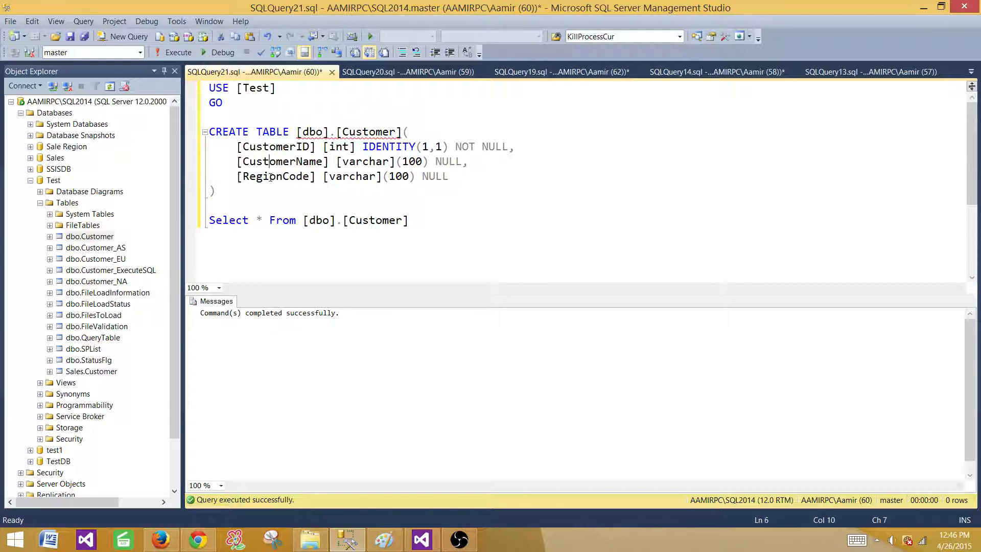
{"action": "left_click", "coordinate": [364, 147]}
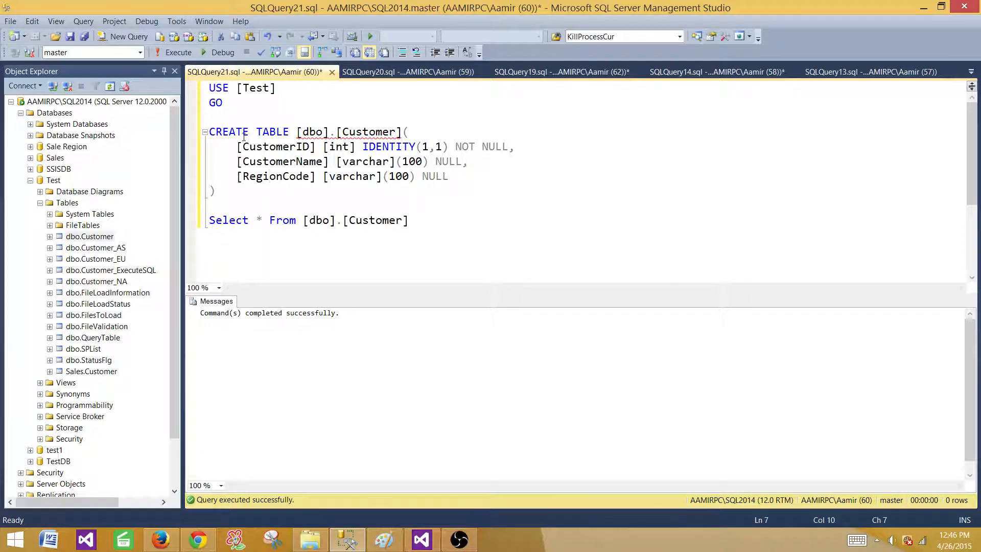
{"action": "left_click", "coordinate": [406, 132]}
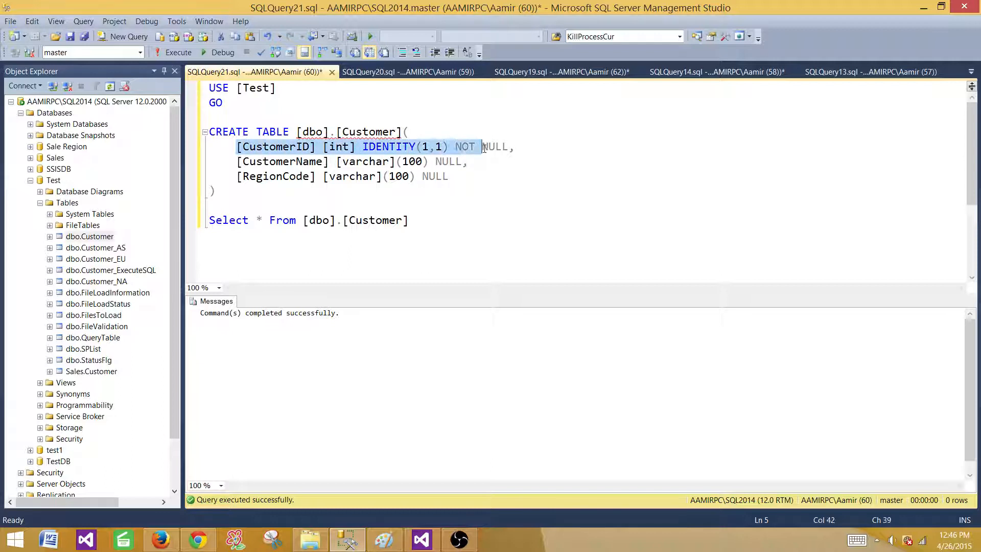
{"action": "left_click", "coordinate": [287, 161]}
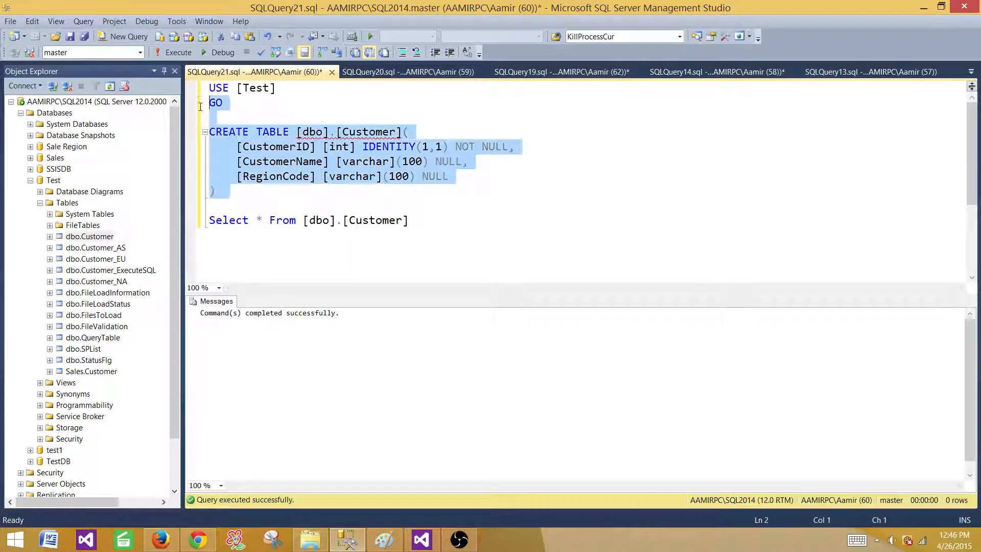
{"action": "left_click", "coordinate": [178, 52]}
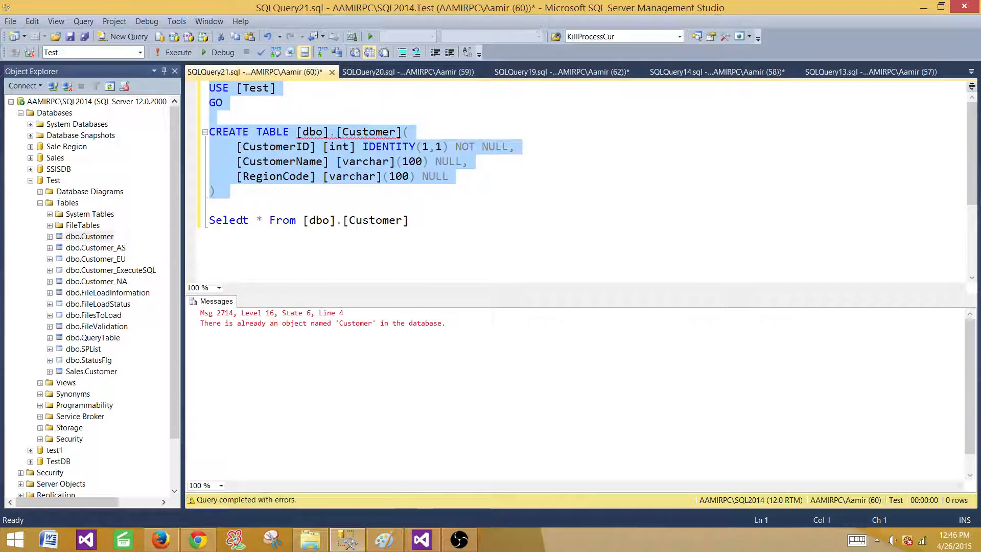
{"action": "left_click", "coordinate": [282, 191]}
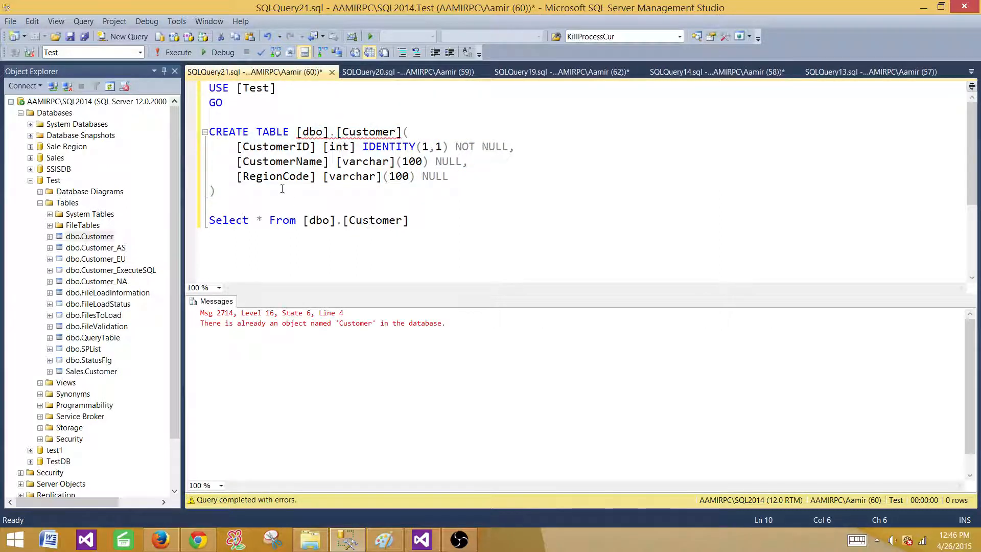
{"action": "mouse_move", "coordinate": [262, 108]}
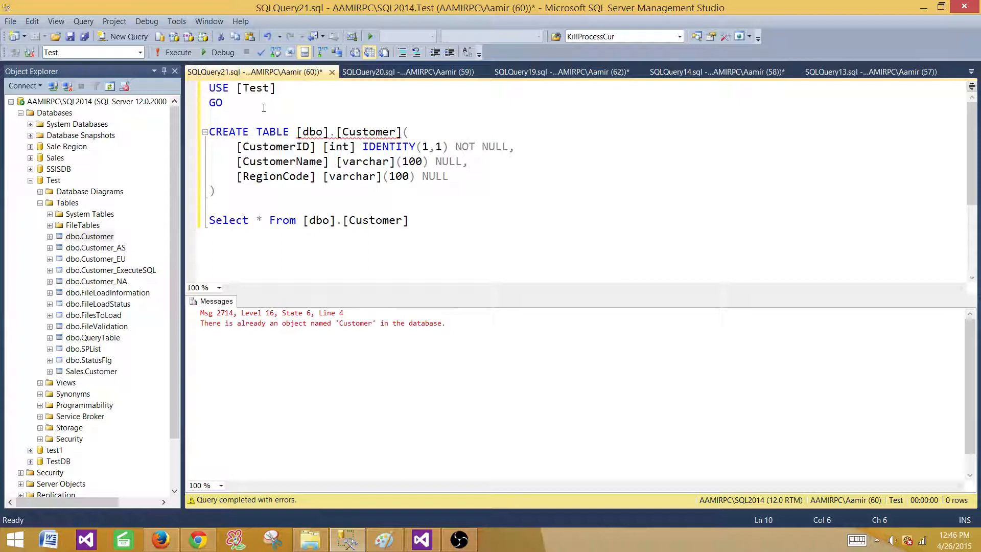
{"action": "mouse_move", "coordinate": [257, 195]}
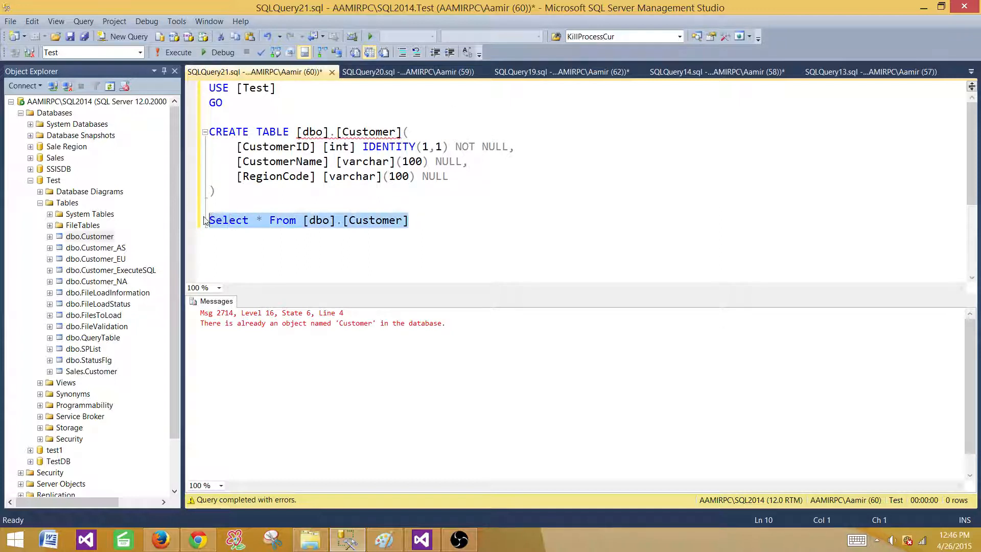
Run SELECT * FROM [dbo].[Customer], returning the four existing rows
{"action": "left_click", "coordinate": [178, 52]}
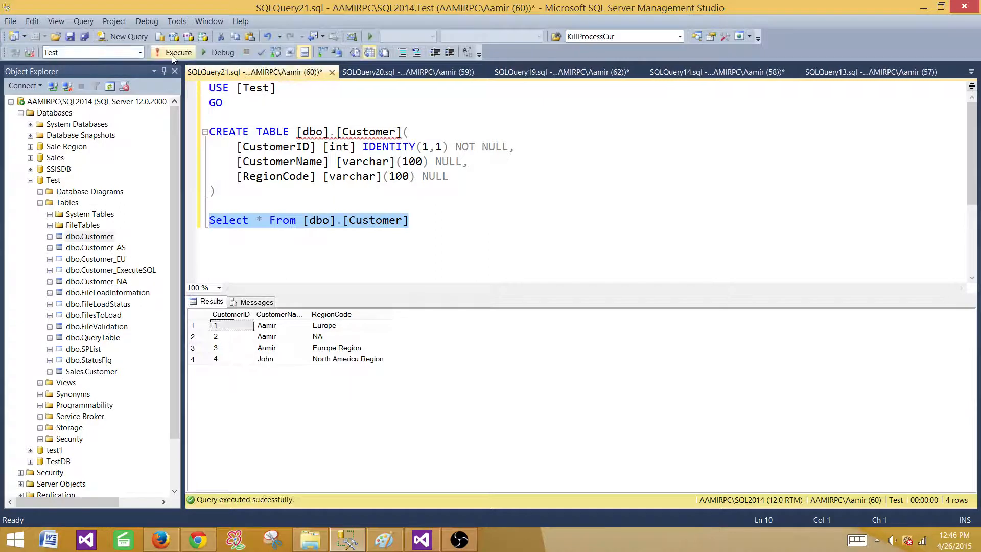
{"action": "left_click", "coordinate": [298, 220]}
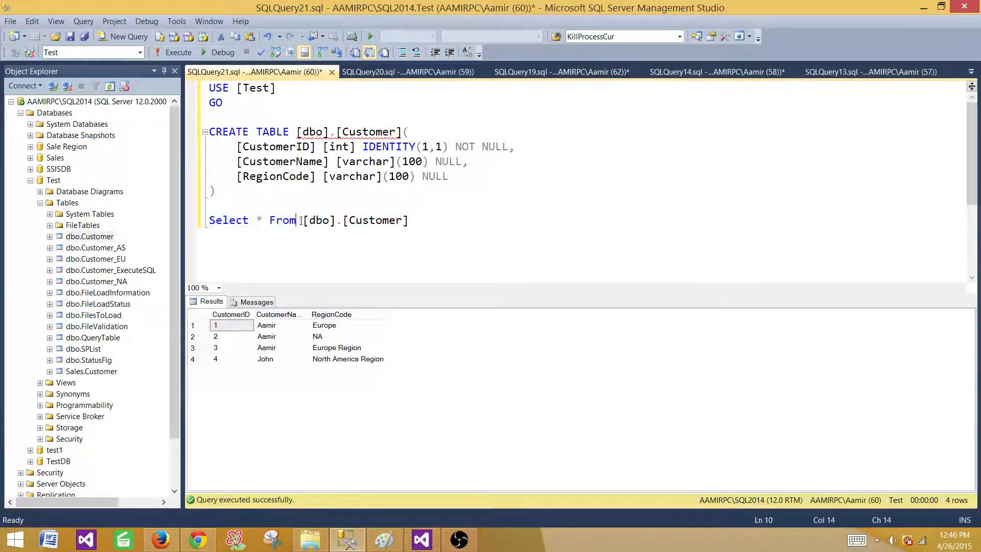
{"action": "right_click", "coordinate": [376, 220]}
{"action": "type", "text": "T"}
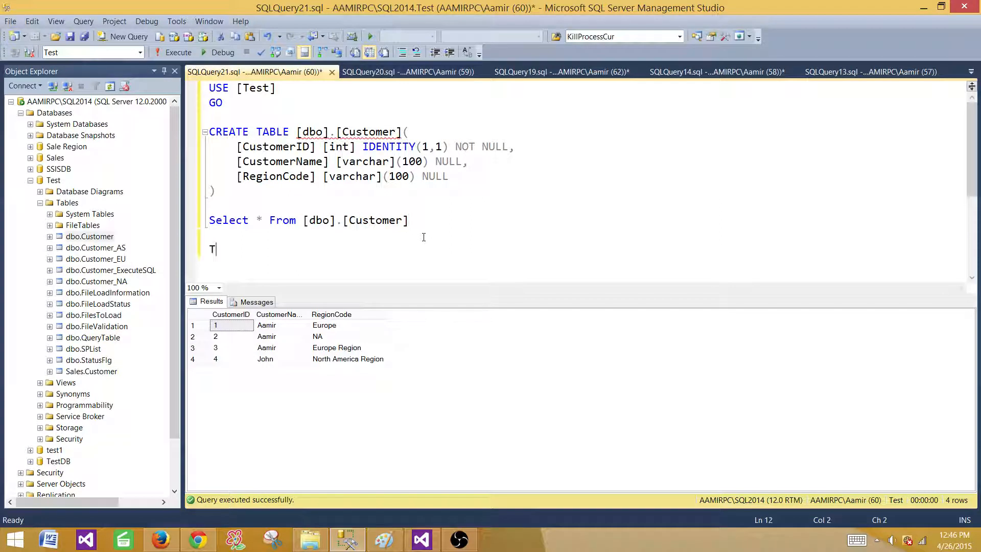
Run TRUNCATE TABLE on dbo.Customer, then rerun the SELECT to confirm zero rows
{"action": "type", "text": "runcate Table [dbo].[Customer"}
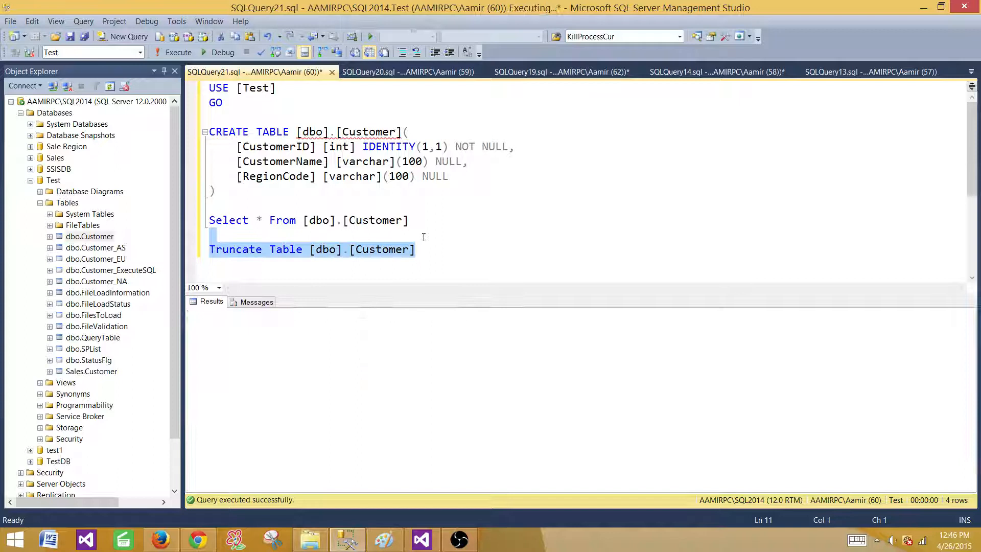
{"action": "left_click", "coordinate": [178, 52]}
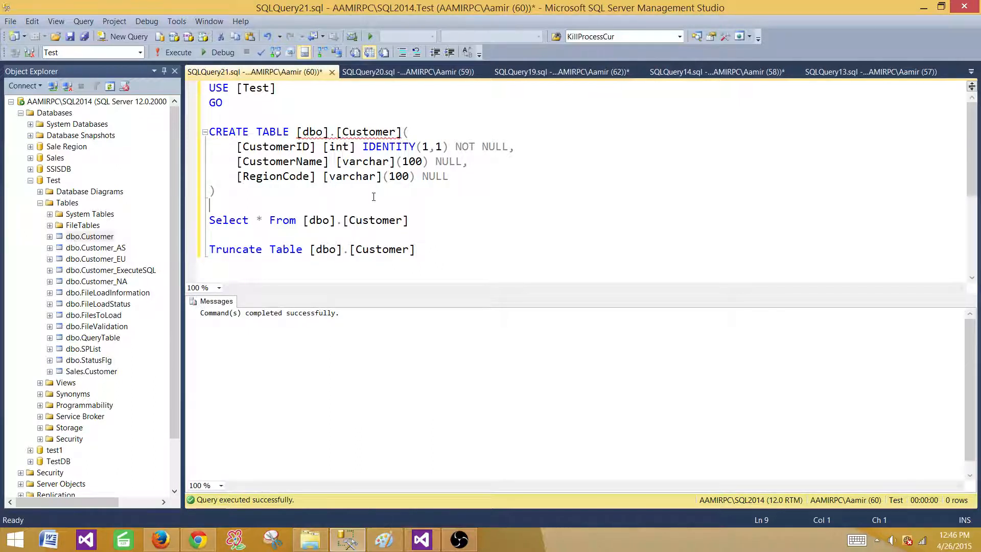
{"action": "left_click", "coordinate": [178, 52]}
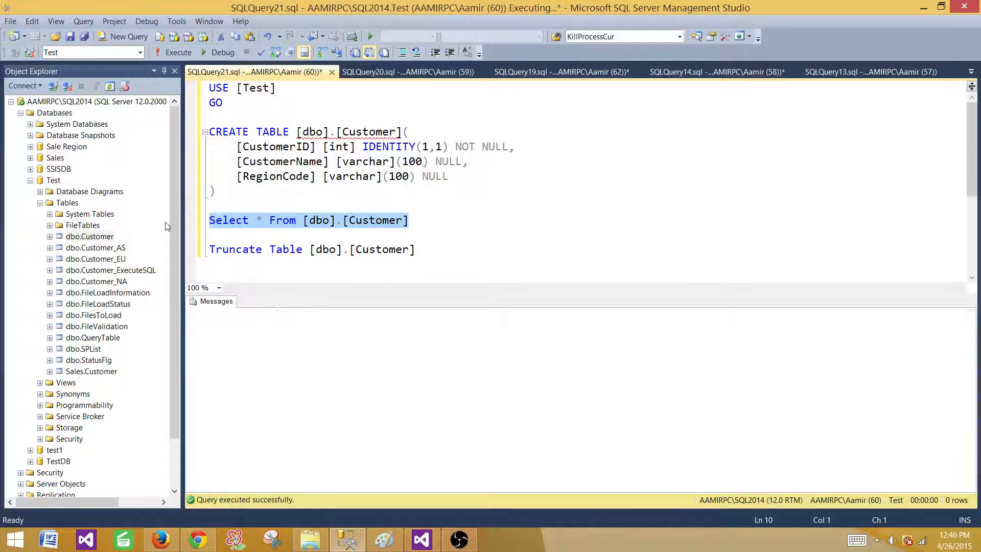
{"action": "left_click", "coordinate": [310, 538]}
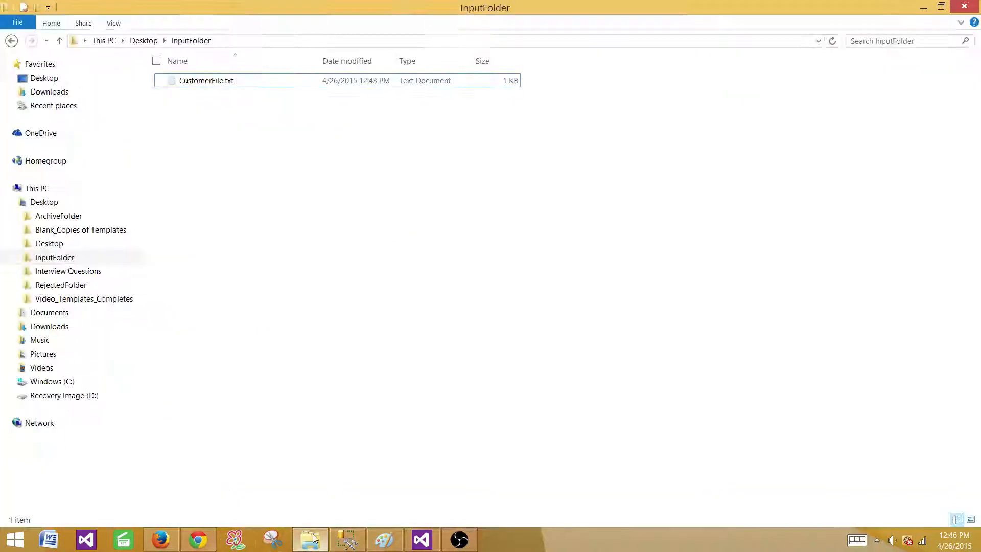
View CustomerFile.txt's header and three customer rows in Notepad, then return to Visual Studio
{"action": "double_click", "coordinate": [206, 81]}
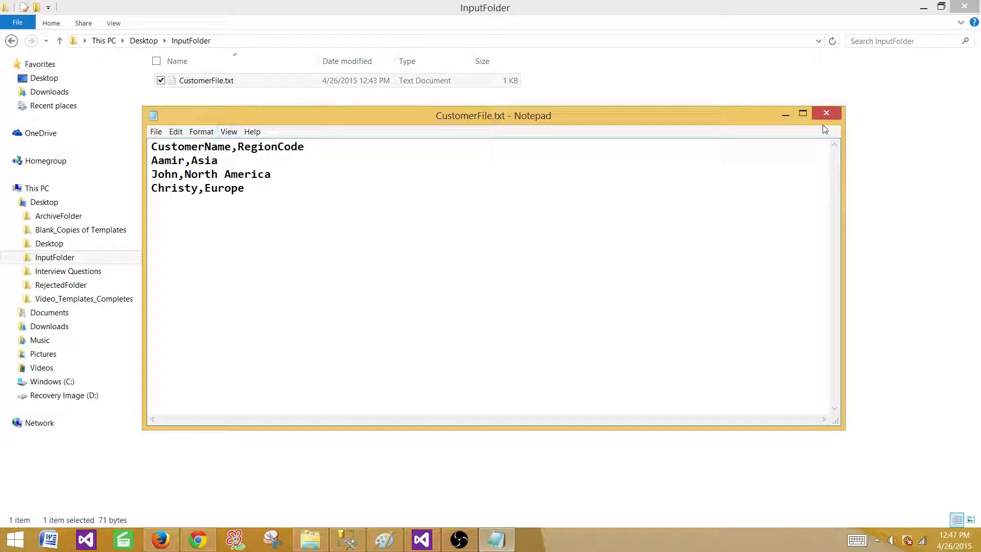
{"action": "left_click", "coordinate": [826, 113]}
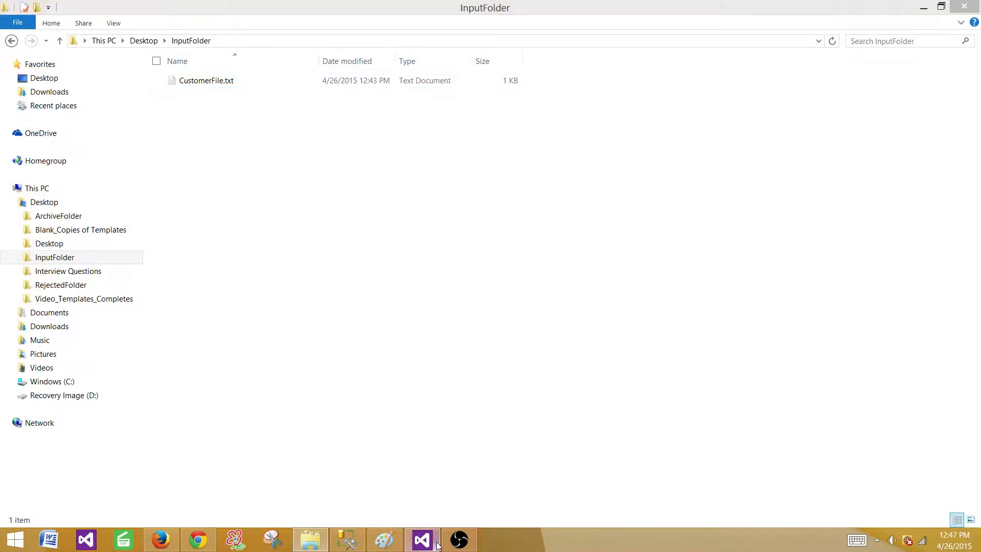
{"action": "left_click", "coordinate": [422, 540]}
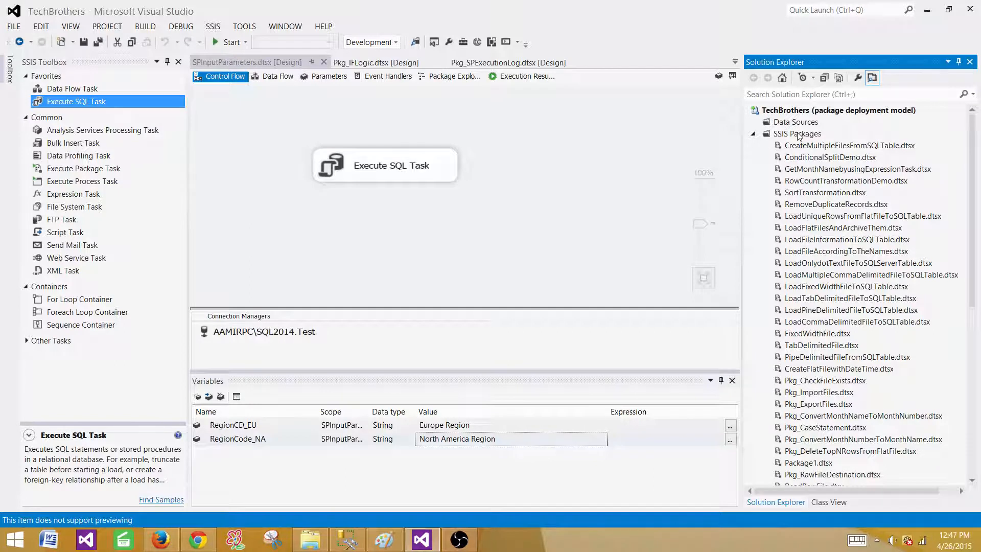
Add a new SSIS package and rename Package8 to OLEDBCommandTransformation_Insert.dtsx
{"action": "right_click", "coordinate": [796, 133]}
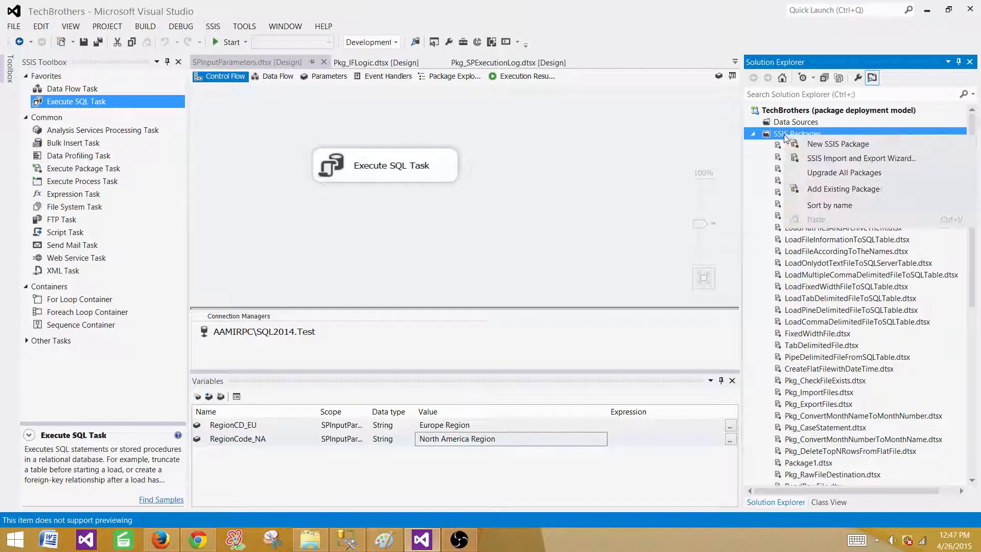
{"action": "mouse_move", "coordinate": [820, 147]}
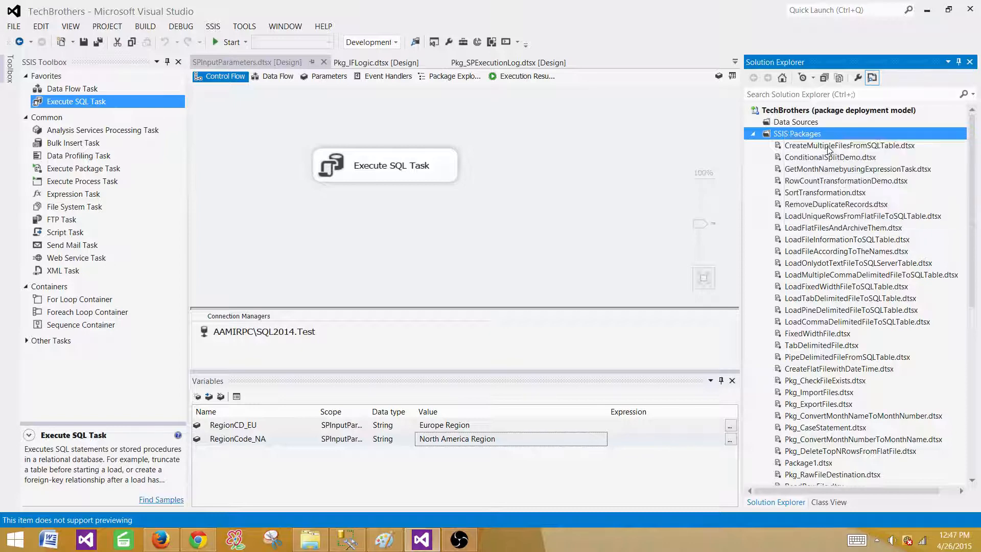
{"action": "double_click", "coordinate": [808, 474]}
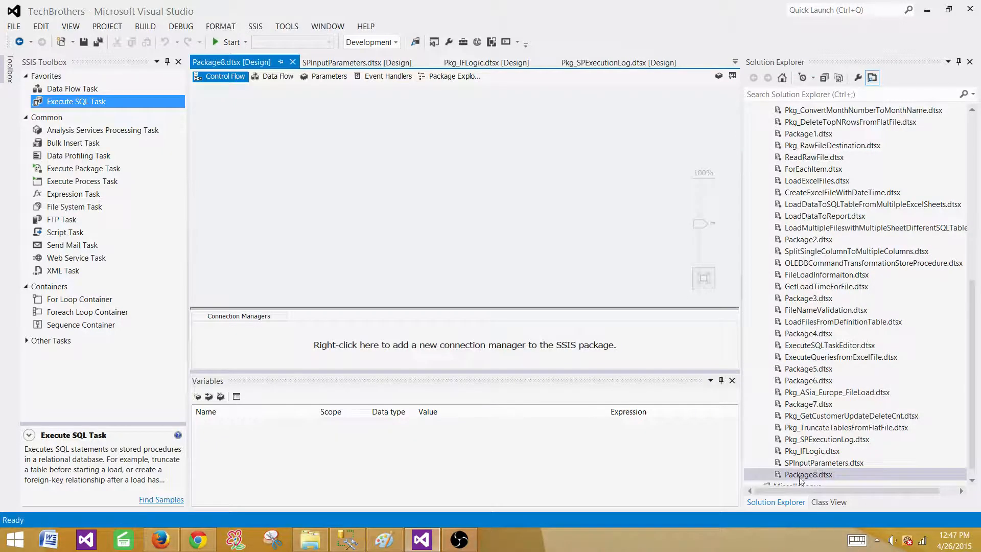
{"action": "left_click", "coordinate": [807, 474]}
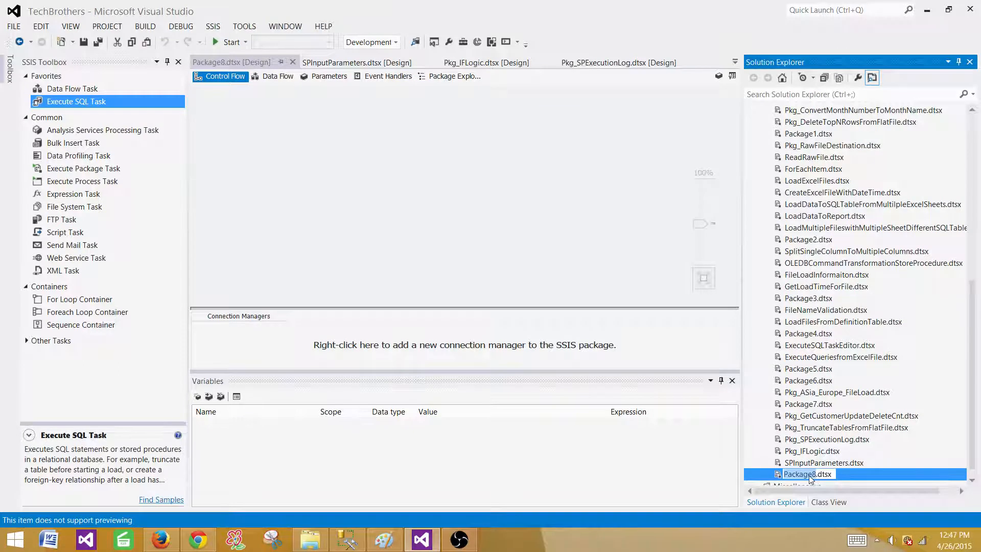
{"action": "type", "text": "OLEDB C"}
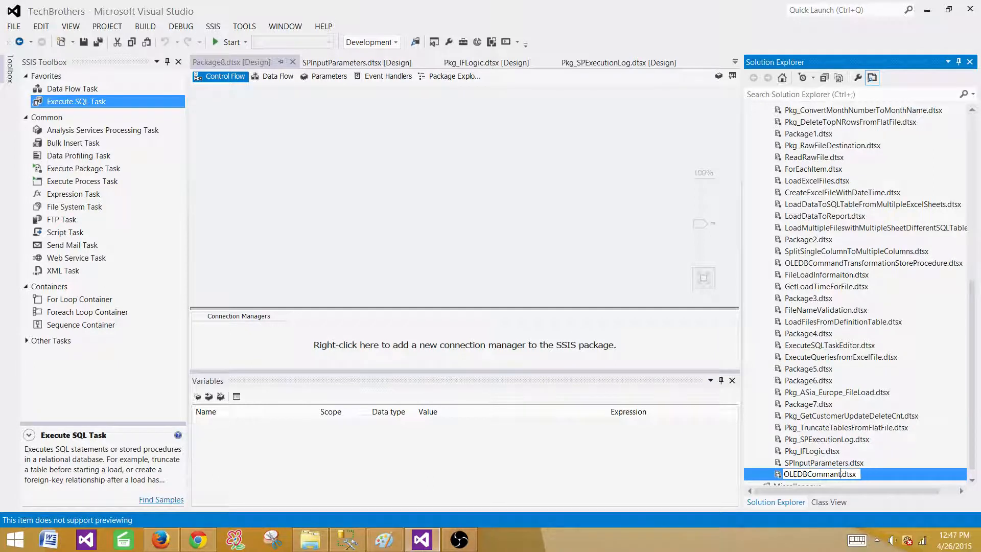
{"action": "type", "text": "Transformation_Insert"}
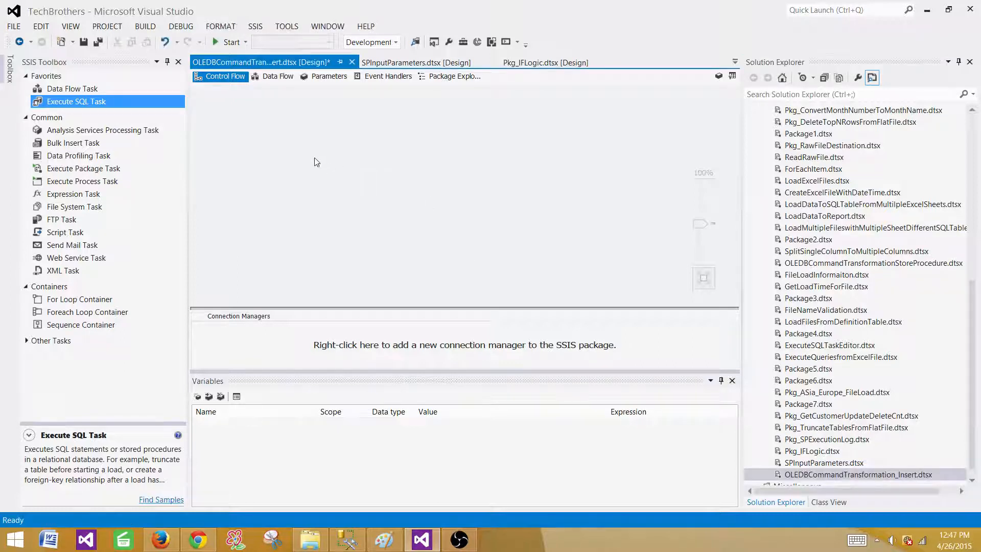
Add a Data Flow Task and place a Flat File Source in its data flow
{"action": "left_click", "coordinate": [72, 89]}
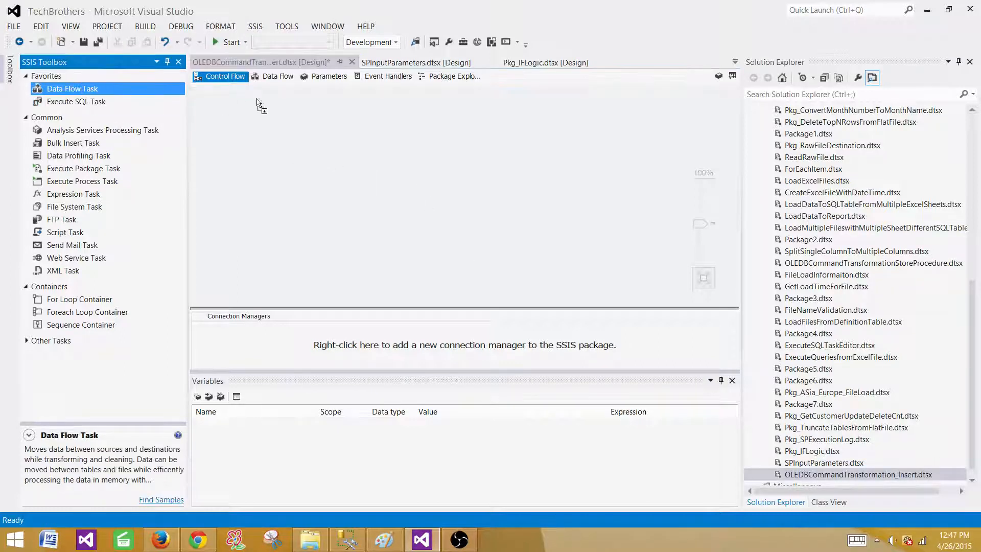
{"action": "left_click", "coordinate": [278, 75]}
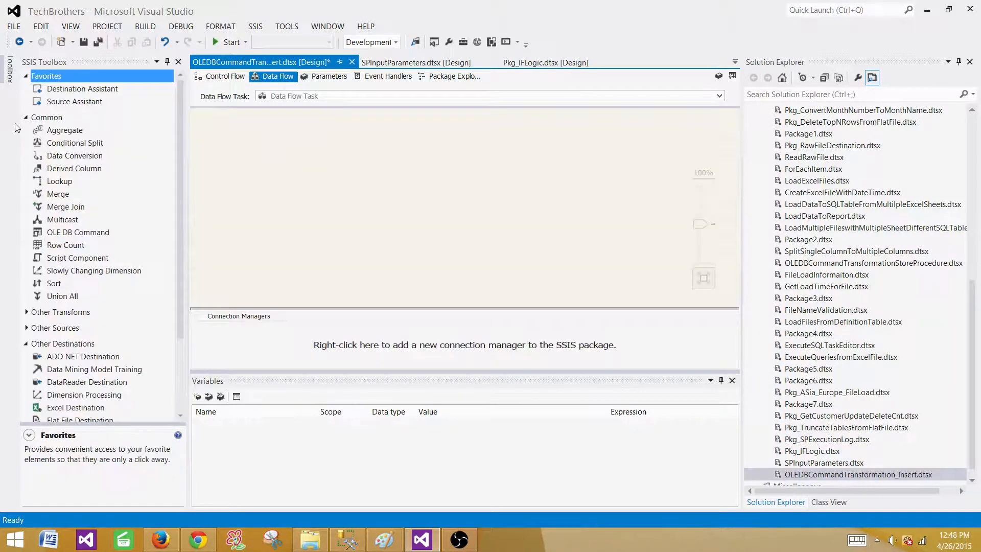
{"action": "left_click", "coordinate": [46, 117]}
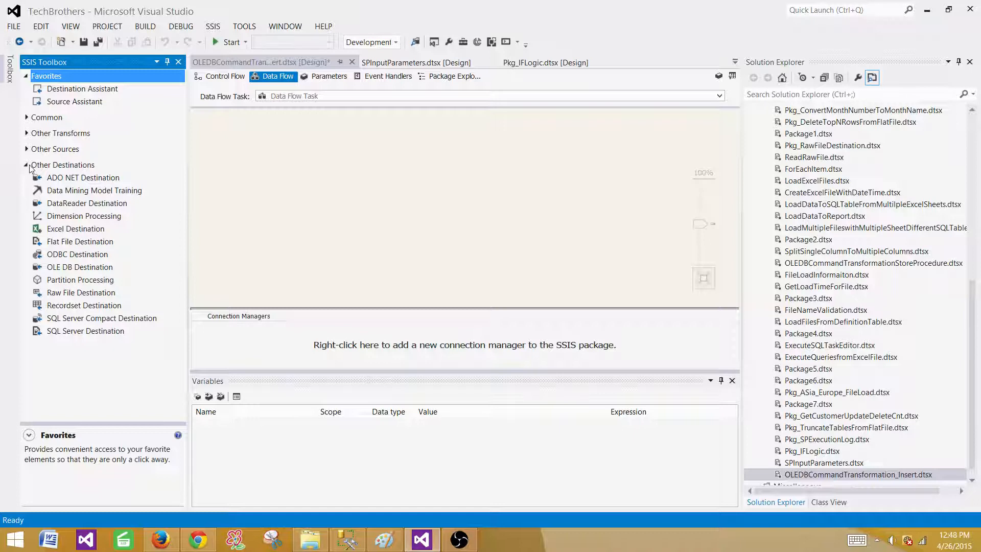
{"action": "left_click", "coordinate": [55, 149]}
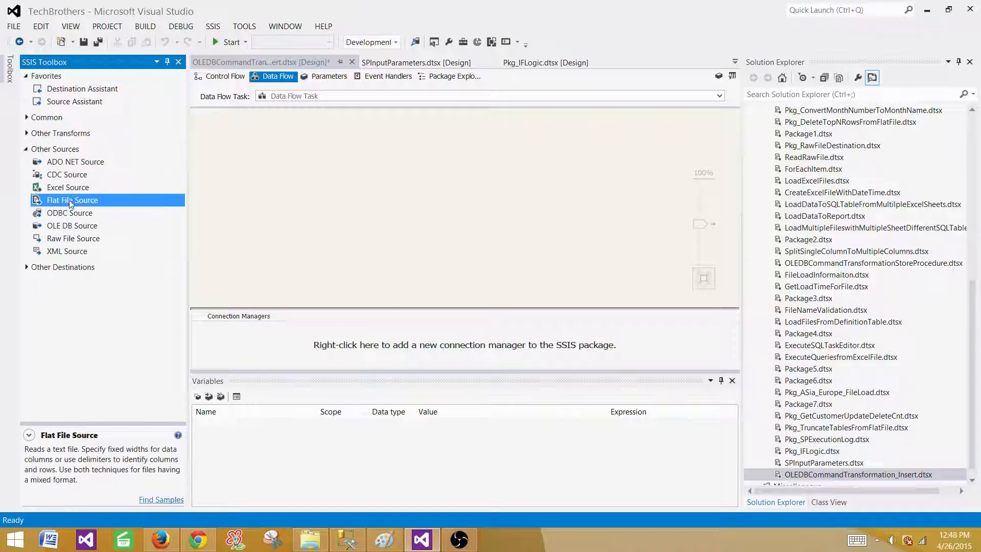
{"action": "double_click", "coordinate": [72, 200]}
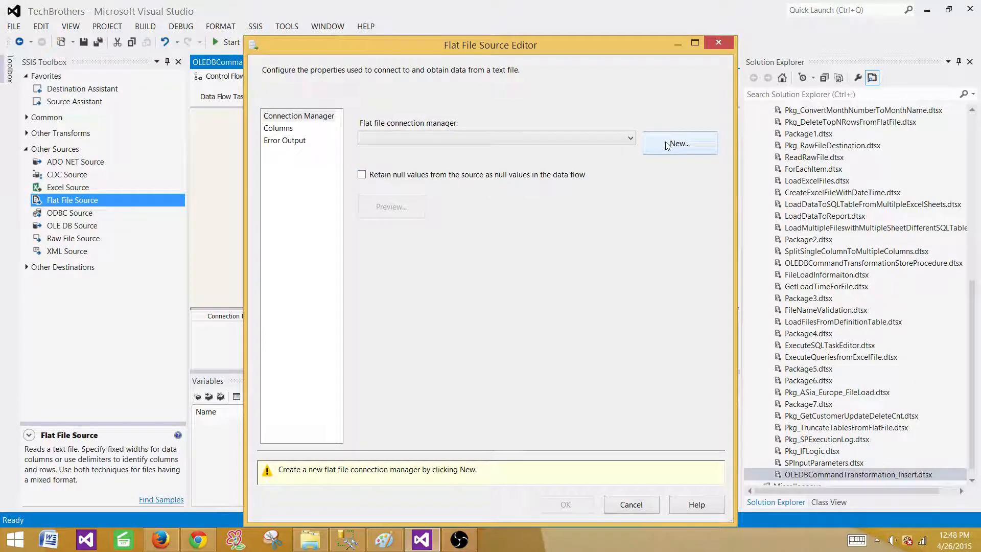
Create a flat file connection to CustomerFile.txt and check its comma column delimiter
{"action": "left_click", "coordinate": [679, 143]}
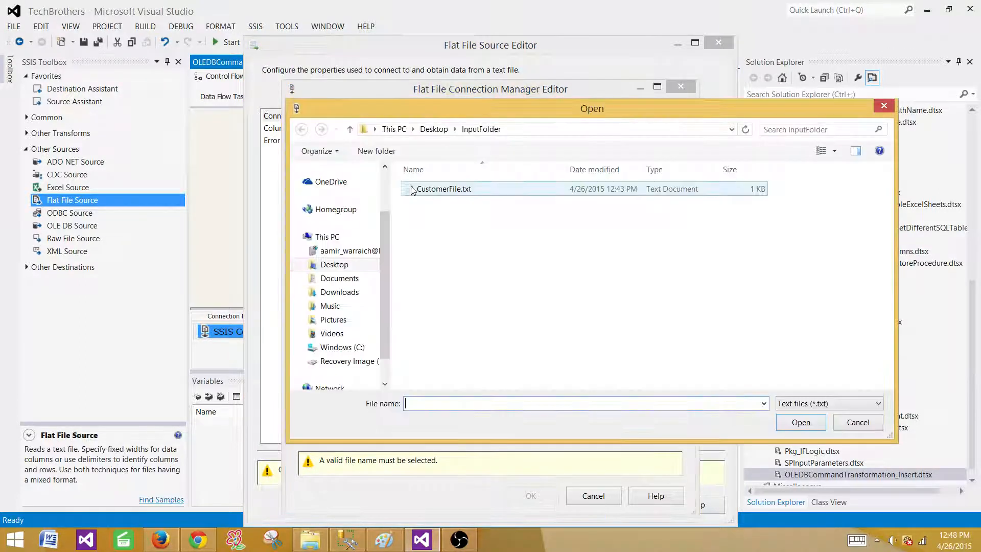
{"action": "double_click", "coordinate": [443, 189]}
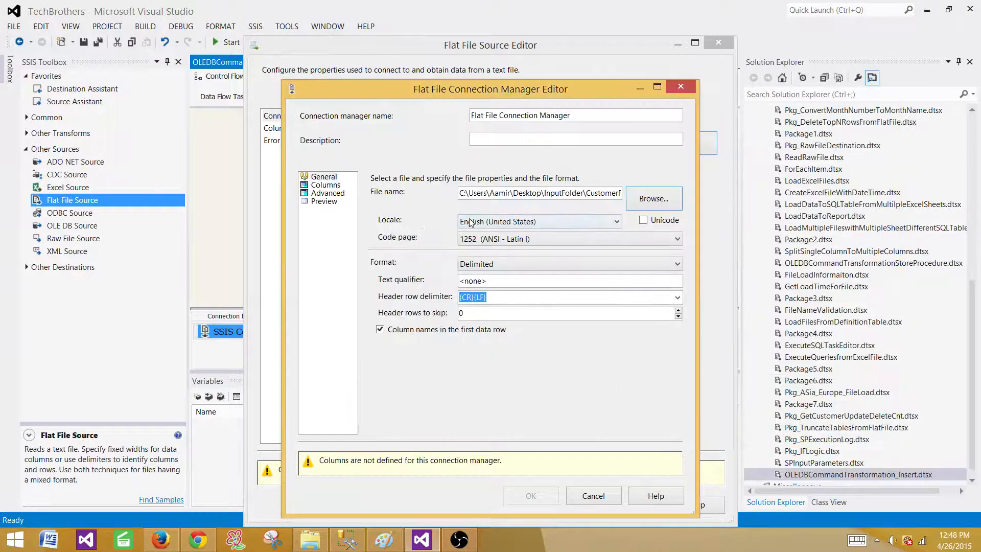
{"action": "mouse_move", "coordinate": [443, 344]}
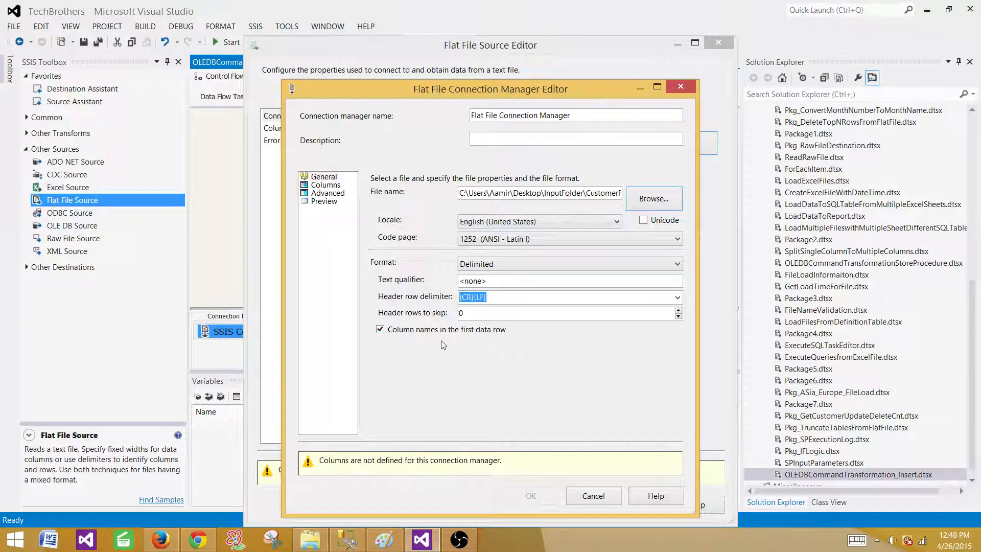
{"action": "left_click", "coordinate": [325, 185]}
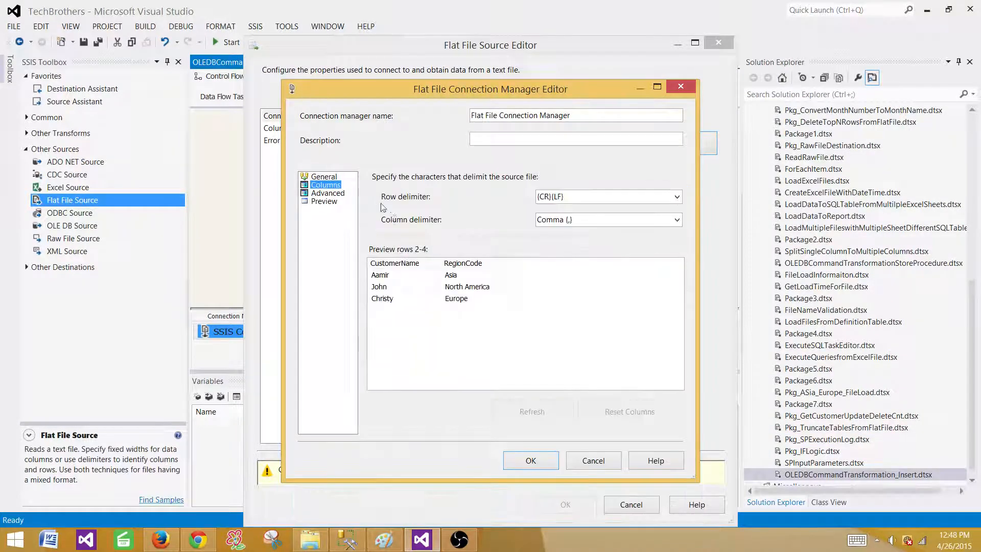
{"action": "mouse_move", "coordinate": [473, 252]}
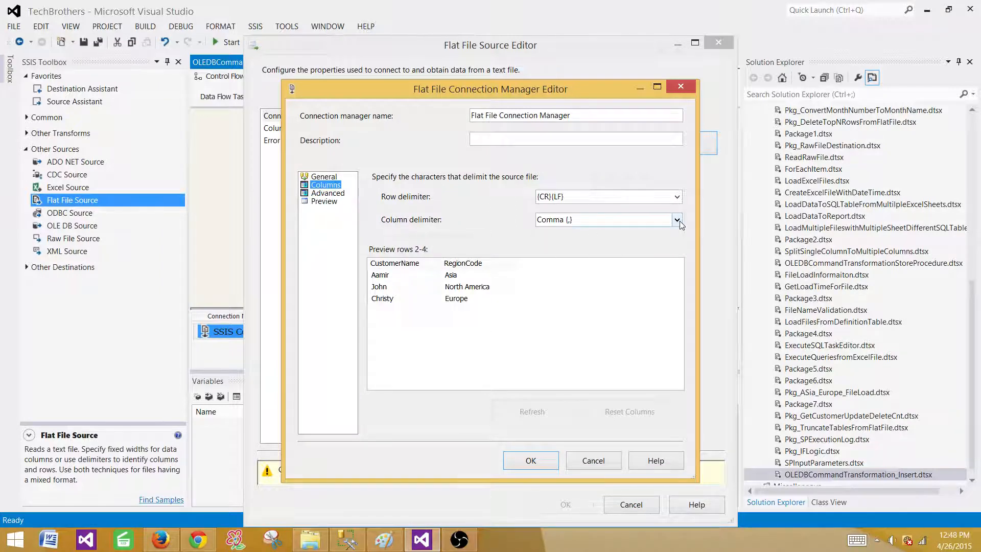
{"action": "left_click", "coordinate": [677, 220]}
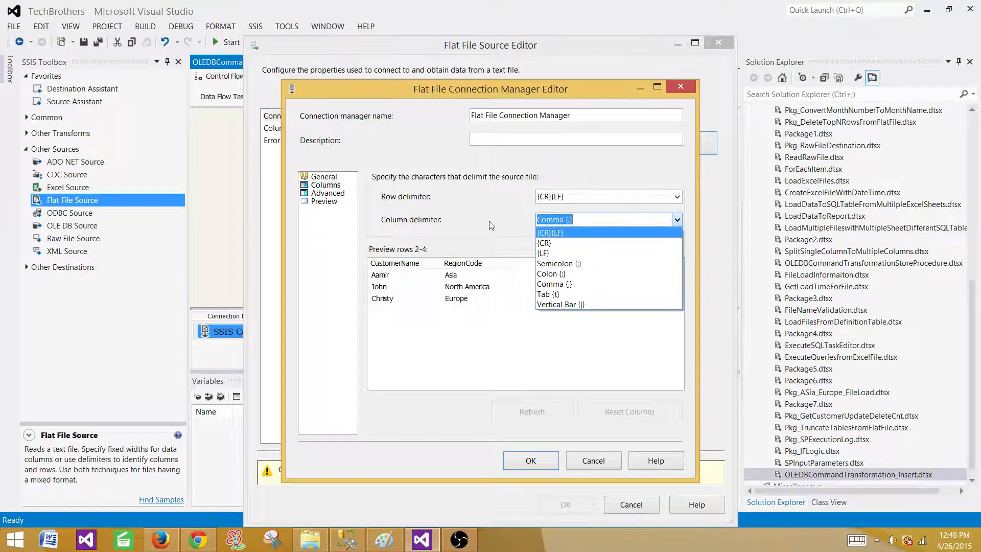
{"action": "left_click", "coordinate": [328, 193]}
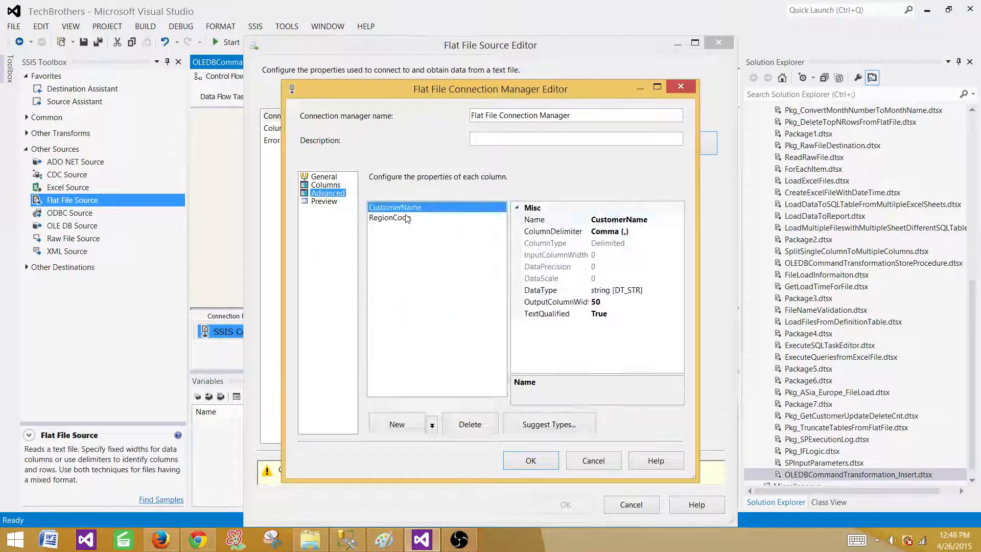
{"action": "mouse_move", "coordinate": [422, 218]}
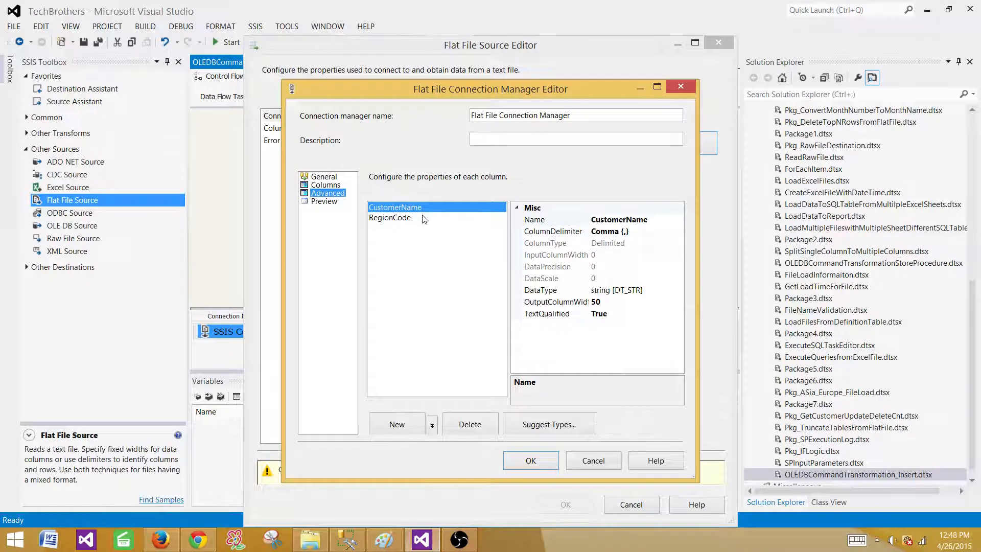
Set OutputColumnWidth to 100 for CustomerName and RegionCode, preview rows, and save the connection
{"action": "left_click", "coordinate": [540, 290]}
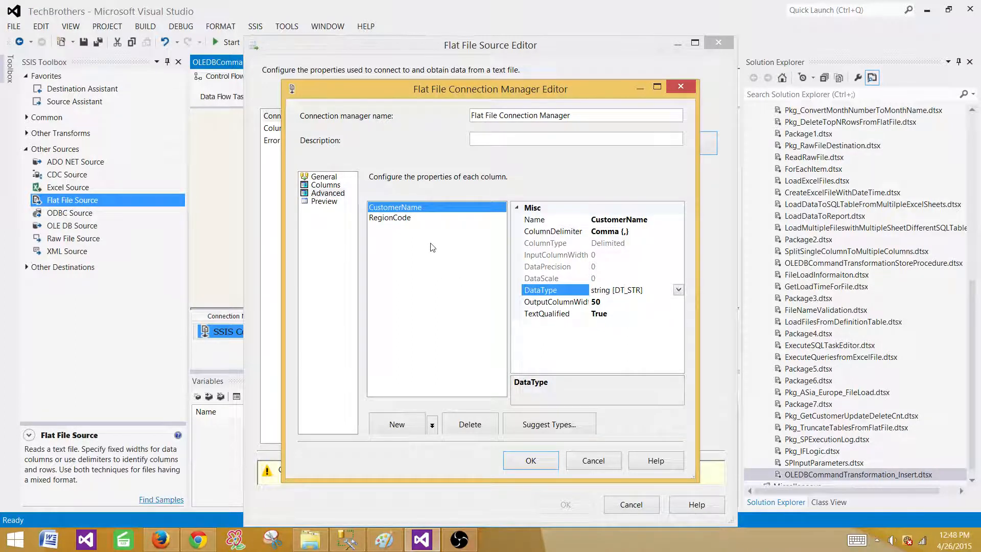
{"action": "left_click", "coordinate": [390, 217]}
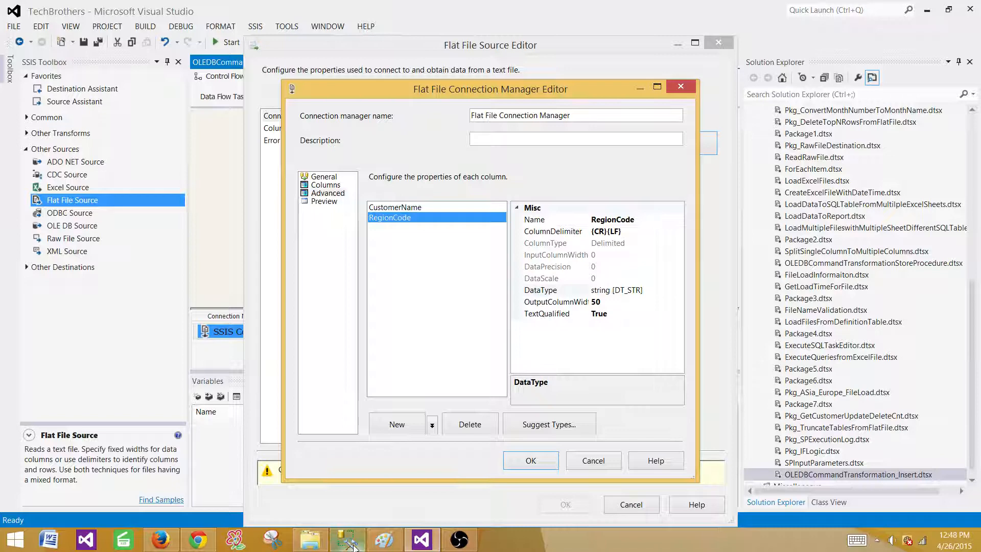
{"action": "left_click", "coordinate": [347, 539]}
{"action": "type", "text": "100"}
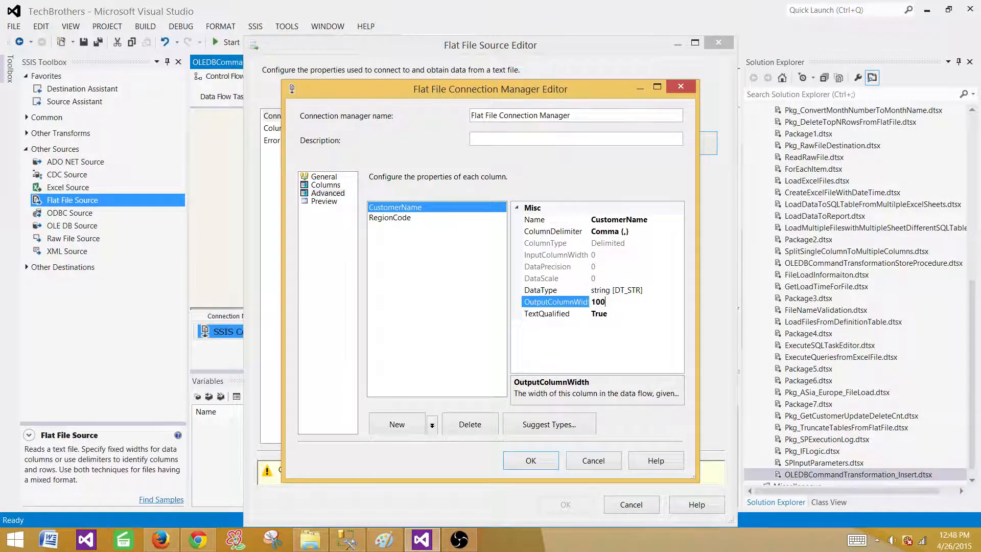
{"action": "left_click", "coordinate": [390, 217]}
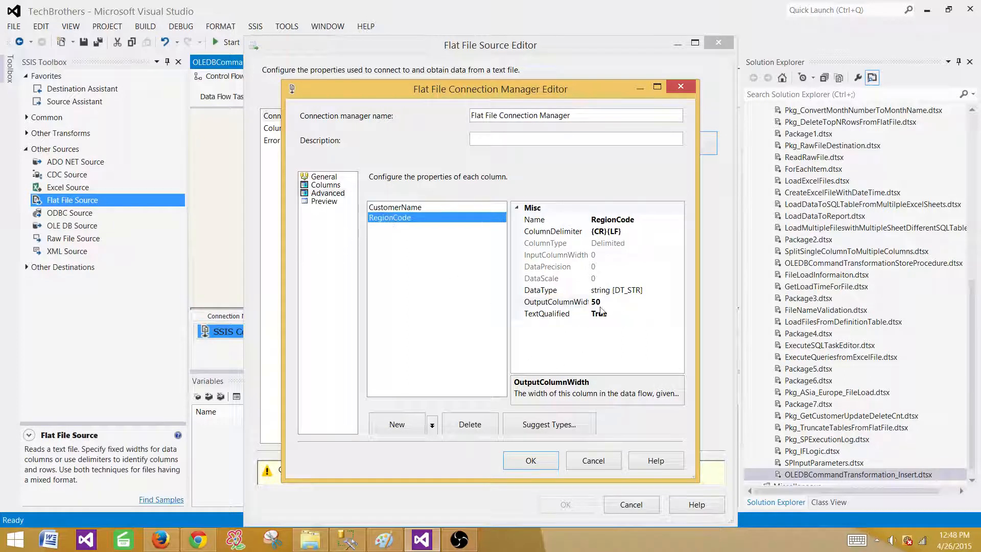
{"action": "left_click", "coordinate": [556, 301]}
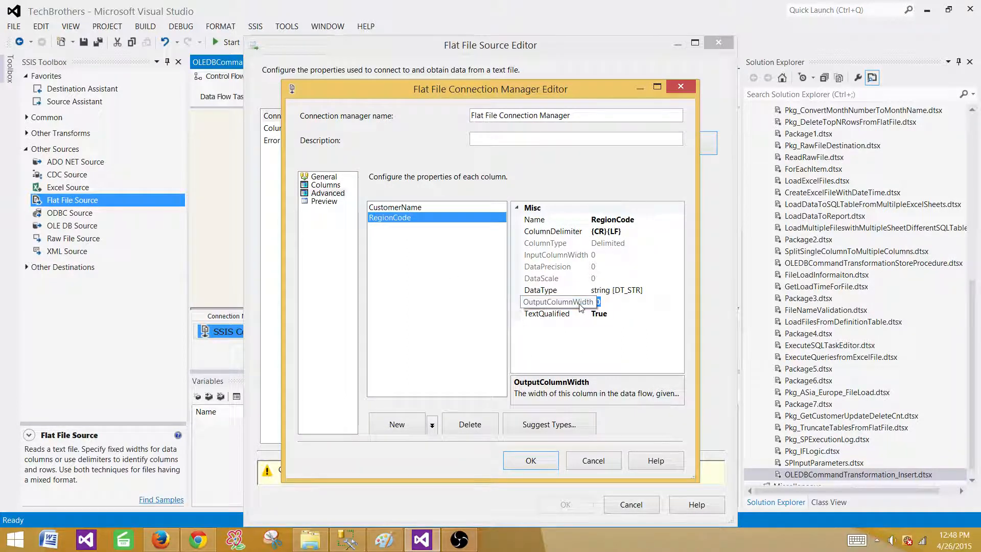
{"action": "type", "text": "100"}
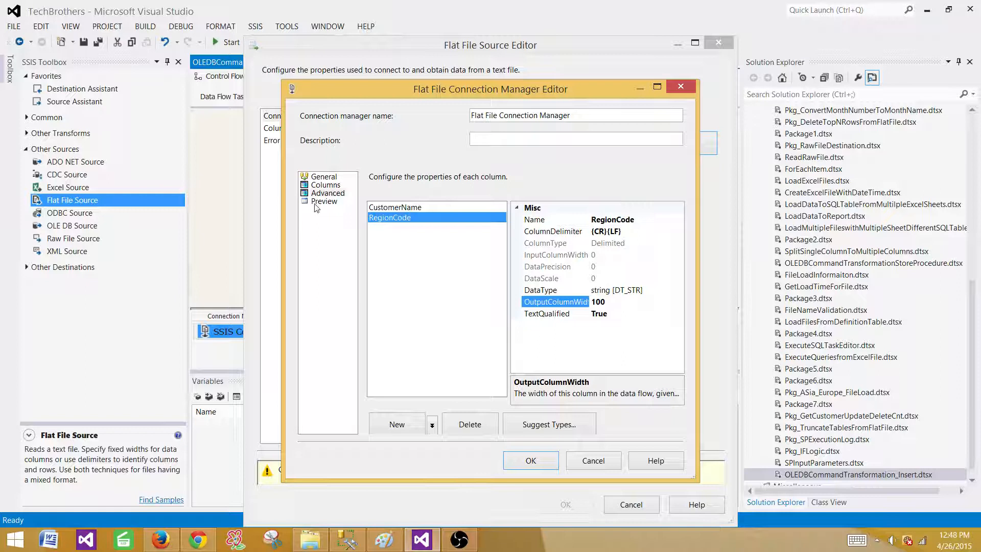
{"action": "left_click", "coordinate": [324, 201]}
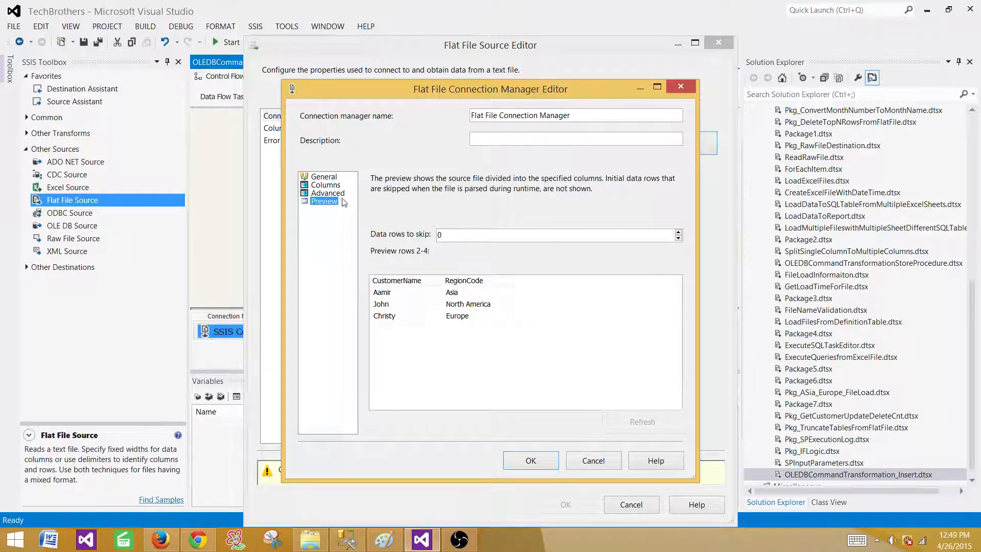
{"action": "left_click", "coordinate": [530, 460]}
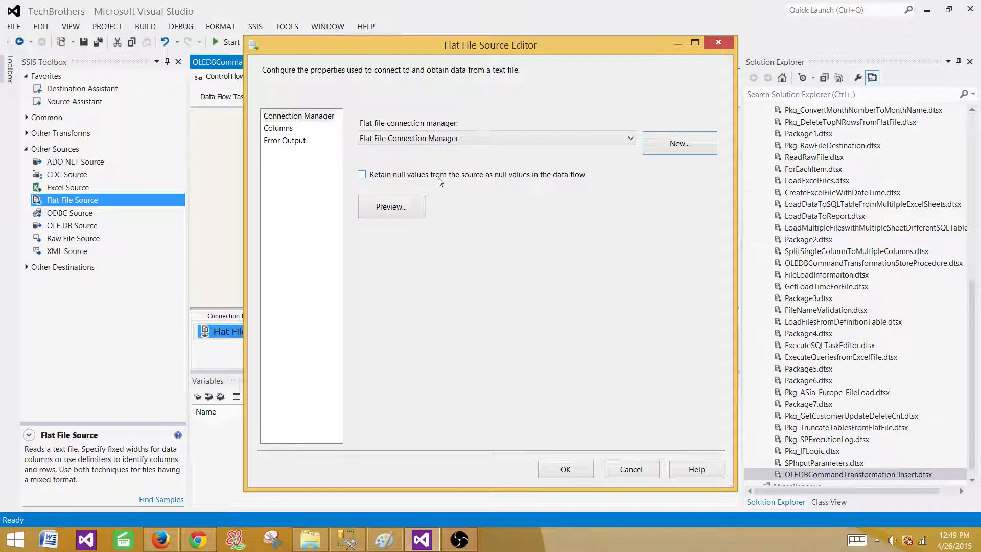
{"action": "mouse_move", "coordinate": [504, 181]}
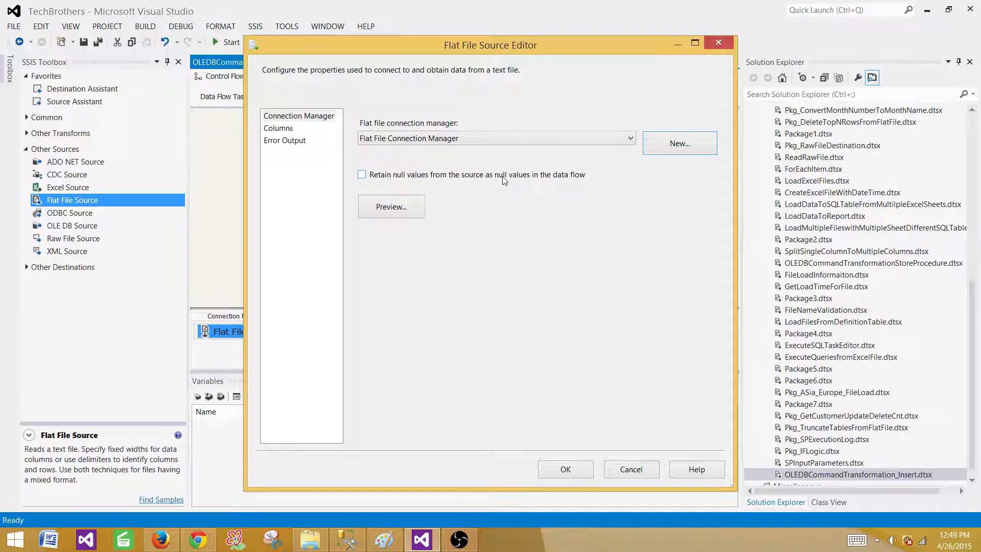
{"action": "mouse_move", "coordinate": [417, 160]}
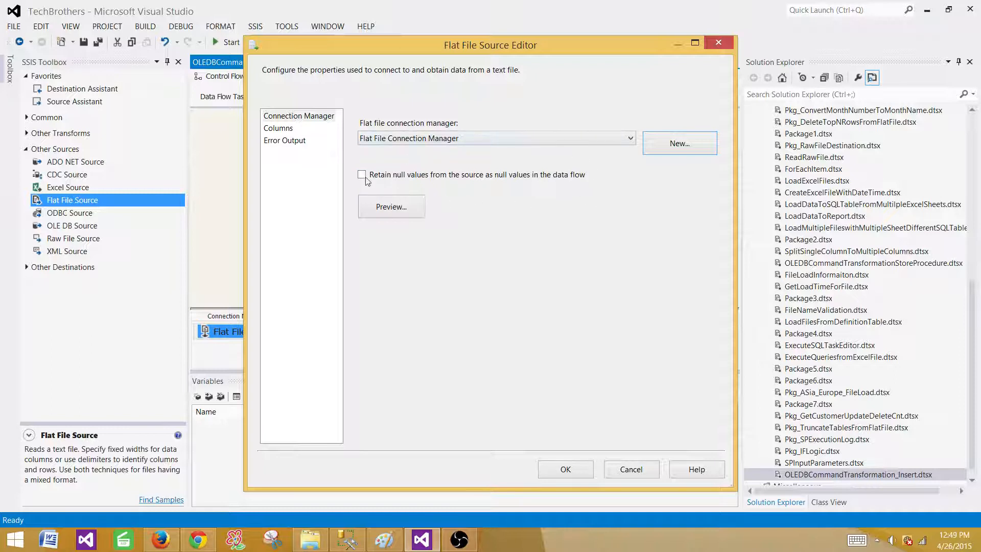
Tick 'Retain null values' in the Flat File Source, review its two output columns, and confirm
{"action": "left_click", "coordinate": [362, 175]}
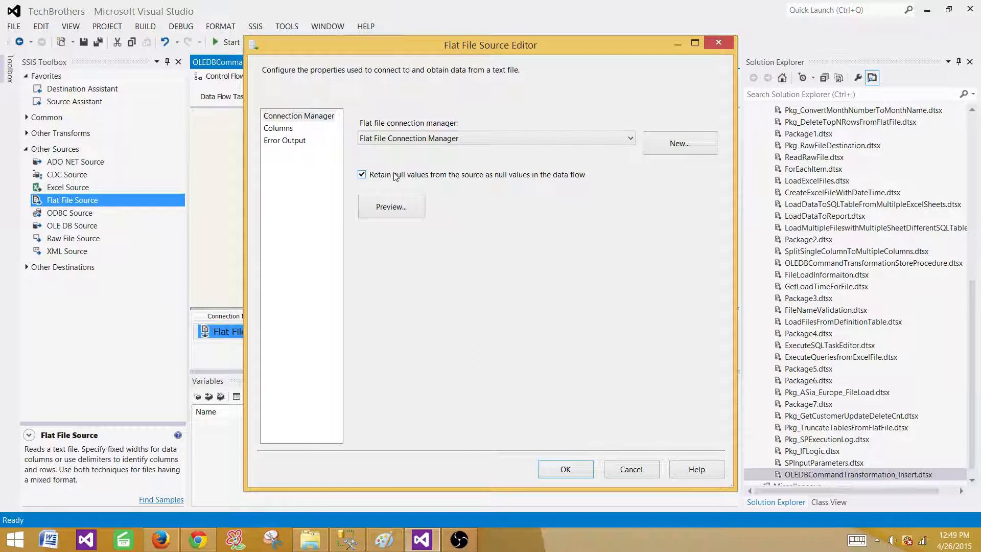
{"action": "left_click", "coordinate": [278, 128]}
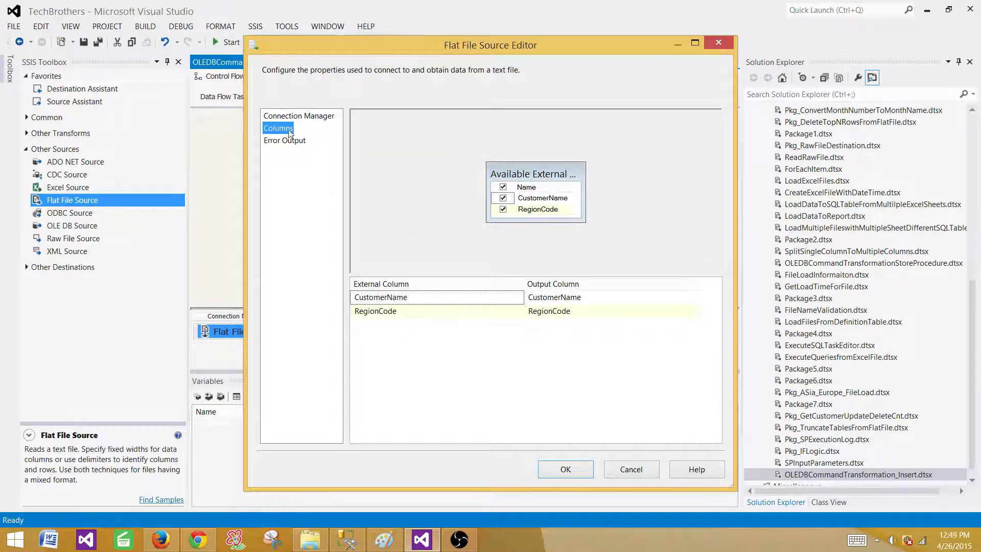
{"action": "mouse_move", "coordinate": [290, 174]}
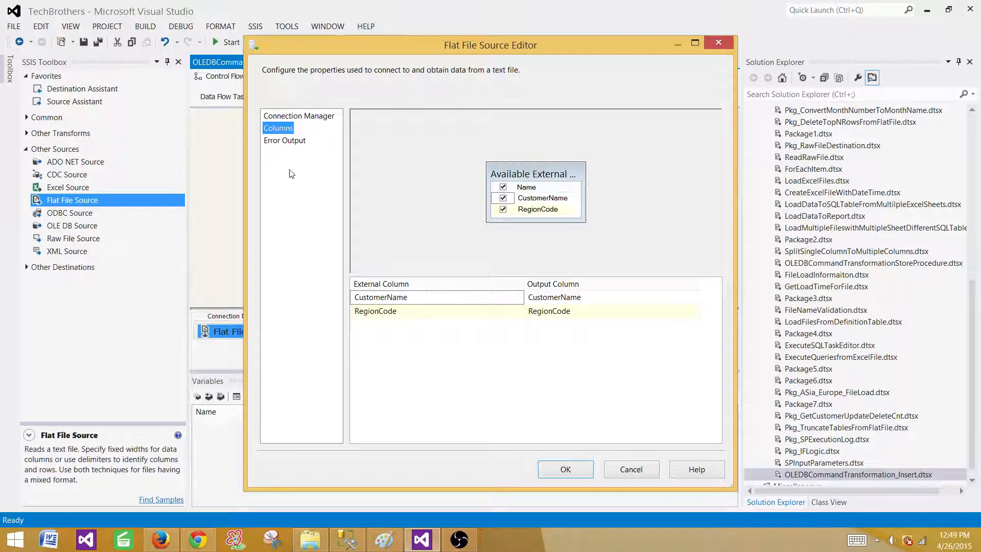
{"action": "left_click", "coordinate": [565, 469]}
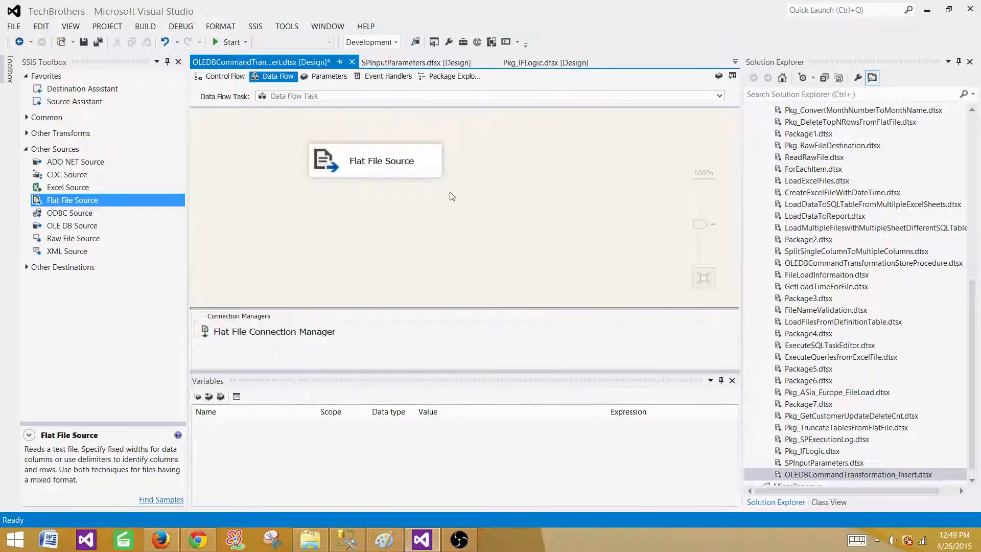
Add an OLE DB Command transformation from the Common toolbox group after the Flat File Source
{"action": "left_click", "coordinate": [26, 148]}
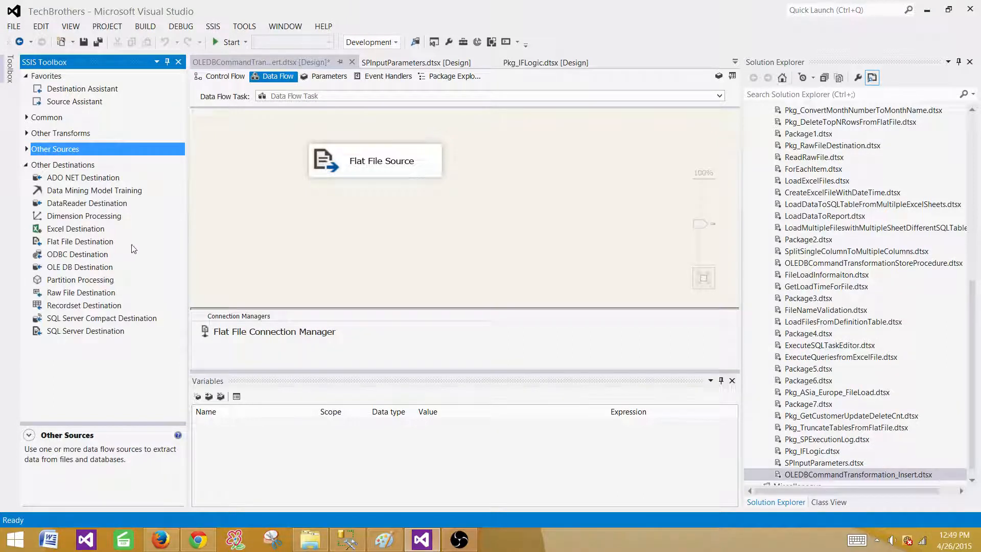
{"action": "left_click", "coordinate": [26, 165]}
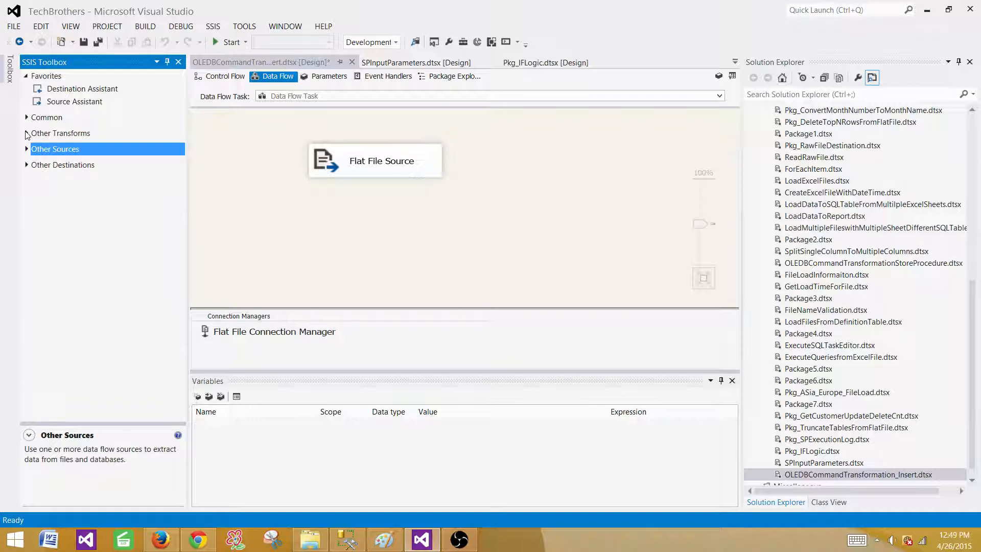
{"action": "left_click", "coordinate": [376, 160]}
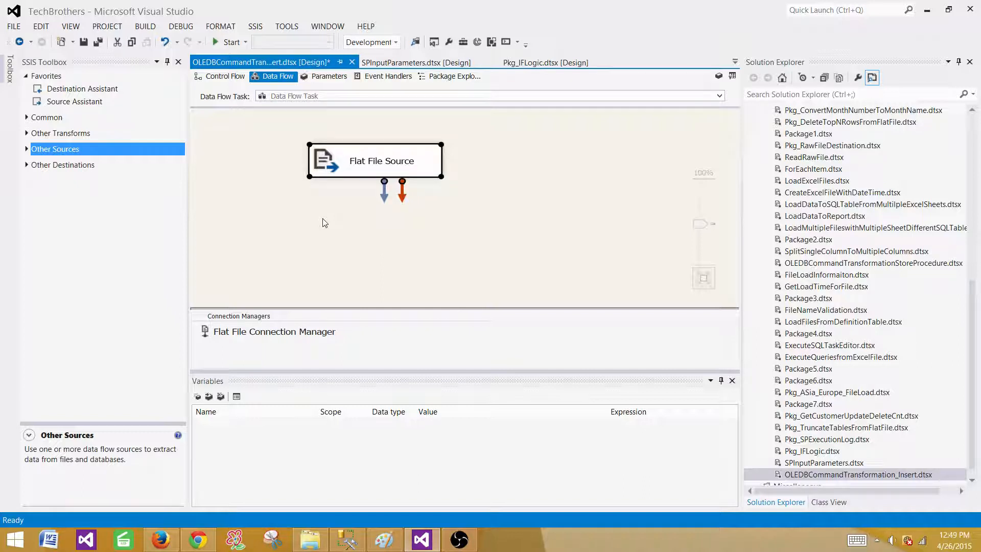
{"action": "left_click", "coordinate": [46, 117]}
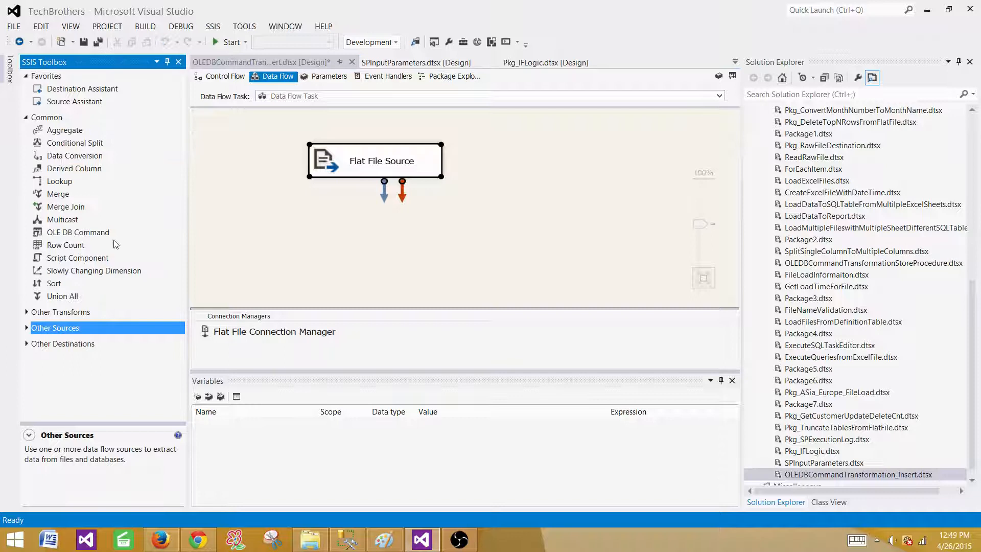
{"action": "left_click", "coordinate": [78, 232]}
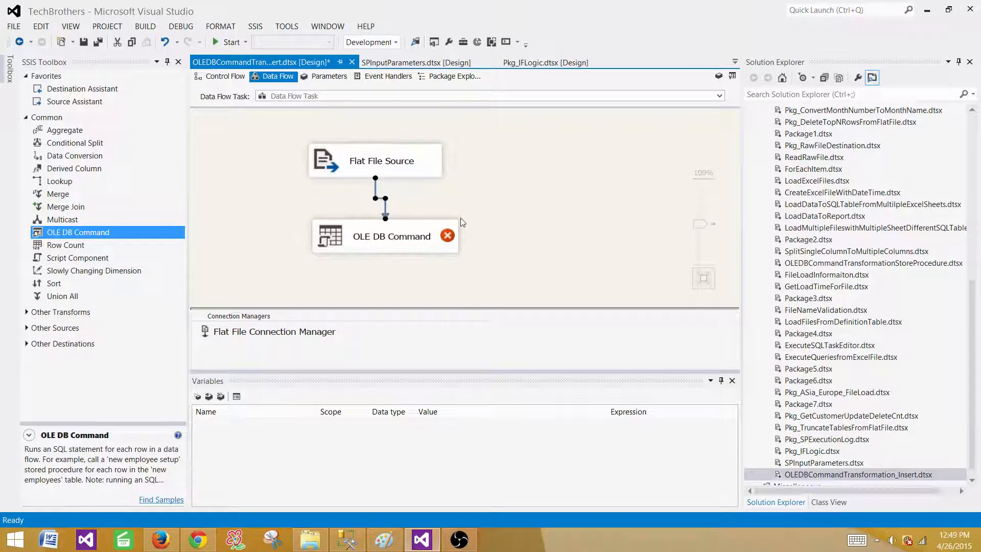
{"action": "mouse_move", "coordinate": [409, 244]}
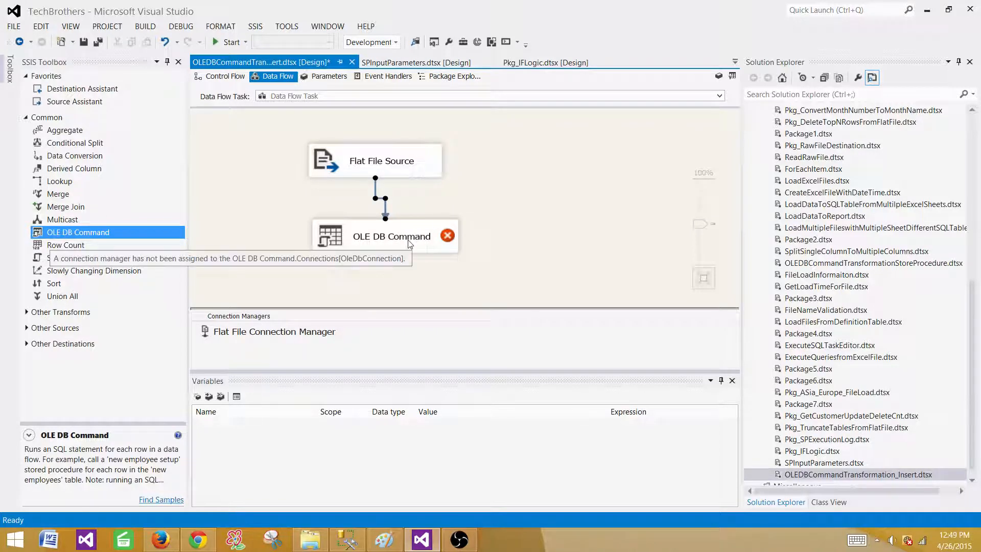
{"action": "mouse_move", "coordinate": [505, 225]}
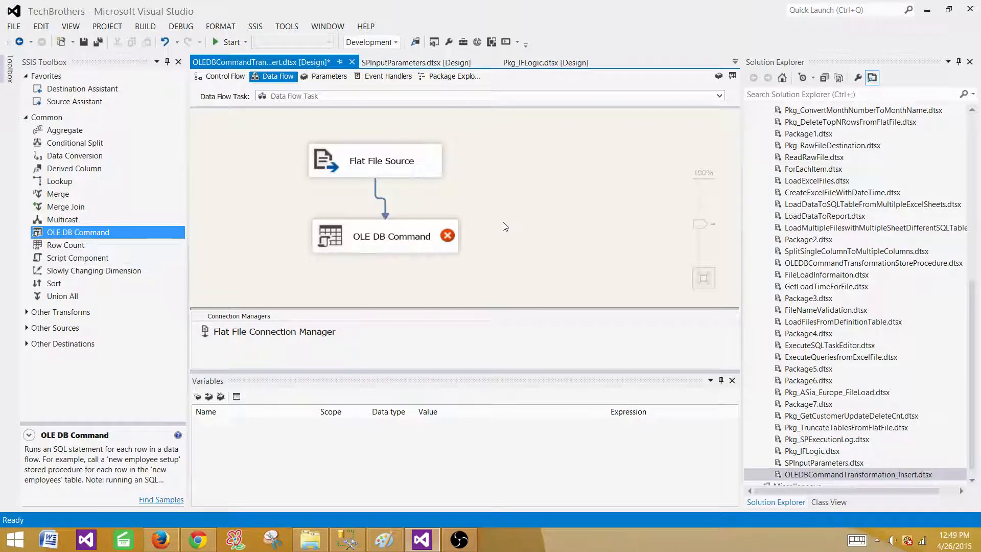
Open the OLE DB Command editor, find no connection manager available, and cancel it
{"action": "left_click", "coordinate": [384, 236]}
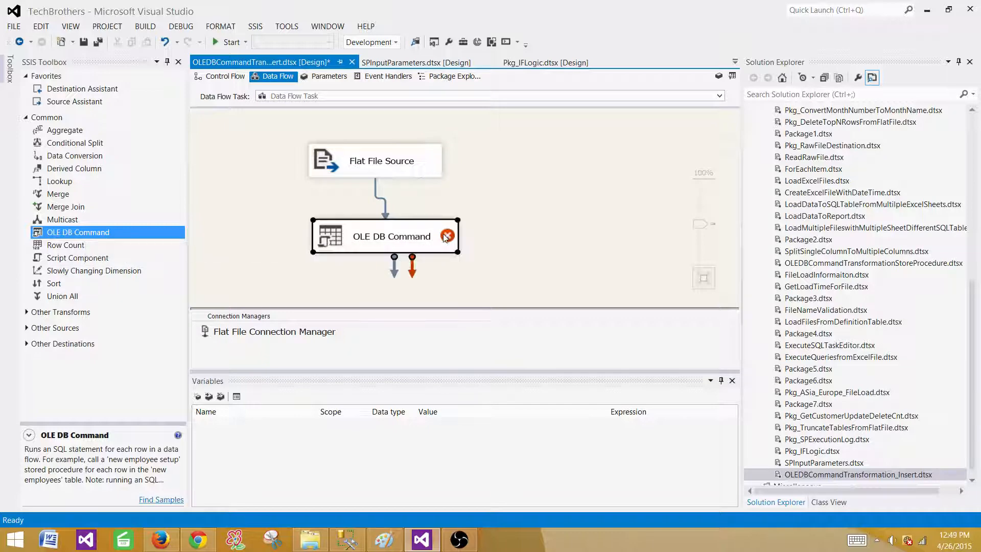
{"action": "double_click", "coordinate": [384, 236]}
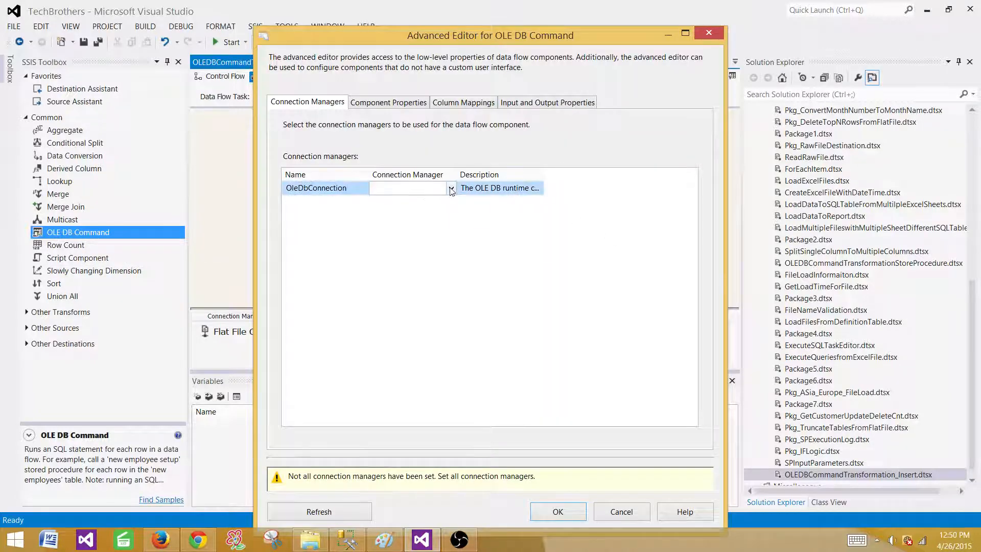
{"action": "left_click", "coordinate": [450, 187]}
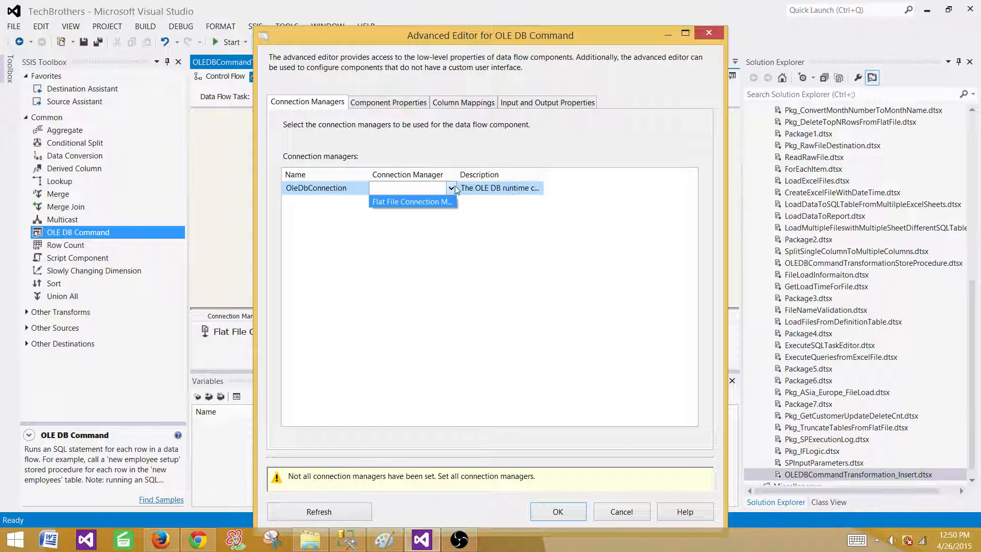
{"action": "mouse_move", "coordinate": [451, 187]}
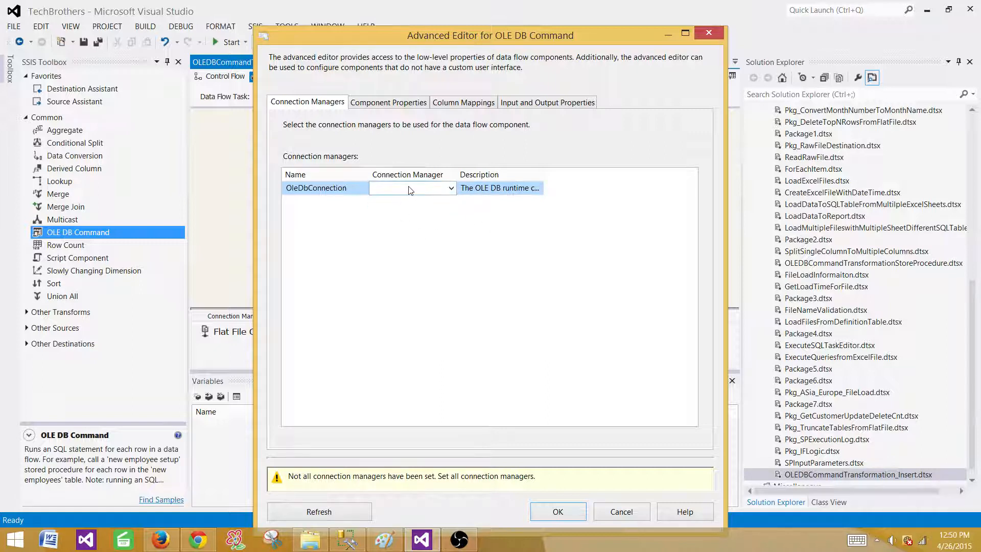
{"action": "left_click", "coordinate": [451, 188]}
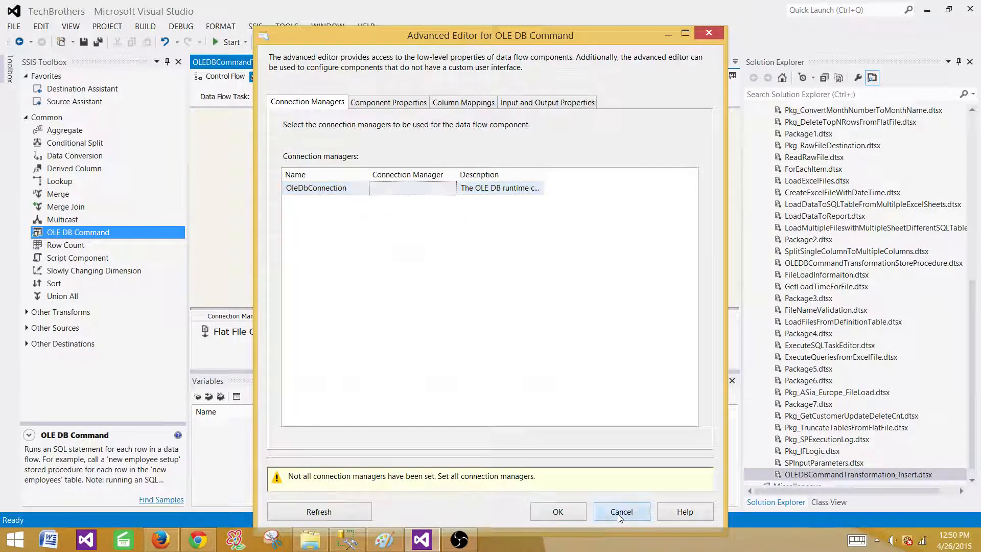
{"action": "left_click", "coordinate": [620, 511]}
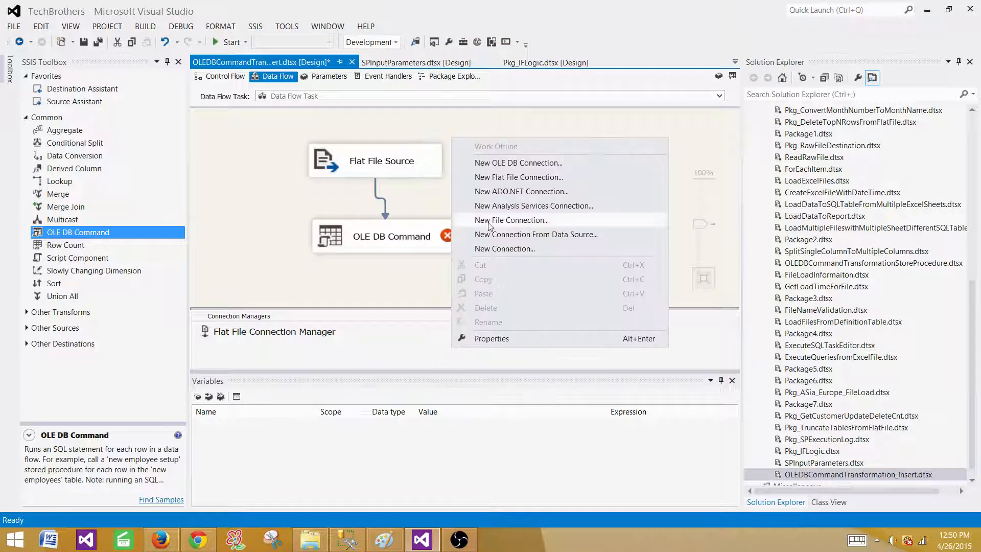
{"action": "mouse_move", "coordinate": [519, 162]}
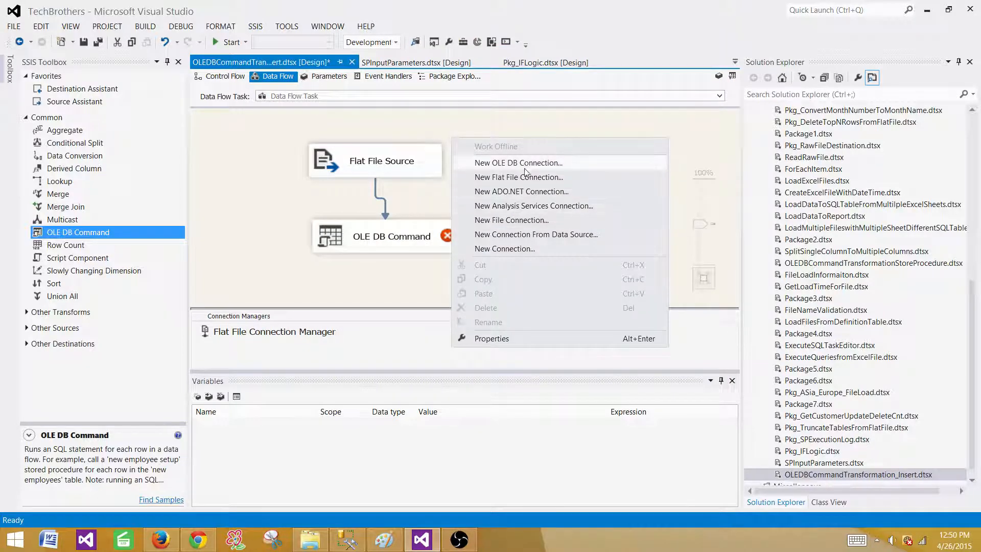
Create an OLE DB connection manager for database Test on the local SQL2014 server
{"action": "left_click", "coordinate": [518, 162]}
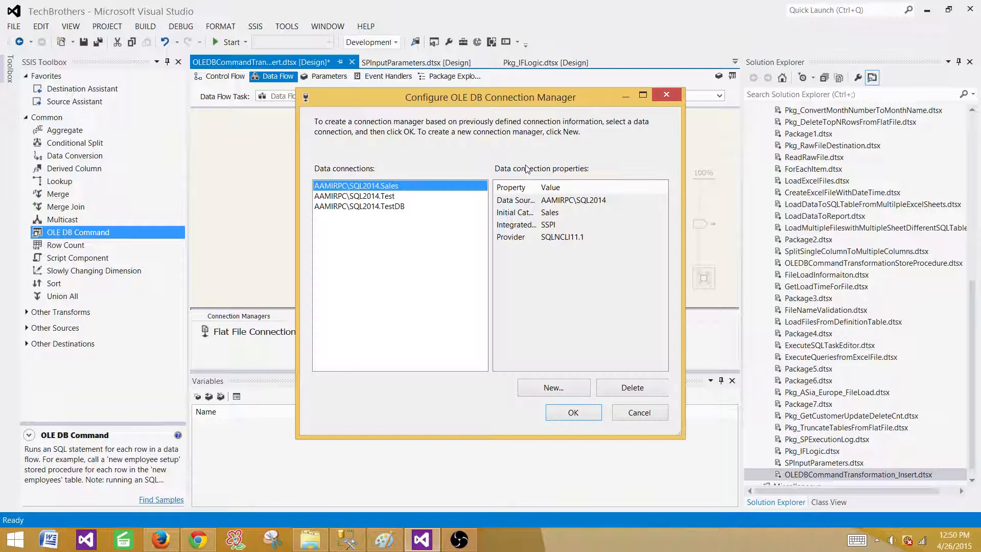
{"action": "left_click", "coordinate": [355, 195]}
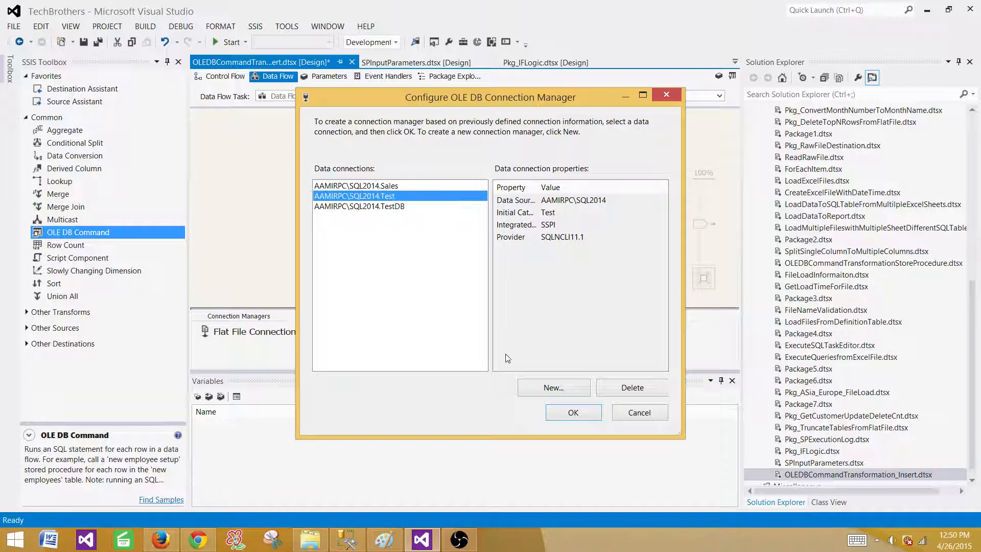
{"action": "left_click", "coordinate": [359, 206]}
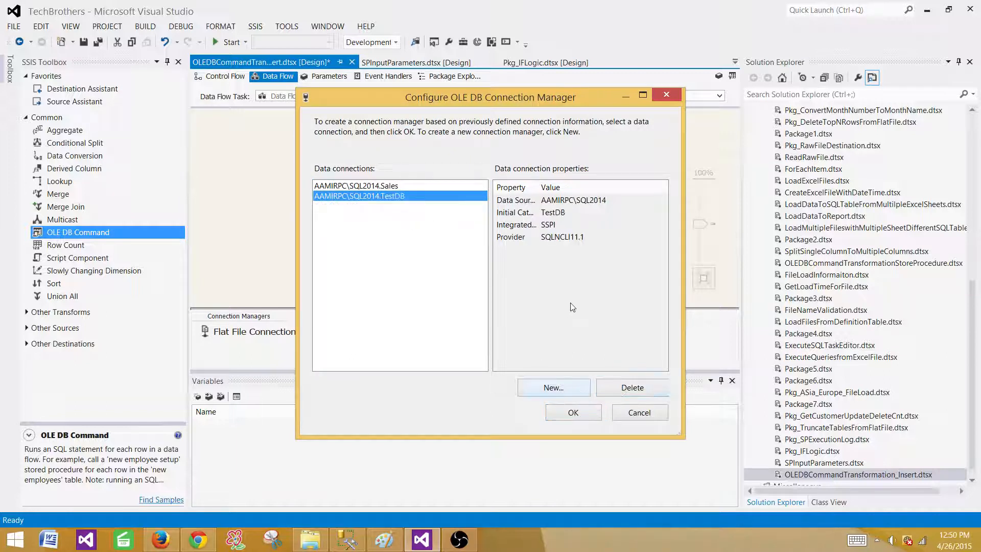
{"action": "left_click", "coordinate": [553, 387]}
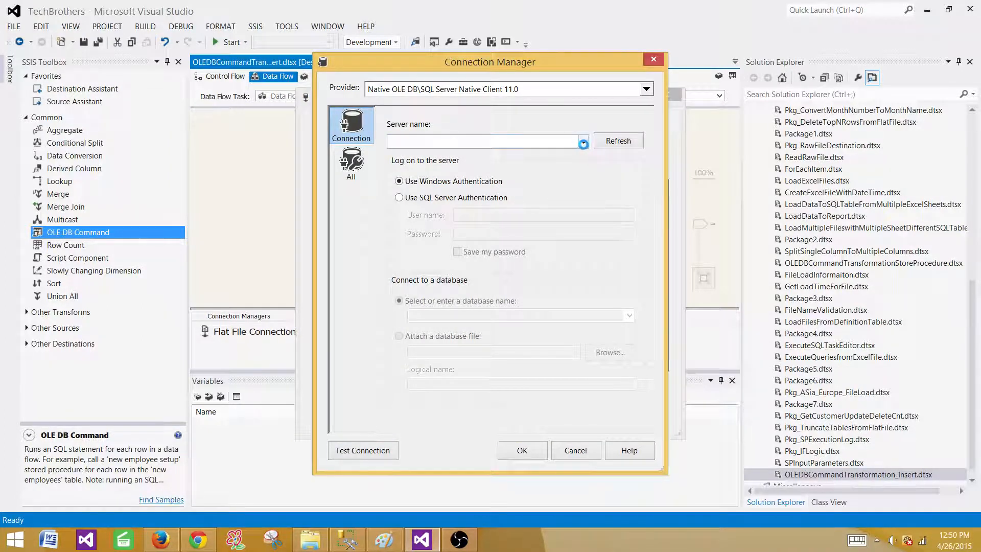
{"action": "left_click", "coordinate": [582, 140]}
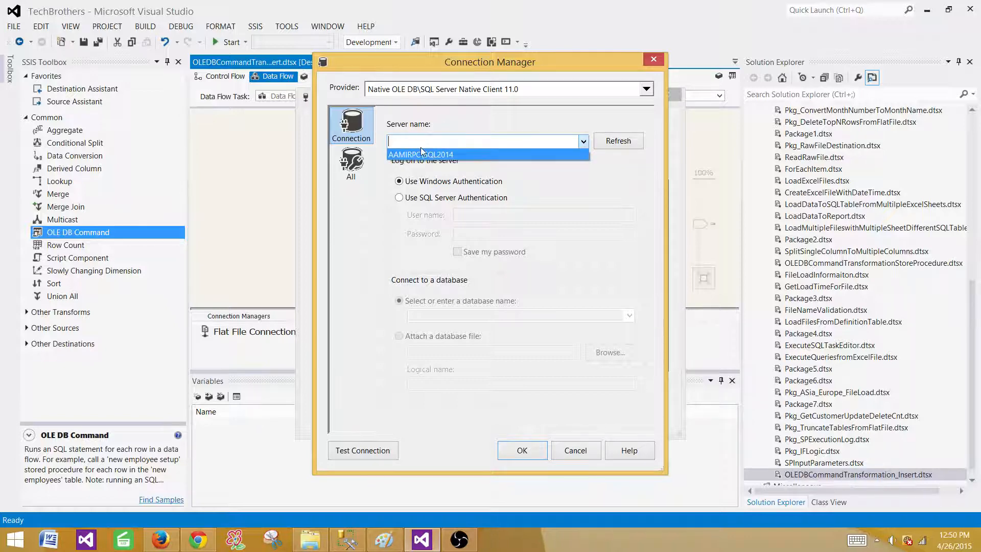
{"action": "left_click", "coordinate": [422, 154]}
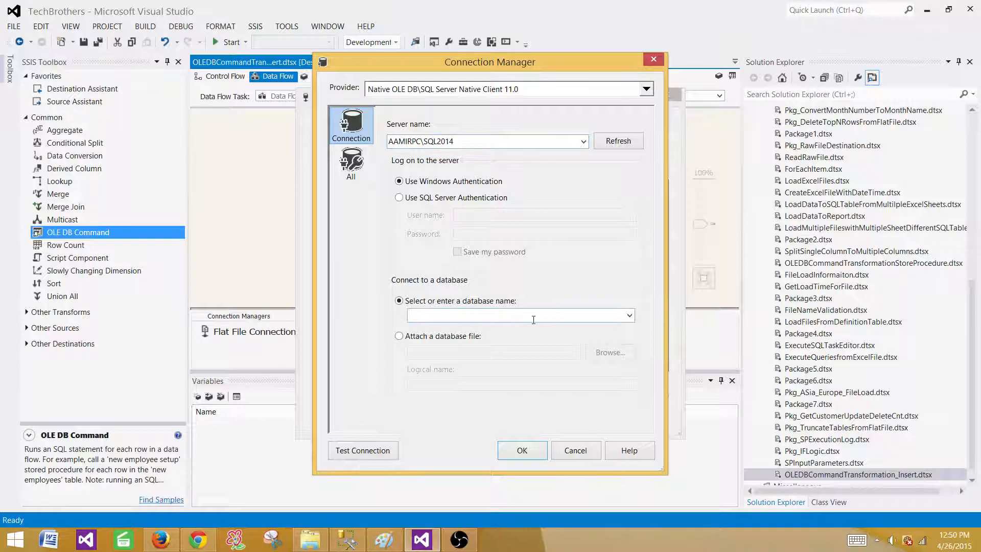
{"action": "type", "text": "Test"}
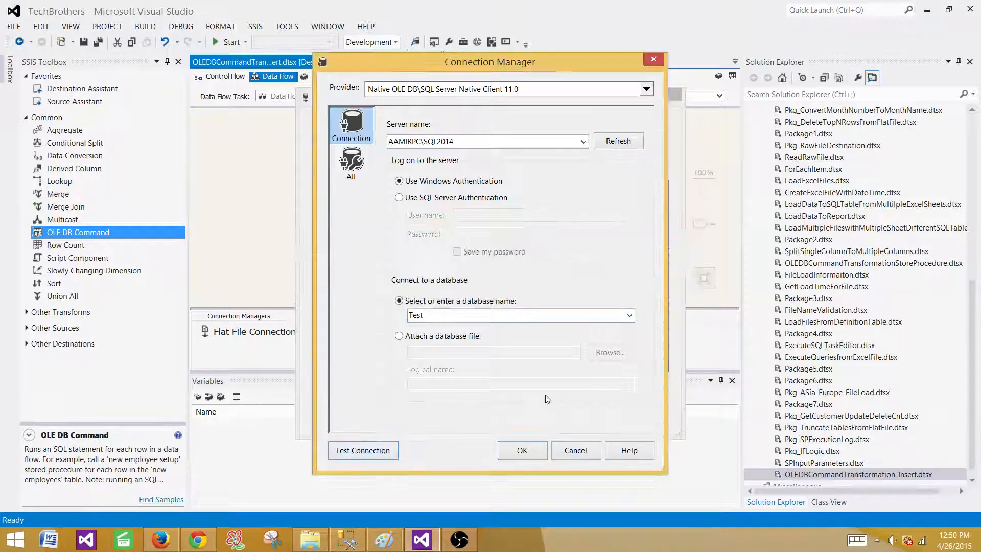
{"action": "left_click", "coordinate": [521, 450]}
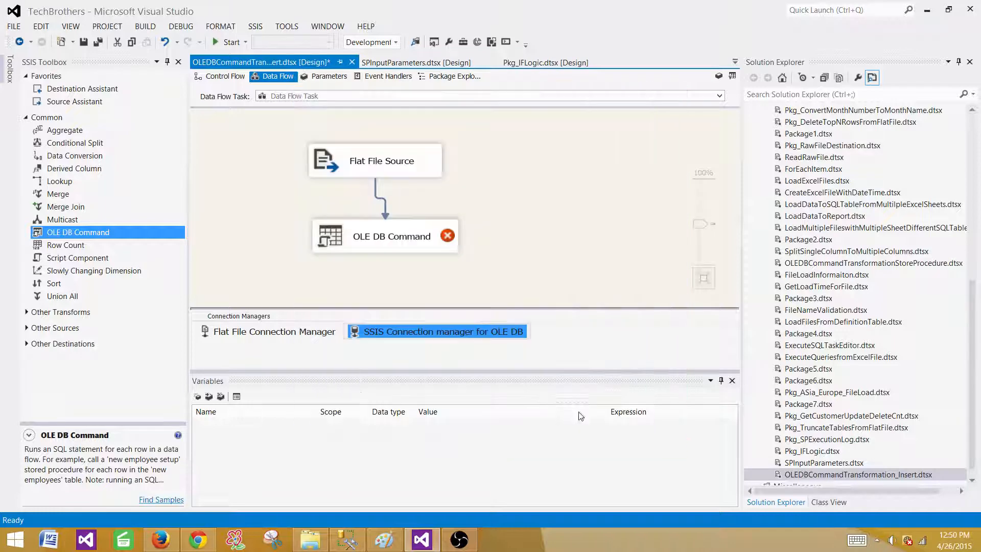
{"action": "left_click", "coordinate": [390, 236]}
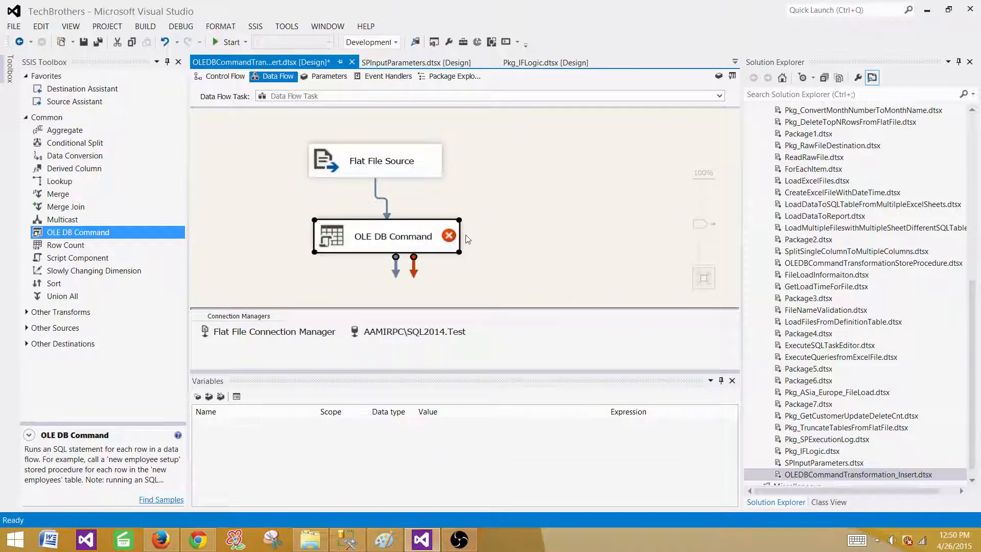
Switch the OLE DB Command's connection manager to SQL2014.Test
{"action": "double_click", "coordinate": [393, 236]}
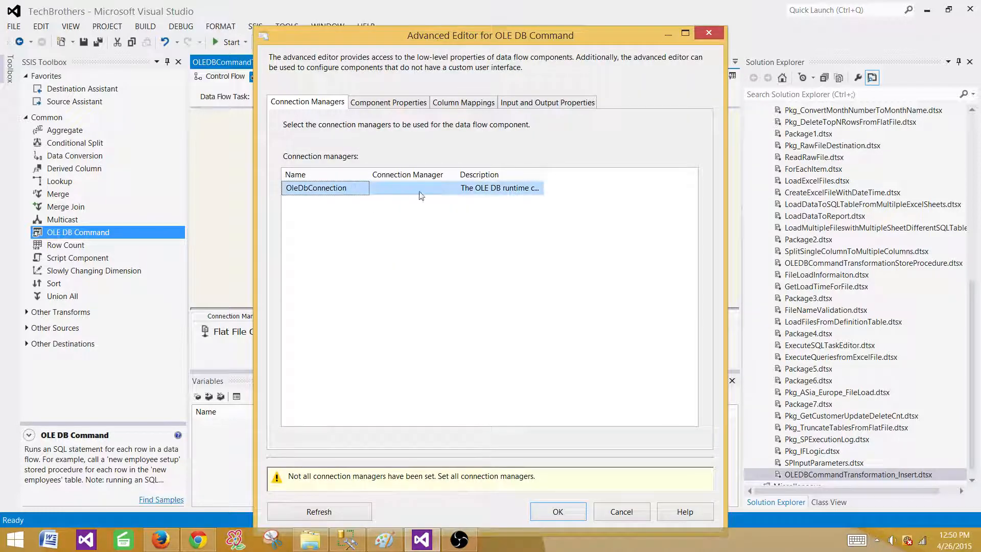
{"action": "left_click", "coordinate": [450, 188]}
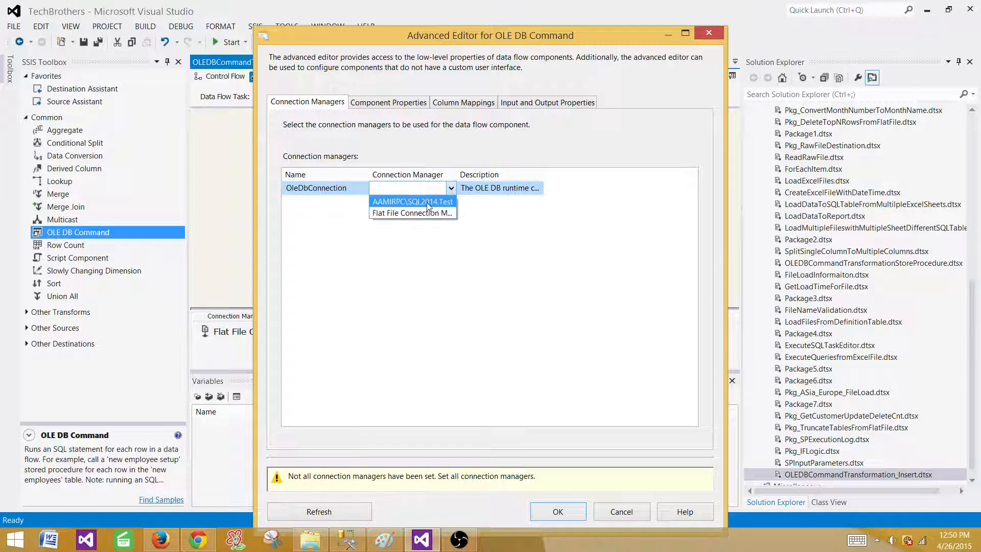
{"action": "left_click", "coordinate": [411, 201]}
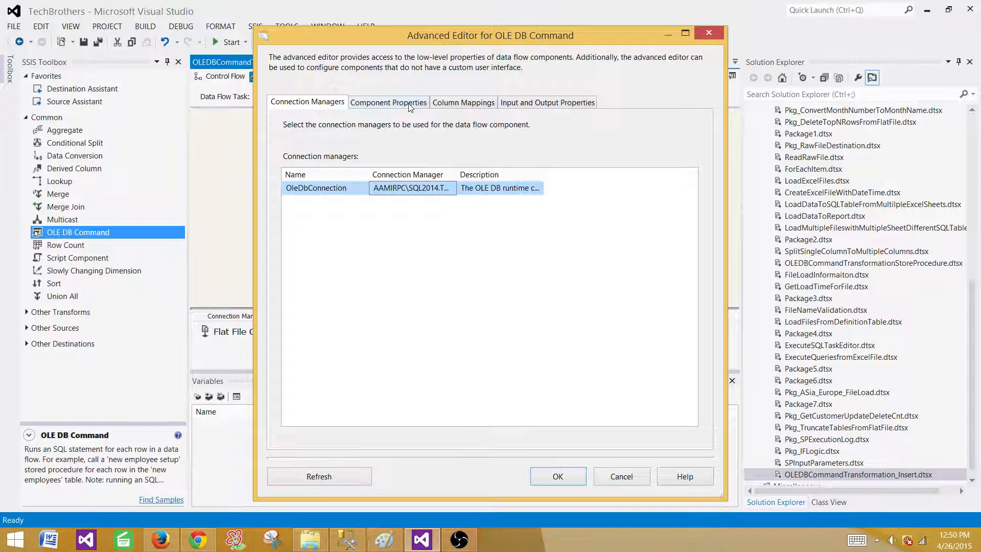
{"action": "left_click", "coordinate": [387, 102]}
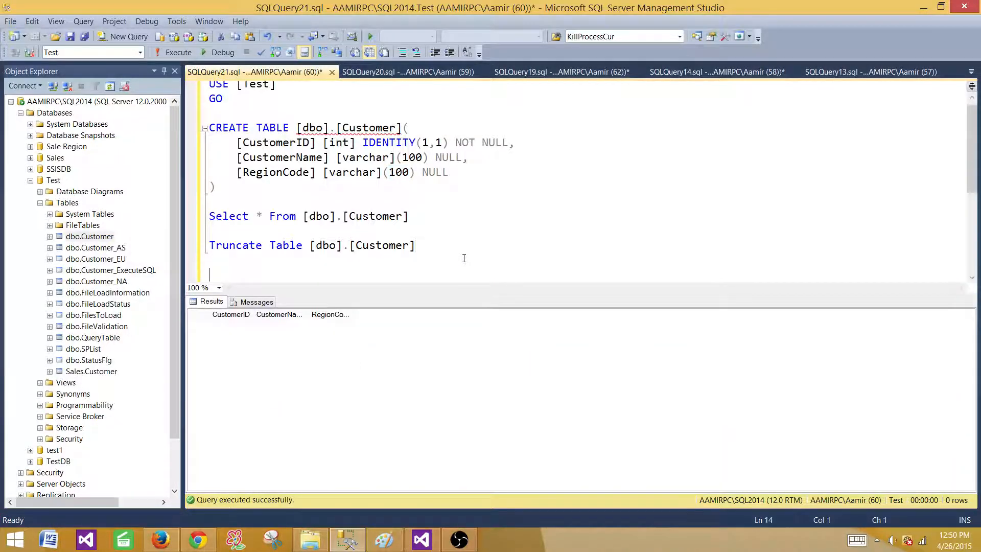
Write an INSERT INTO dbo.Customer statement listing the customer name and region columns
{"action": "type", "text": "insert in"}
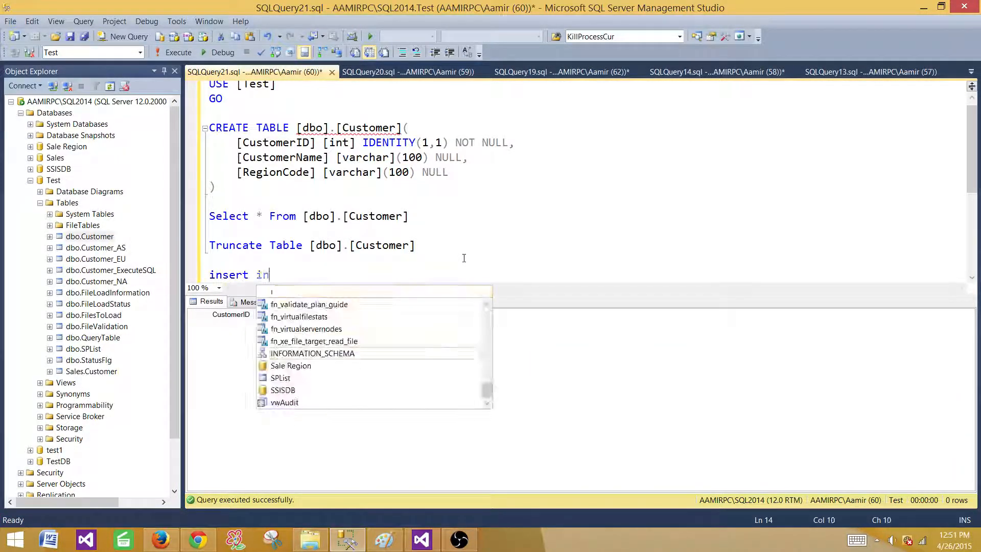
{"action": "type", "text": "to dbo.Customer ("}
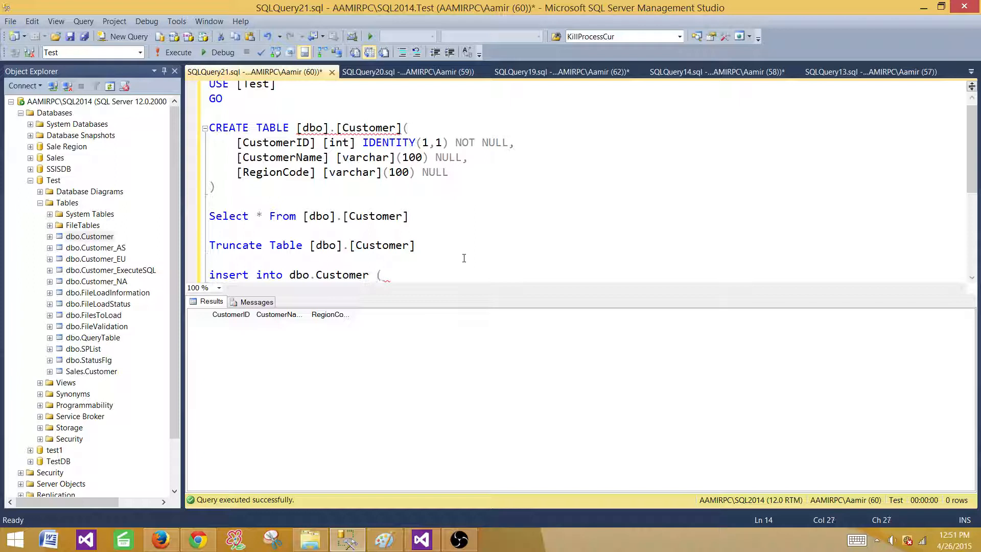
{"action": "type", "text": "CustomerName,"}
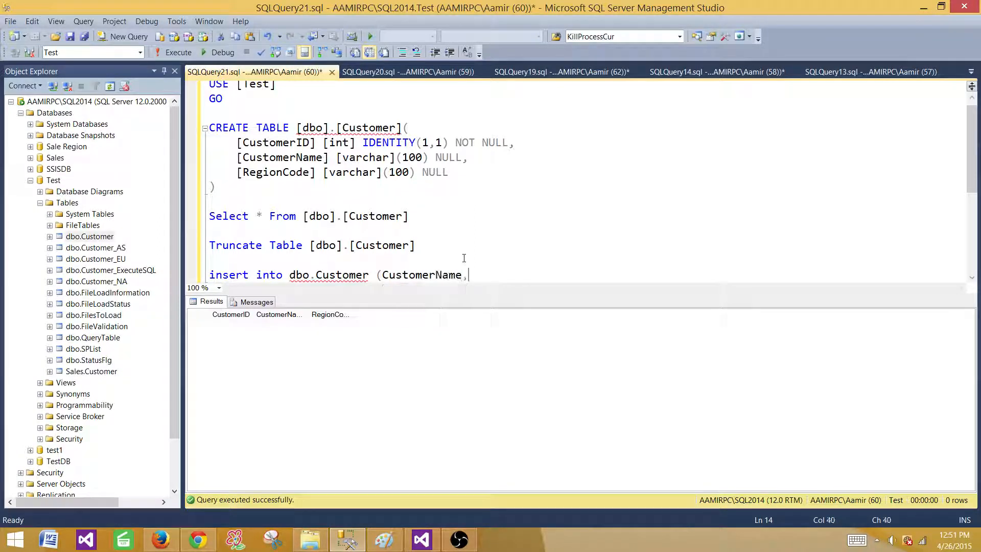
{"action": "type", "text": "Re"}
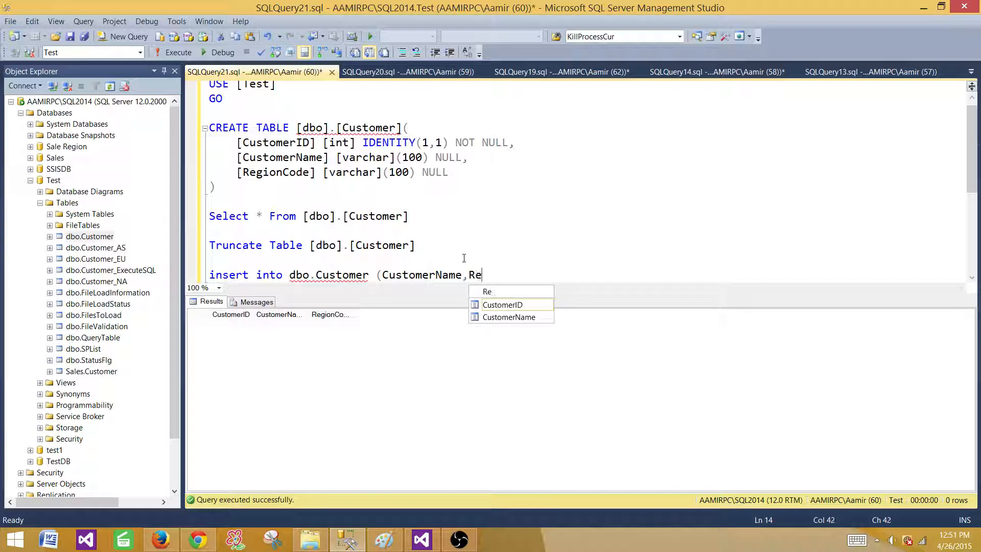
{"action": "type", "text": "gionCode) v"}
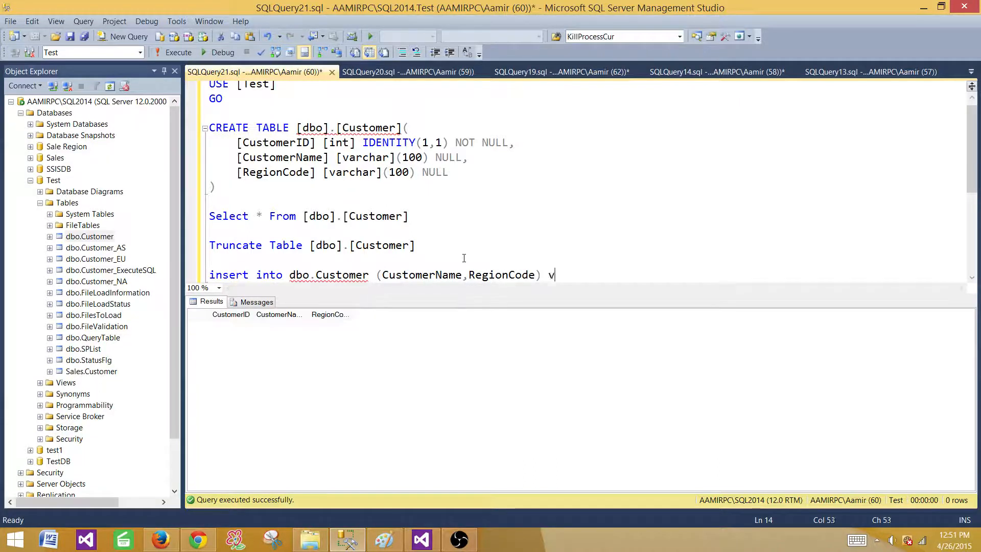
{"action": "key", "text": "BackSpace"}
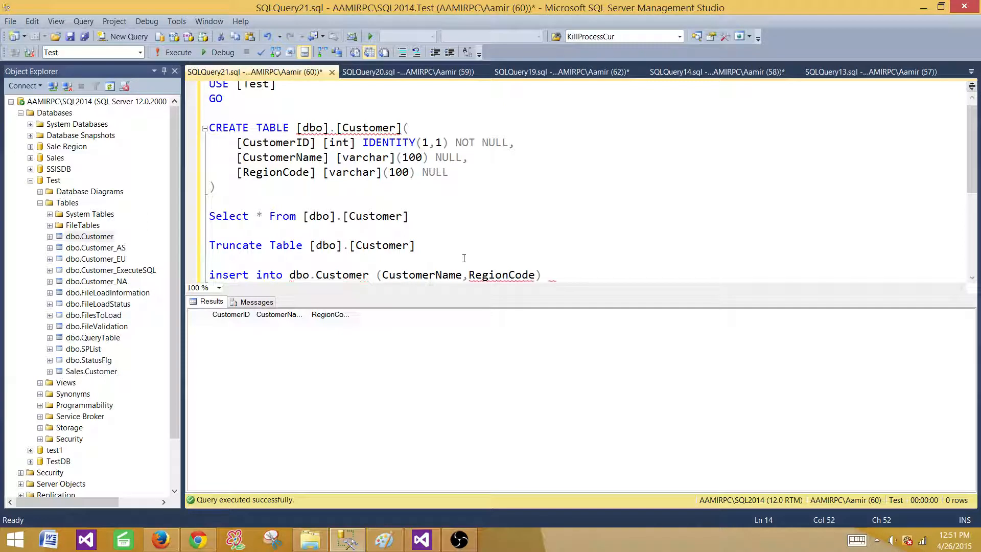
{"action": "left_click", "coordinate": [305, 172]}
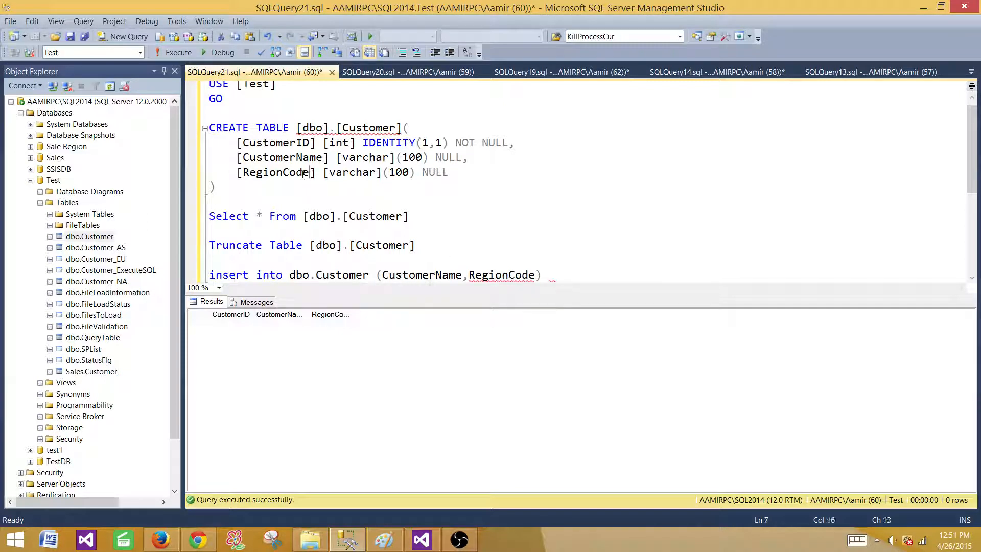
{"action": "left_click", "coordinate": [273, 172]}
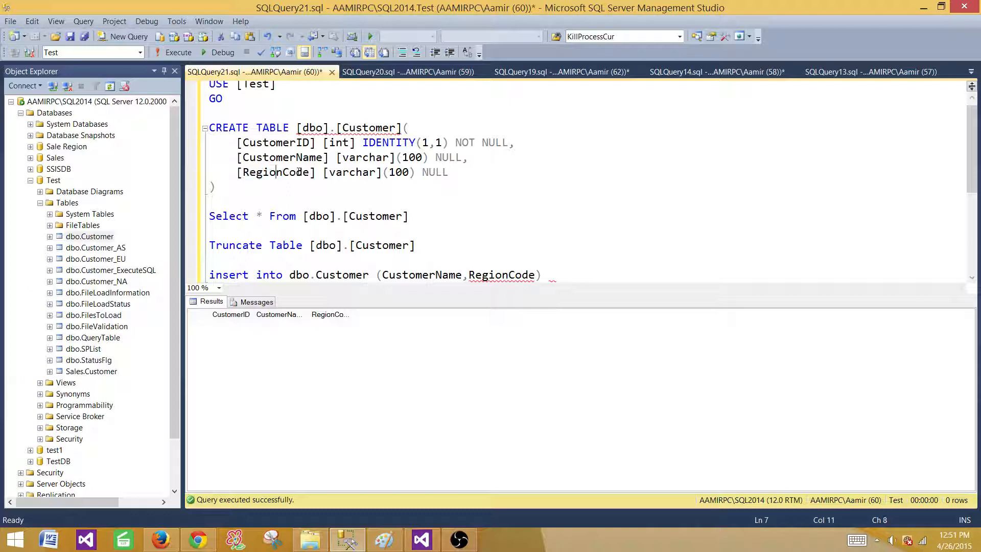
{"action": "double_click", "coordinate": [276, 173]}
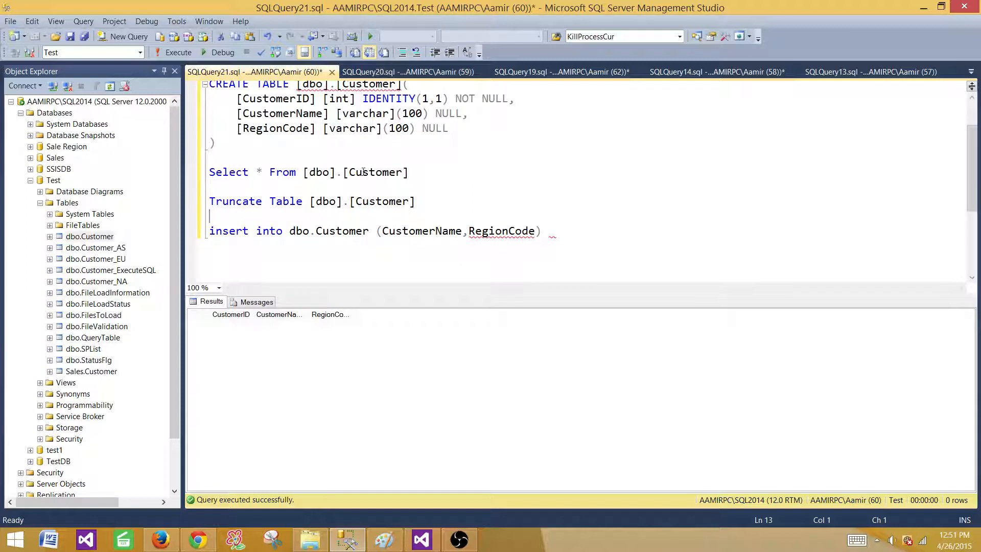
Add Values ('t','dd') on a new line and execute the test insert
{"action": "left_click", "coordinate": [555, 231]}
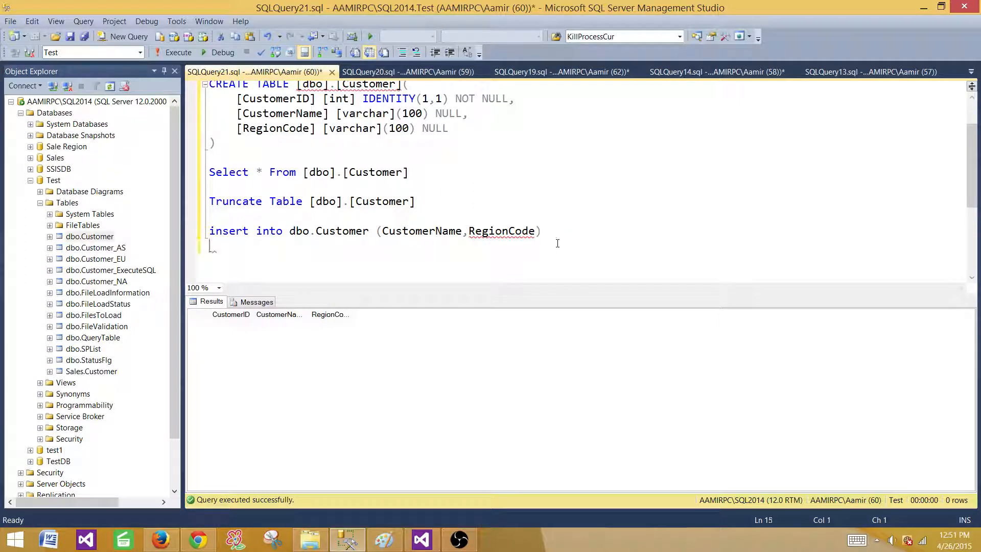
{"action": "type", "text": "Values ("}
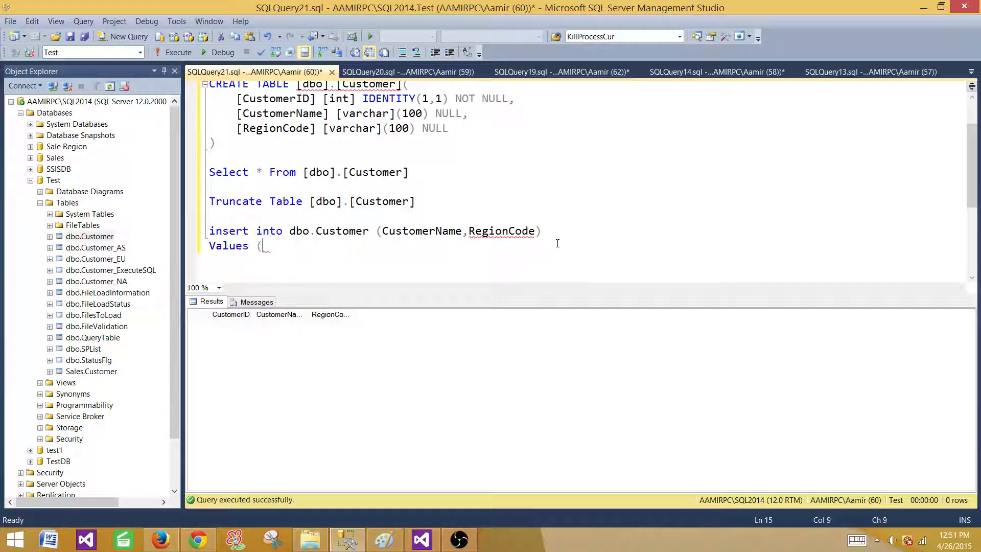
{"action": "type", "text": "'',"}
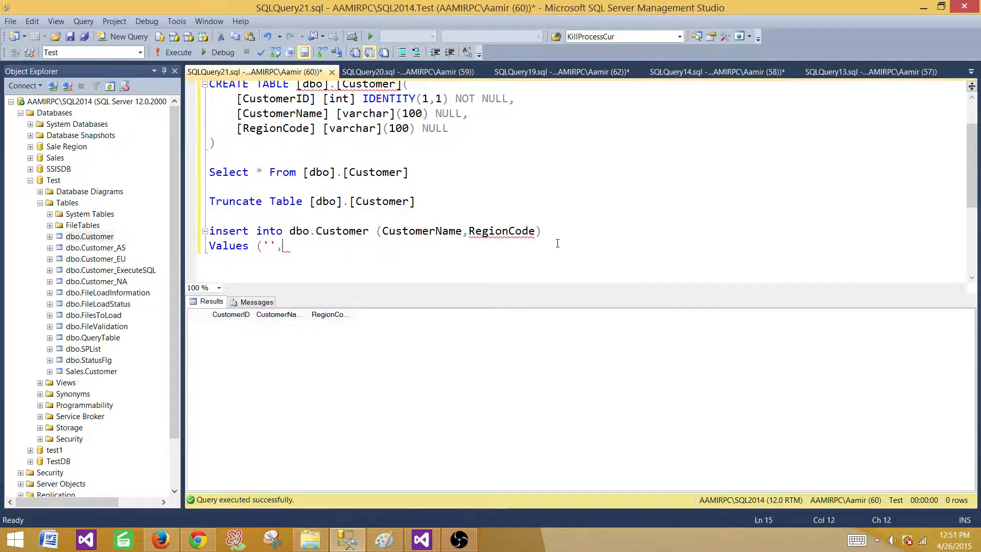
{"action": "type", "text": "'')"}
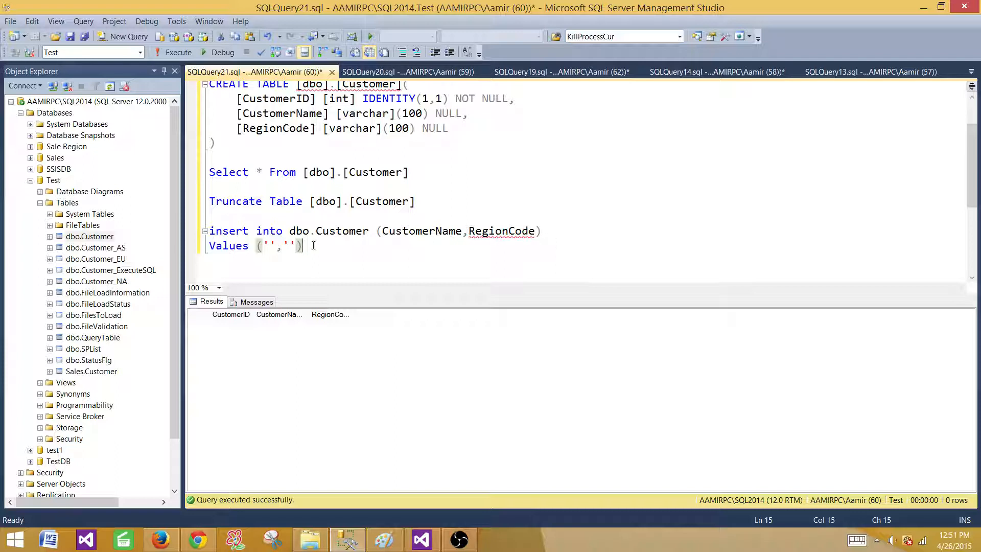
{"action": "type", "text": "t"}
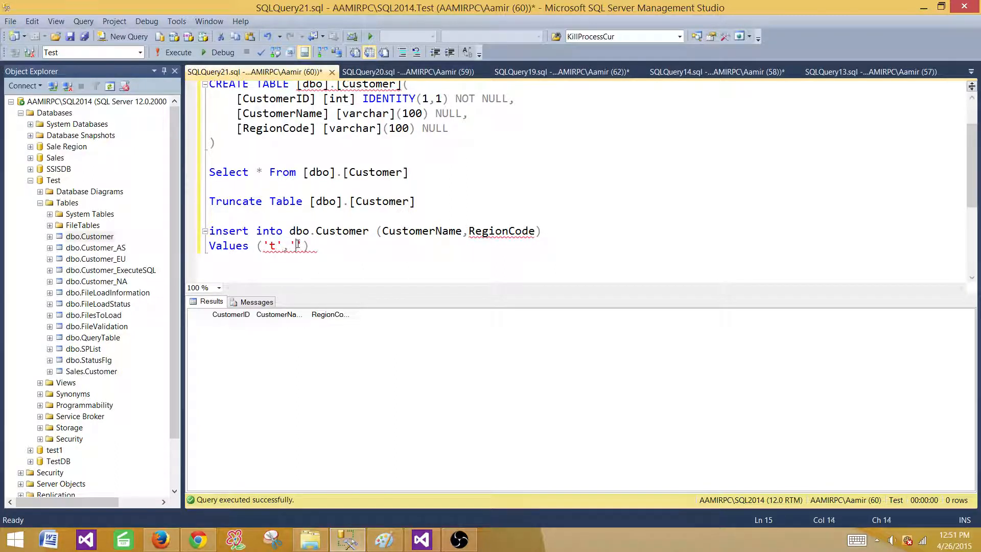
{"action": "type", "text": "dd"}
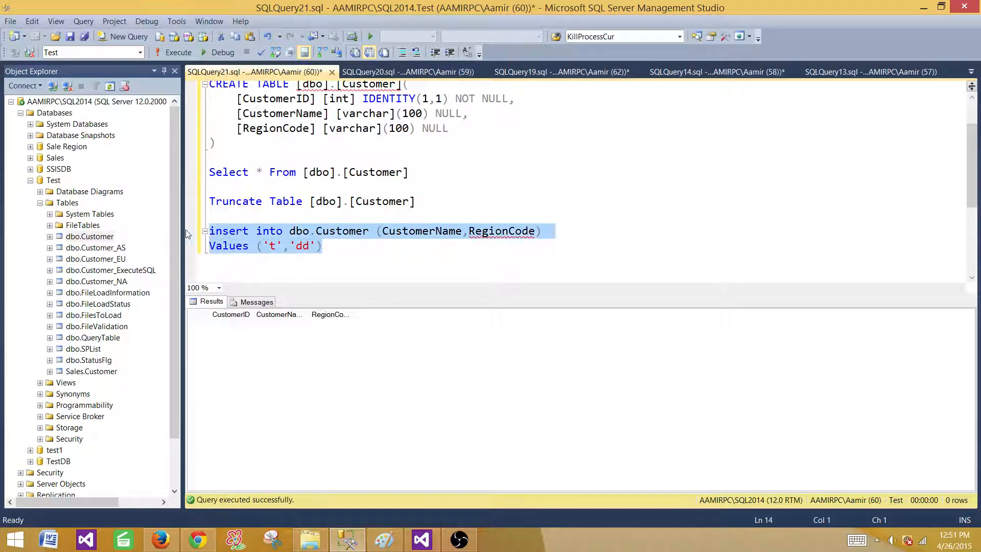
{"action": "left_click", "coordinate": [179, 52]}
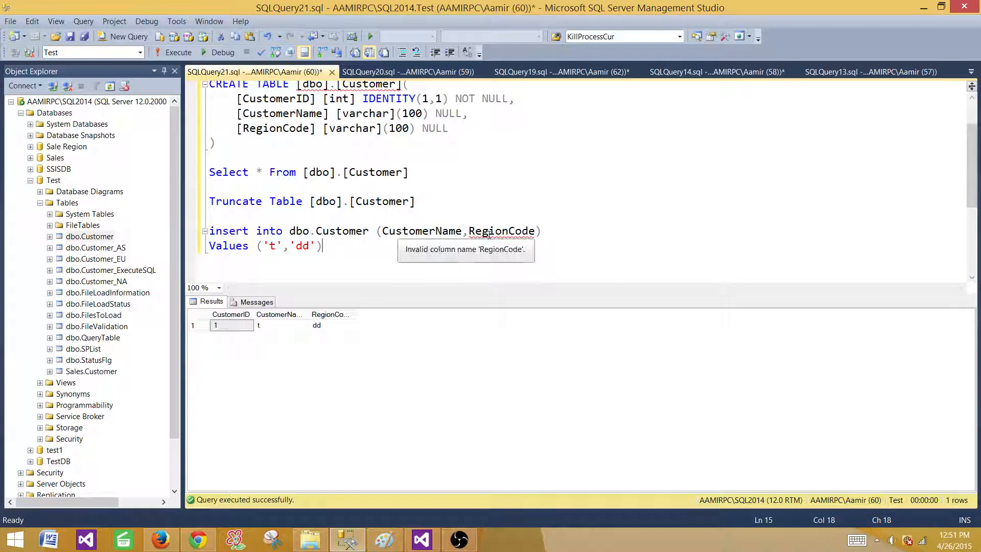
{"action": "mouse_move", "coordinate": [329, 245]}
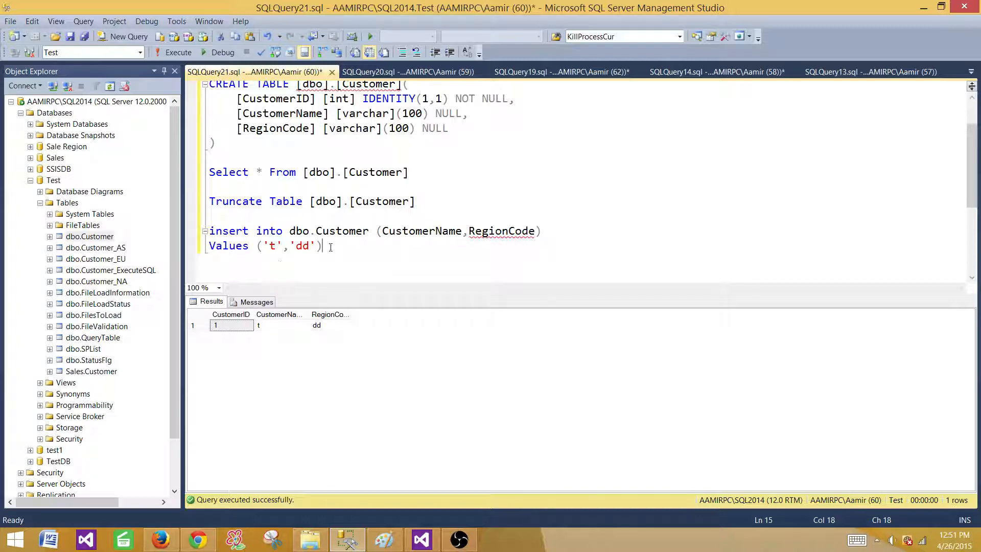
Change the insert's values from ('t','dd') to (?,?)
{"action": "double_click", "coordinate": [303, 246]}
{"action": "type", "text": "?"}
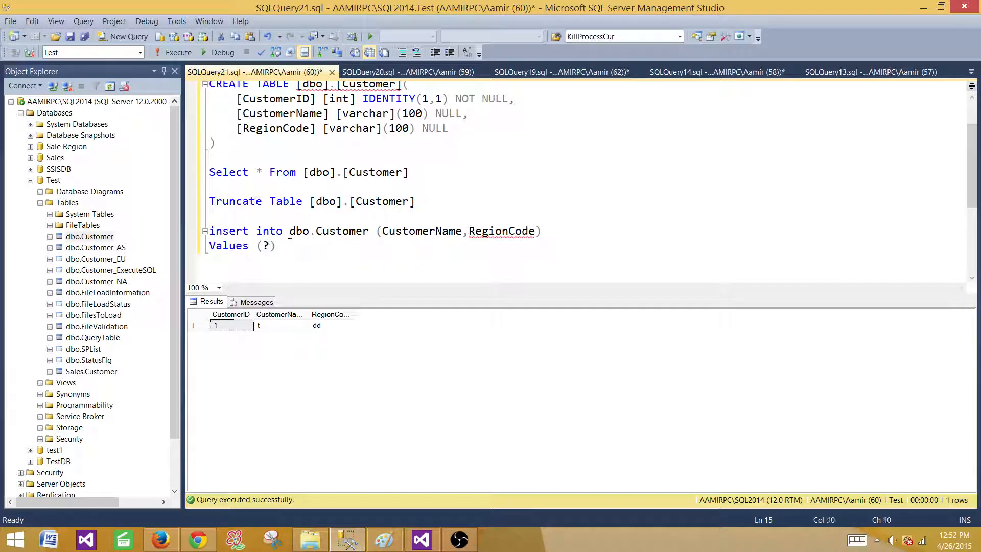
{"action": "type", "text": ",?"}
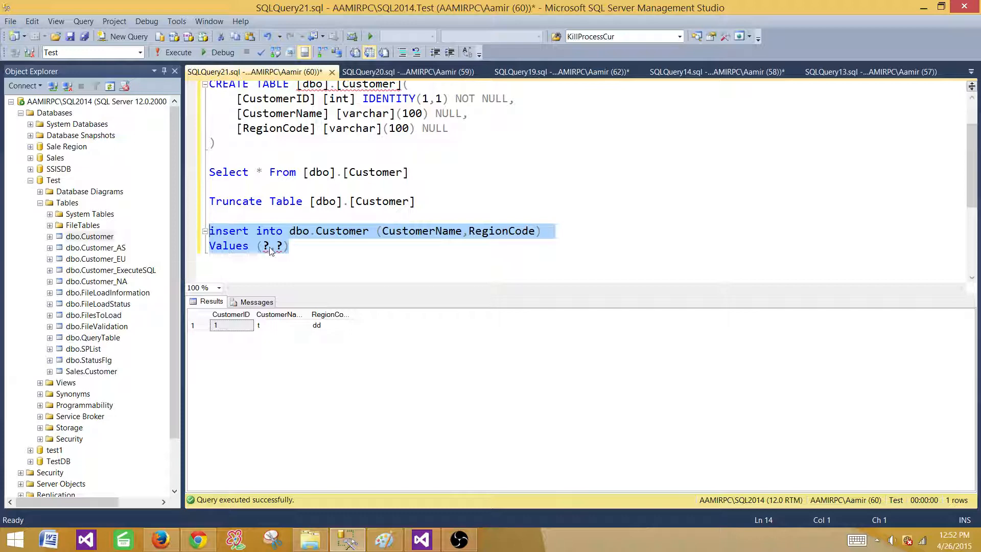
{"action": "mouse_move", "coordinate": [278, 253]}
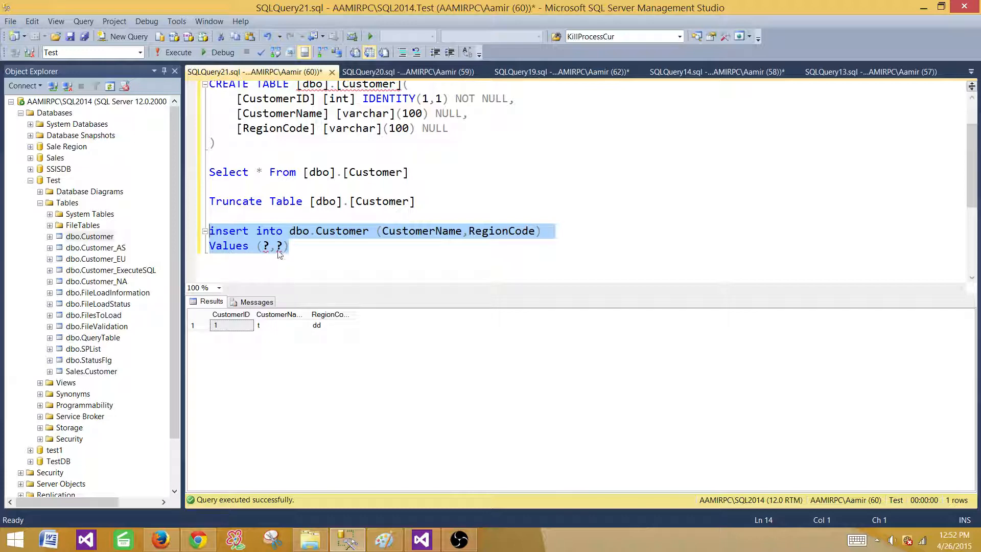
{"action": "mouse_move", "coordinate": [421, 539]}
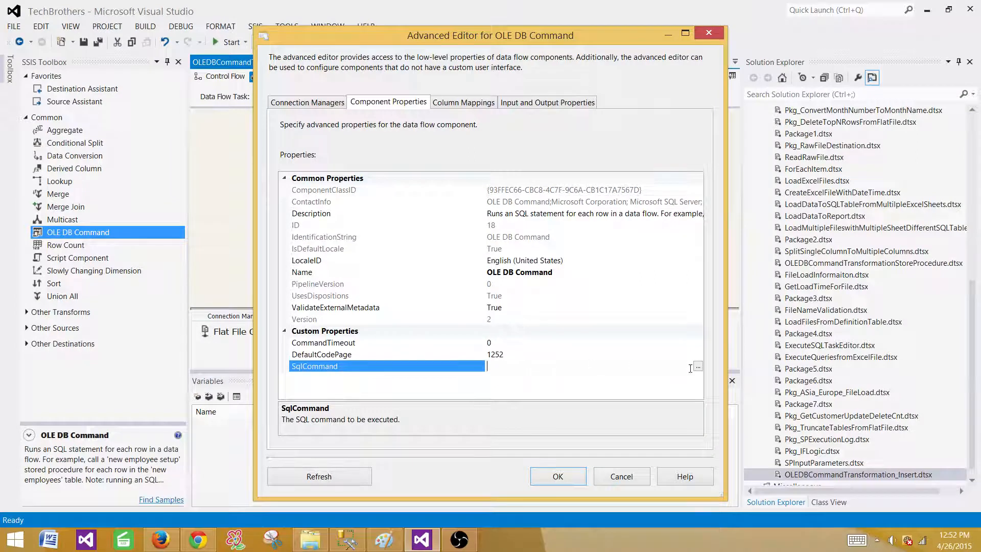
Set SqlCommand to the insert into dbo.Customer ending with Values (?,?)
{"action": "left_click", "coordinate": [697, 367]}
{"action": "type", "text": "insert into dbo.Customer (CustomerName,RegionCode)"}
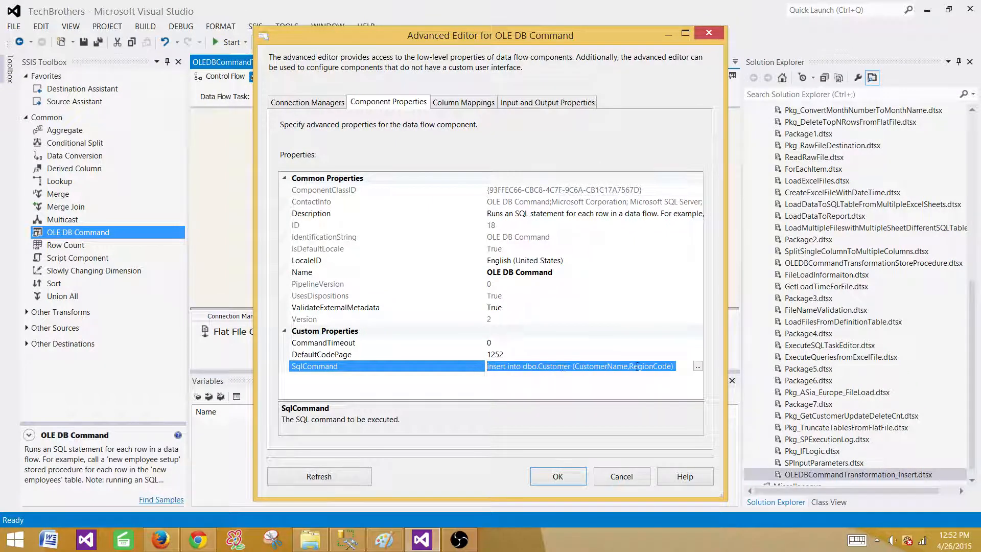
{"action": "left_click", "coordinate": [697, 365]}
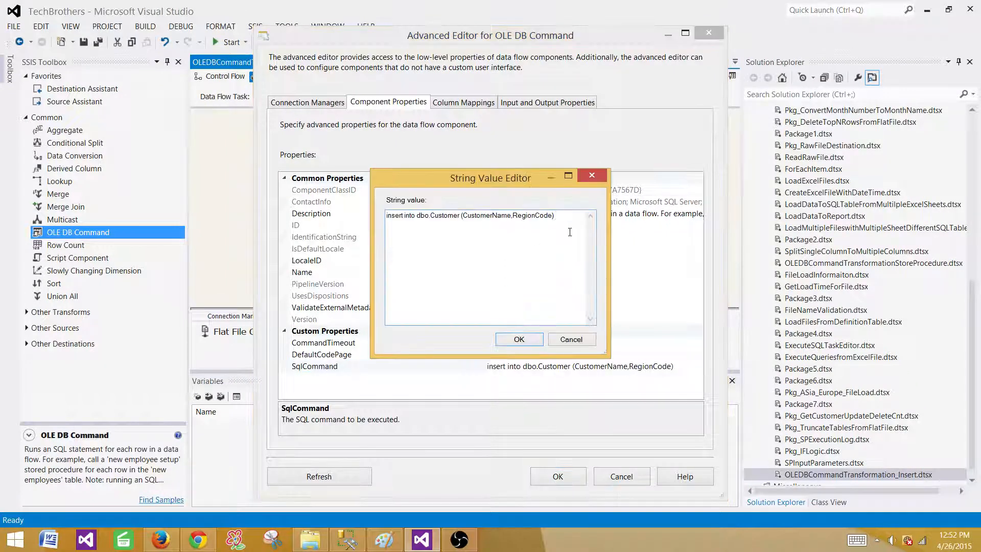
{"action": "type", "text": "Values (?,?)"}
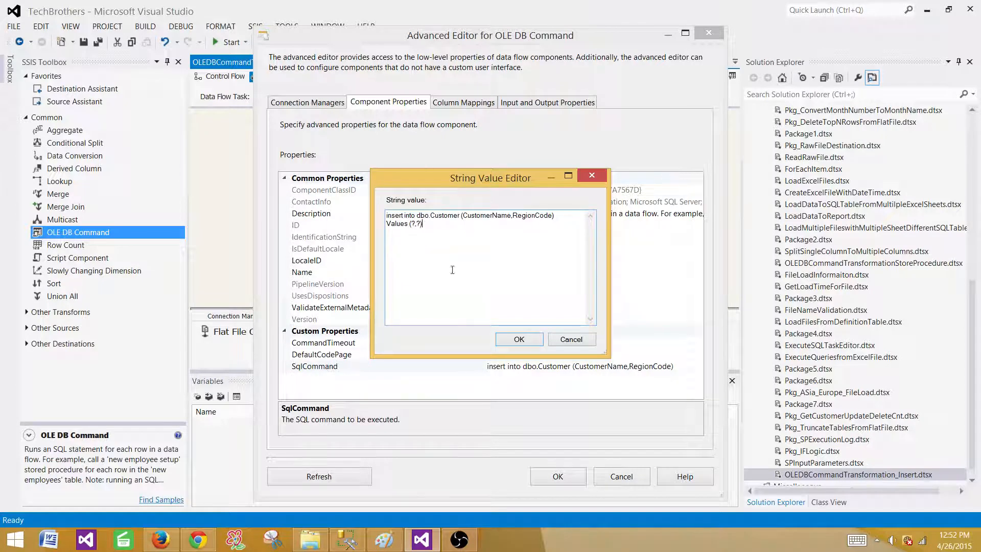
{"action": "left_click", "coordinate": [519, 338]}
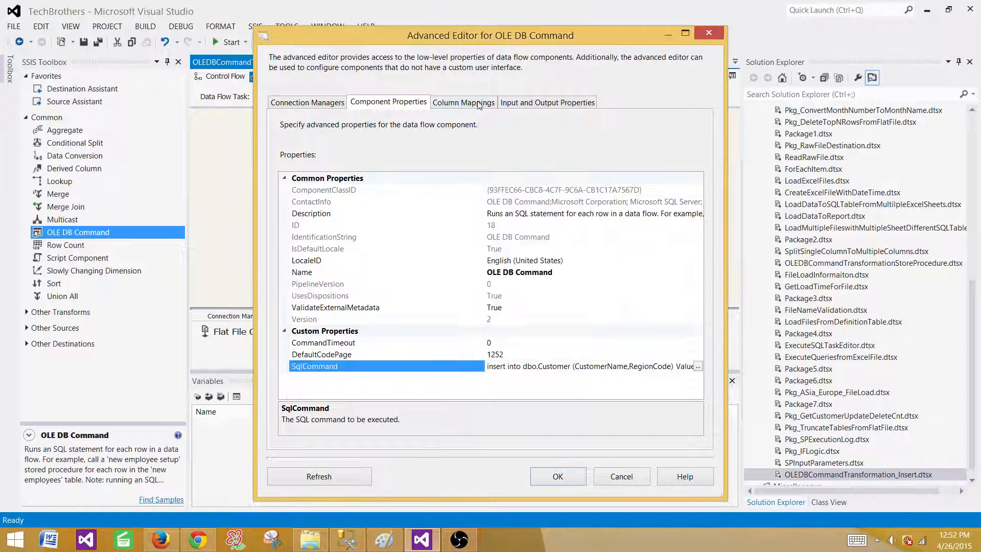
{"action": "left_click", "coordinate": [463, 102]}
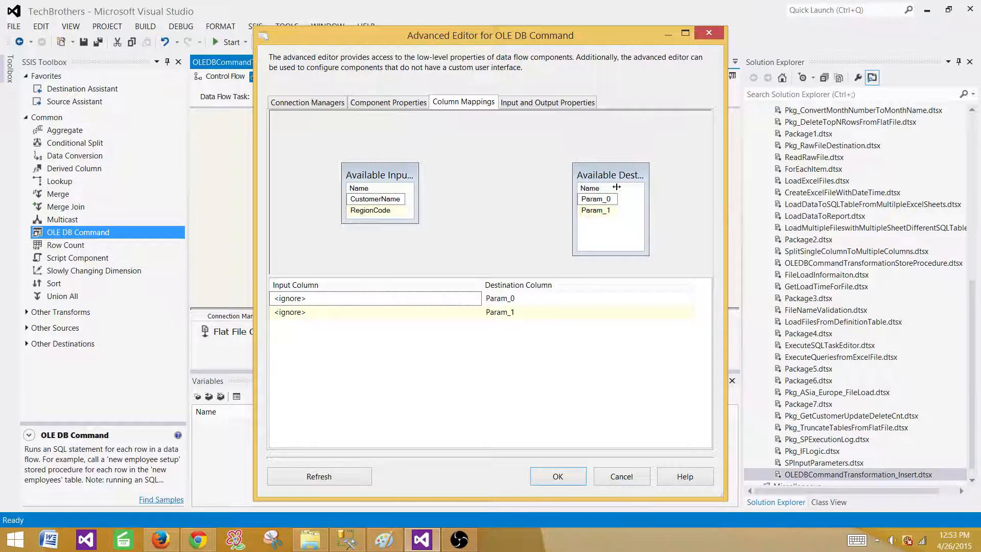
Compare the Column Mappings parameters with the insert's CustomerName, RegionCode column order in Management Studio
{"action": "left_click", "coordinate": [595, 210]}
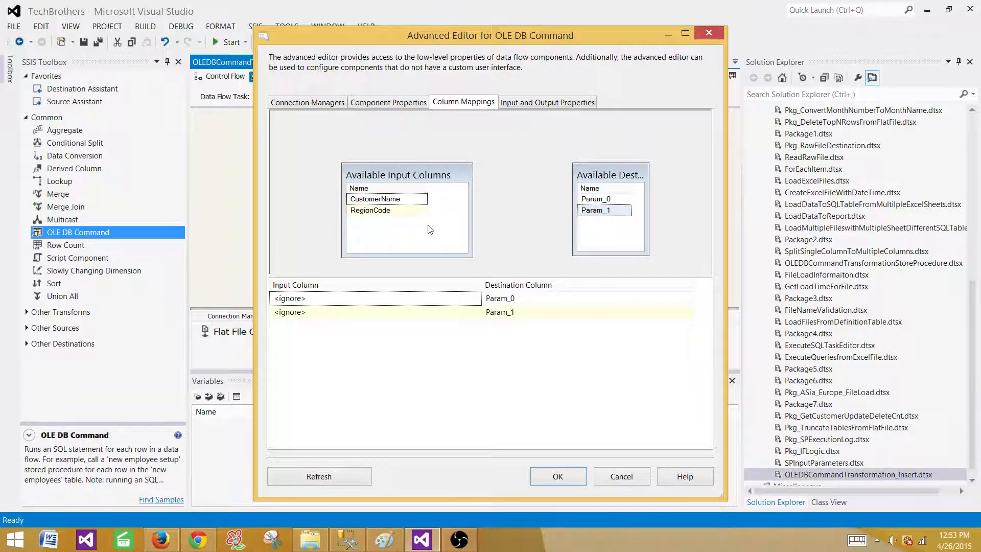
{"action": "left_click", "coordinate": [346, 540]}
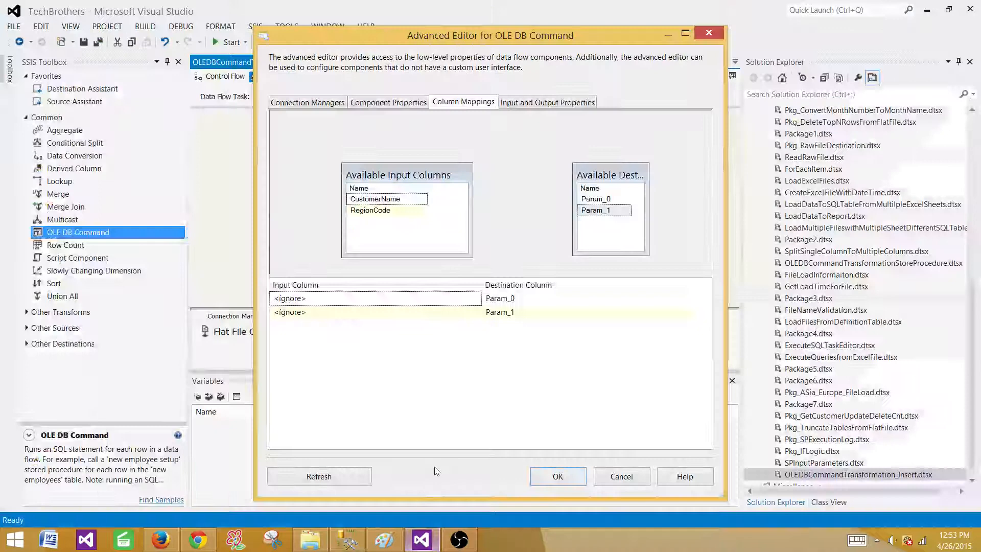
{"action": "left_click", "coordinate": [375, 199]}
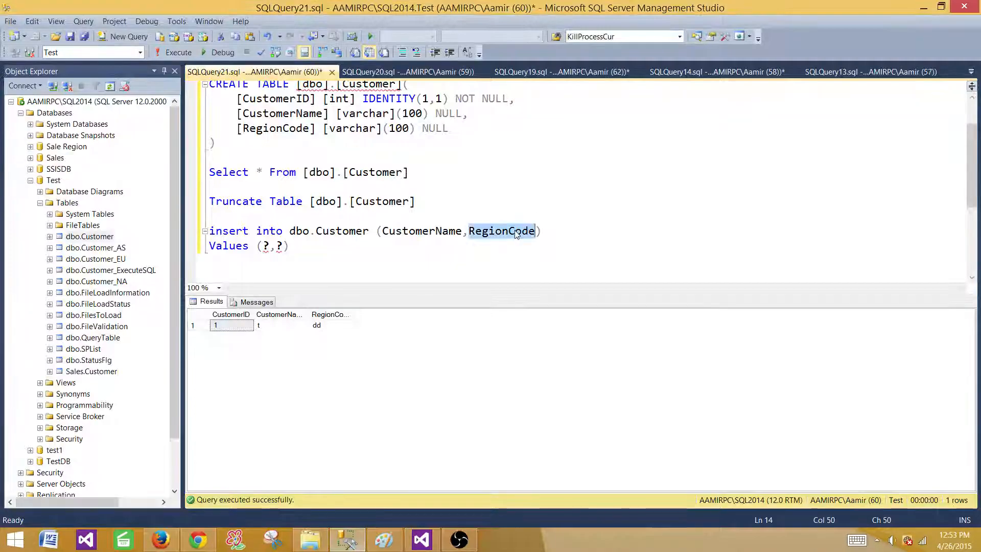
{"action": "left_click", "coordinate": [447, 230]}
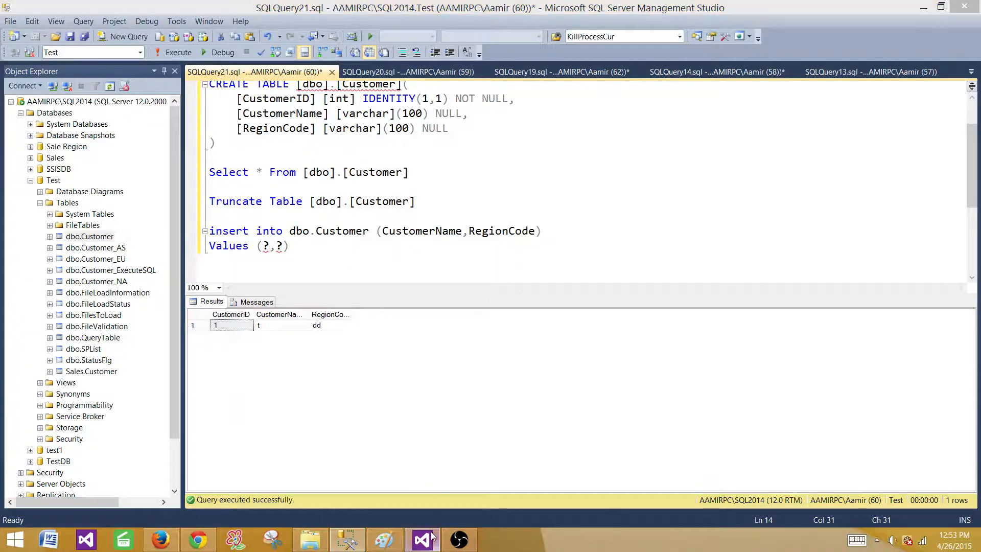
{"action": "left_click", "coordinate": [421, 539]}
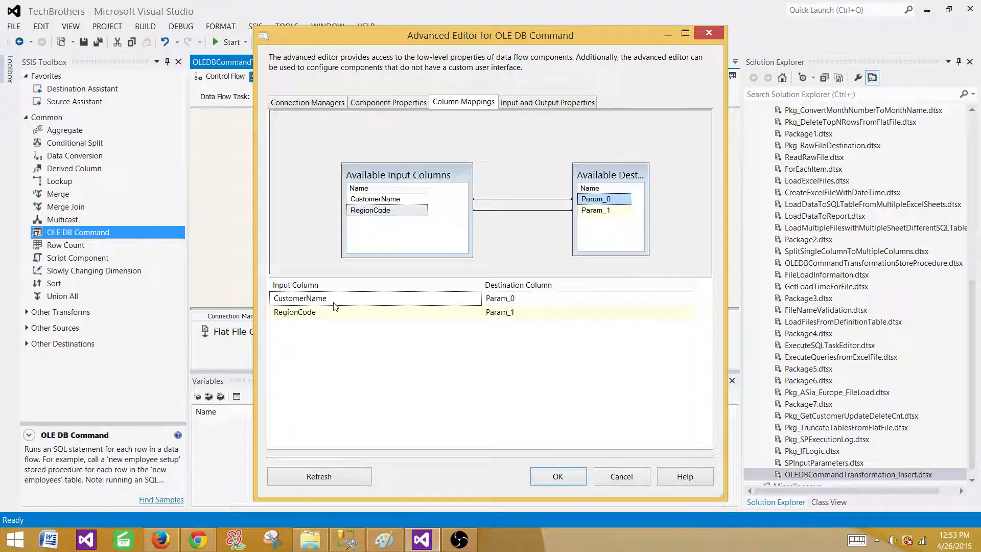
{"action": "mouse_move", "coordinate": [394, 298]}
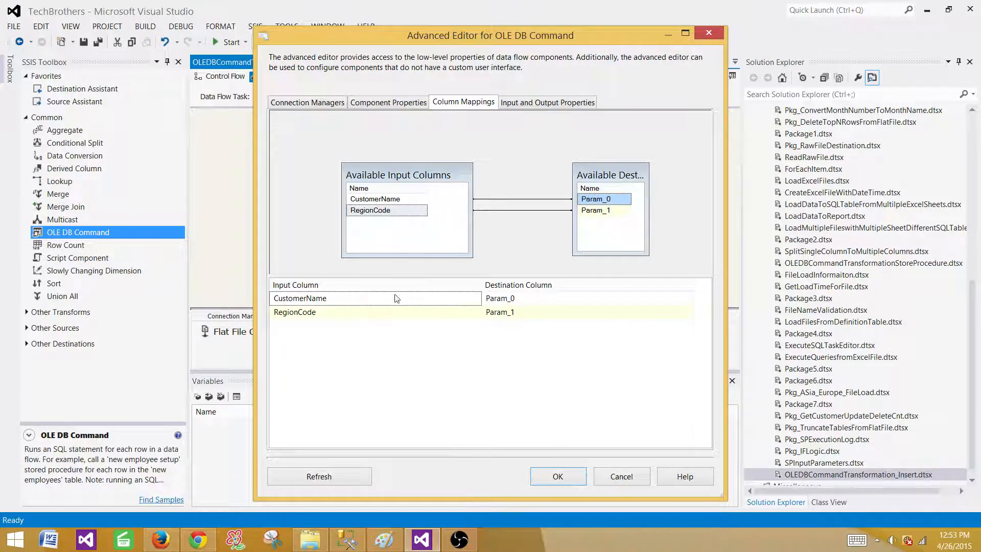
{"action": "mouse_move", "coordinate": [533, 112]}
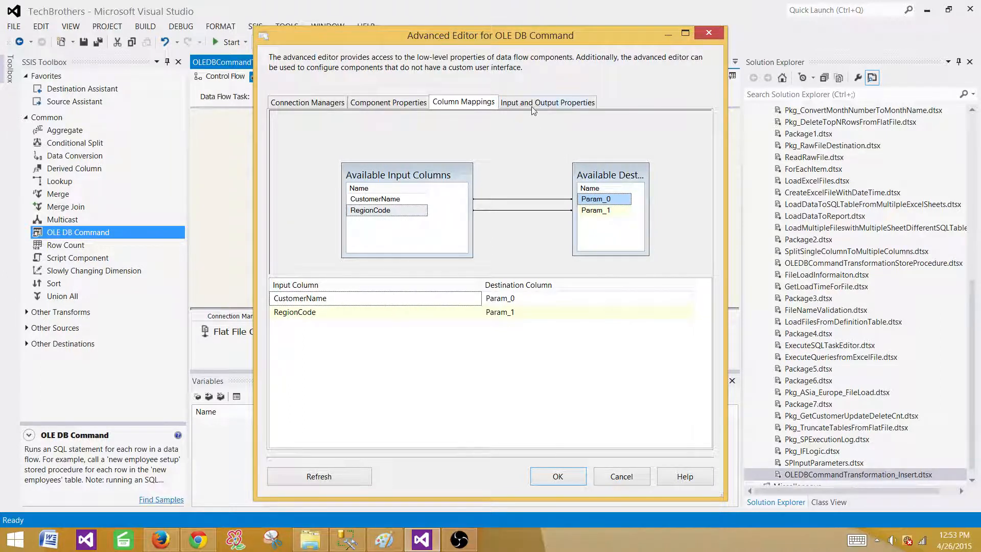
Review Input and Output Properties, then accept the CustomerName and RegionCode parameter mappings
{"action": "left_click", "coordinate": [547, 102]}
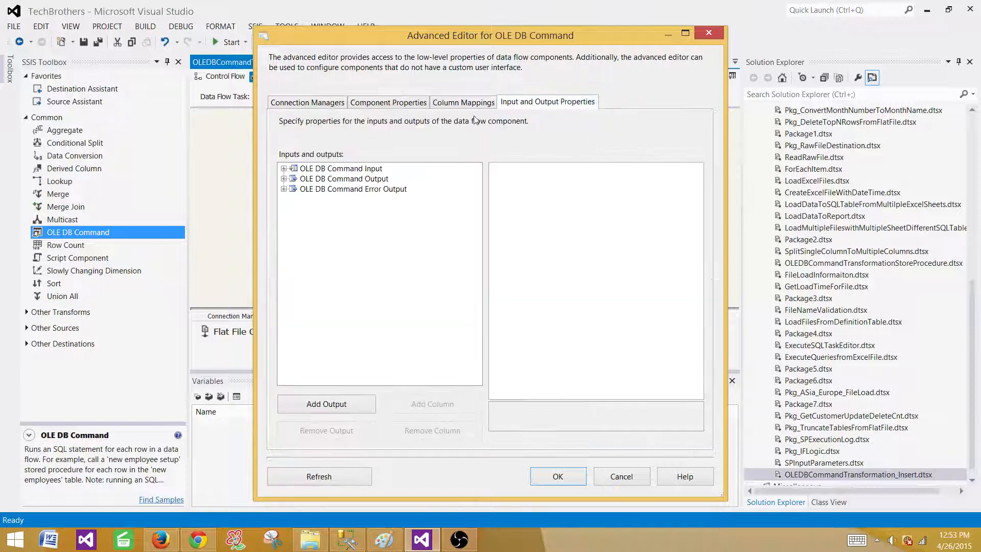
{"action": "left_click", "coordinate": [463, 102]}
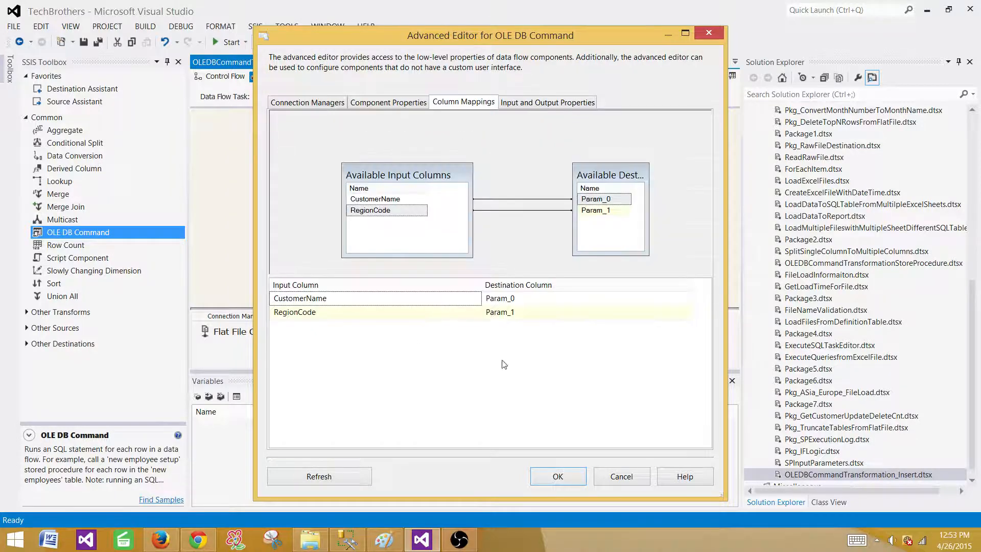
{"action": "left_click", "coordinate": [557, 477]}
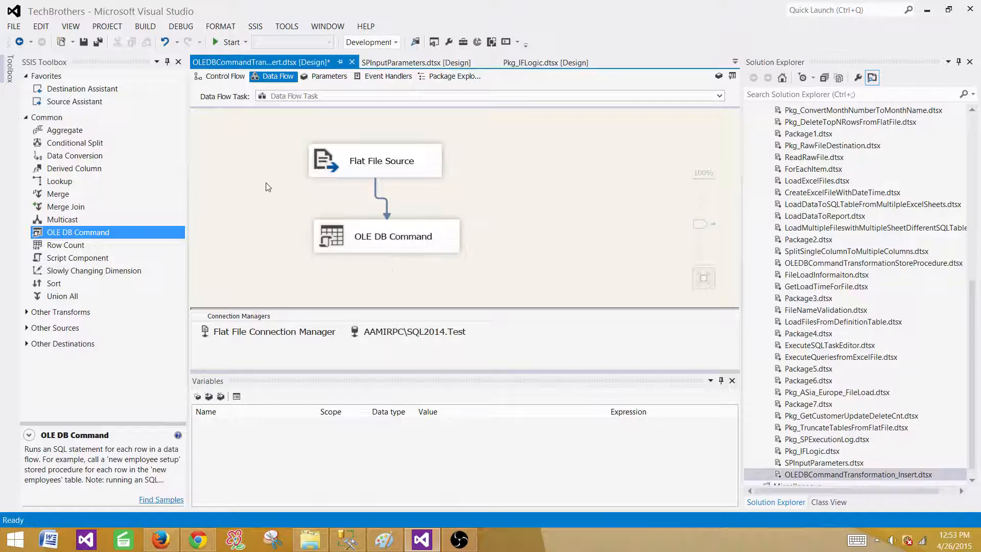
View the Customer test row and empty the table with TRUNCATE TABLE
{"action": "left_click", "coordinate": [225, 76]}
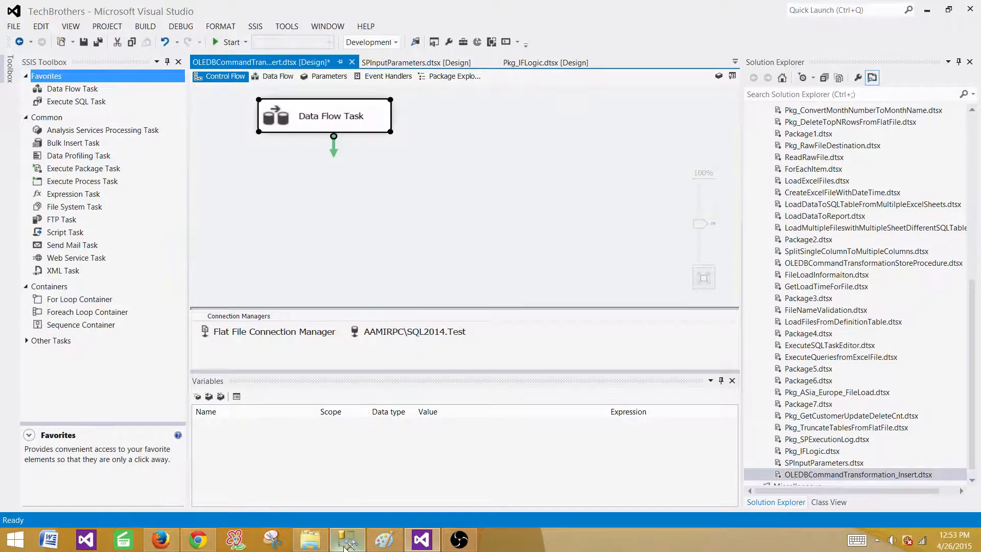
{"action": "left_click", "coordinate": [347, 540]}
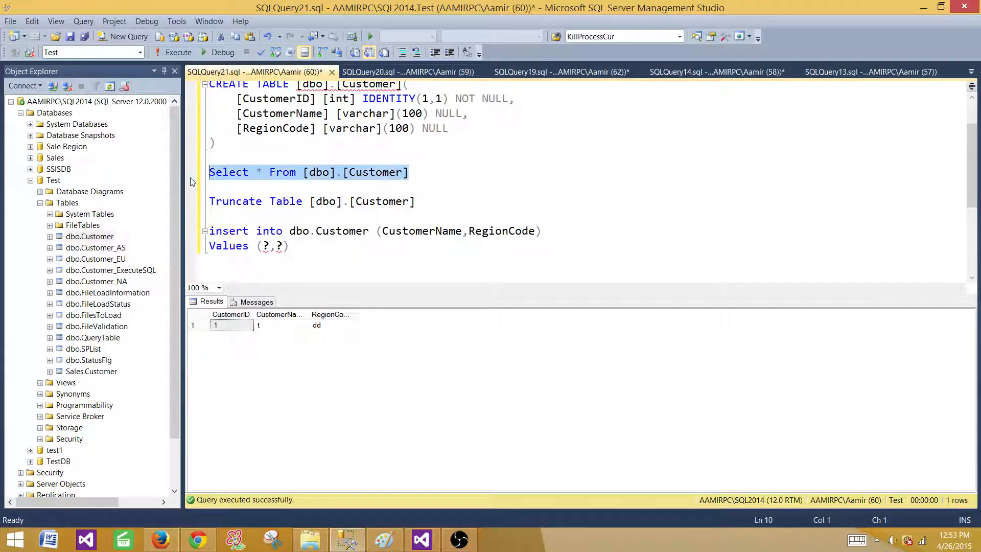
{"action": "mouse_move", "coordinate": [347, 208]}
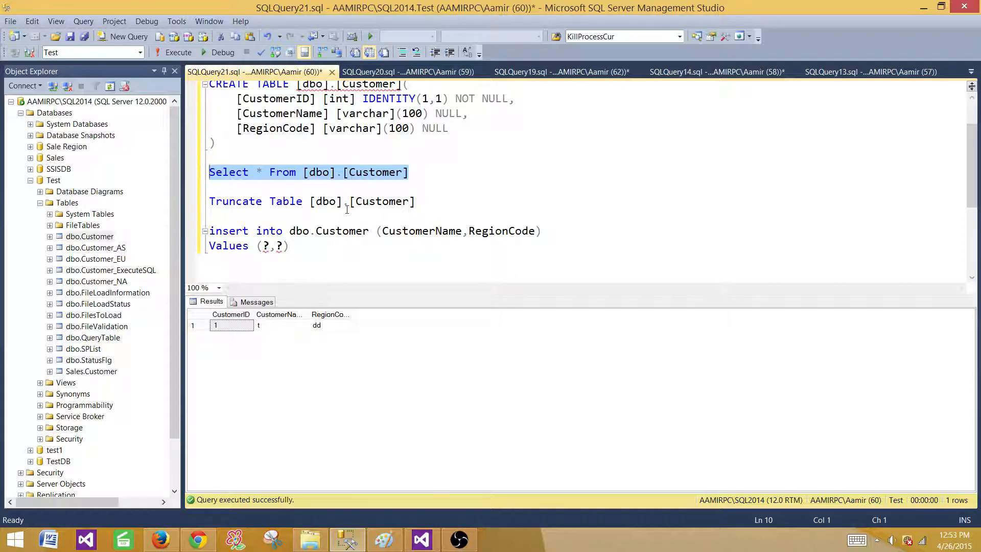
{"action": "left_click", "coordinate": [178, 52]}
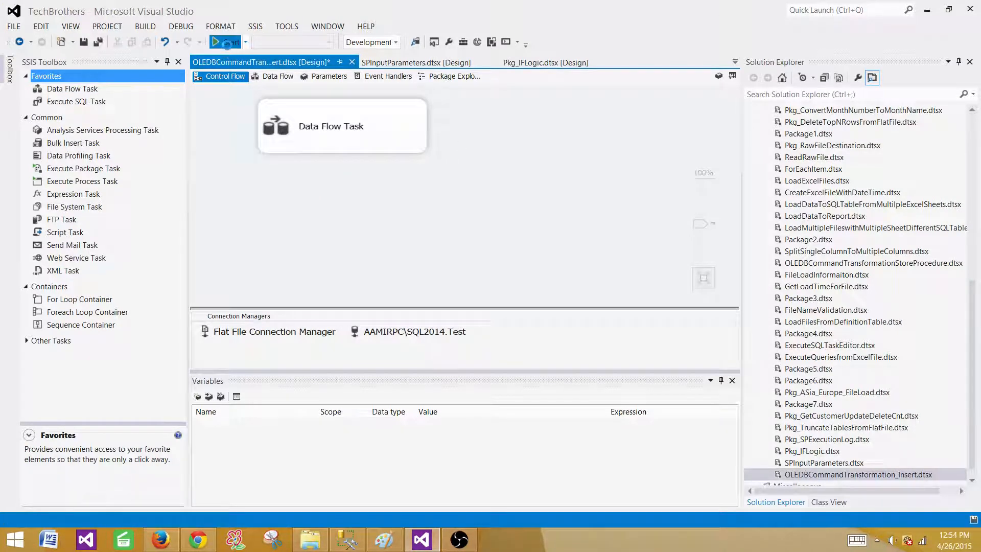
Debug-run the package and inspect the Flat File Source and OLE DB Command results
{"action": "left_click", "coordinate": [221, 42]}
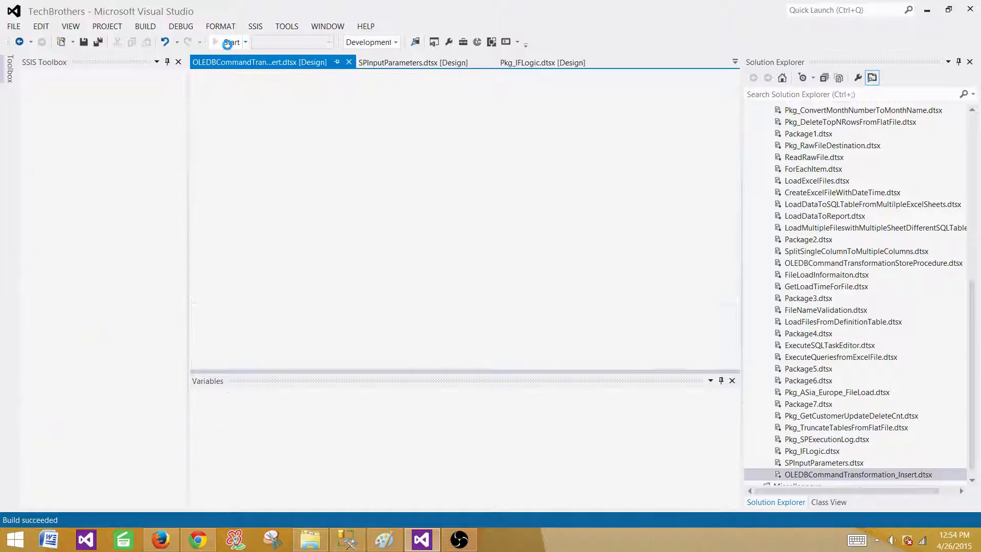
{"action": "left_click", "coordinate": [231, 42]}
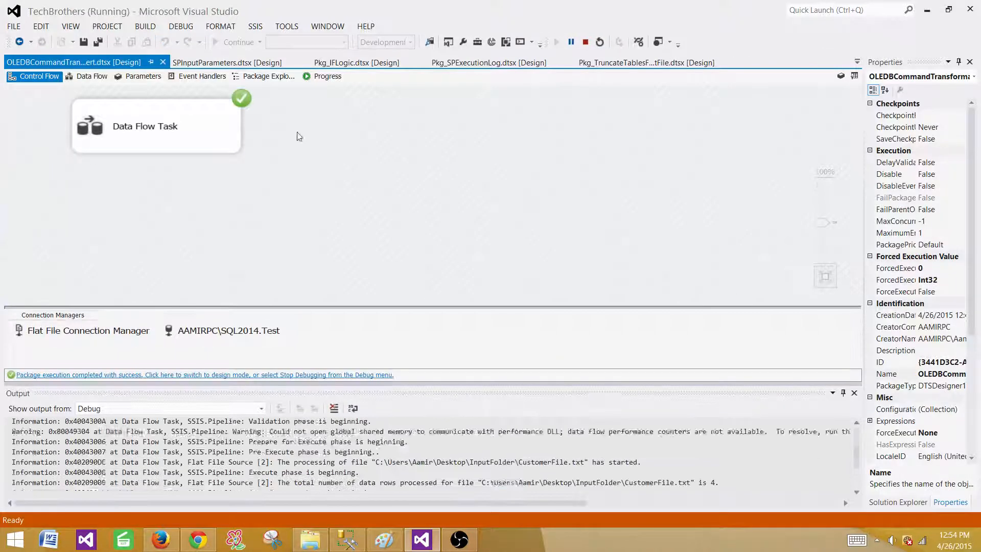
{"action": "left_click", "coordinate": [91, 76]}
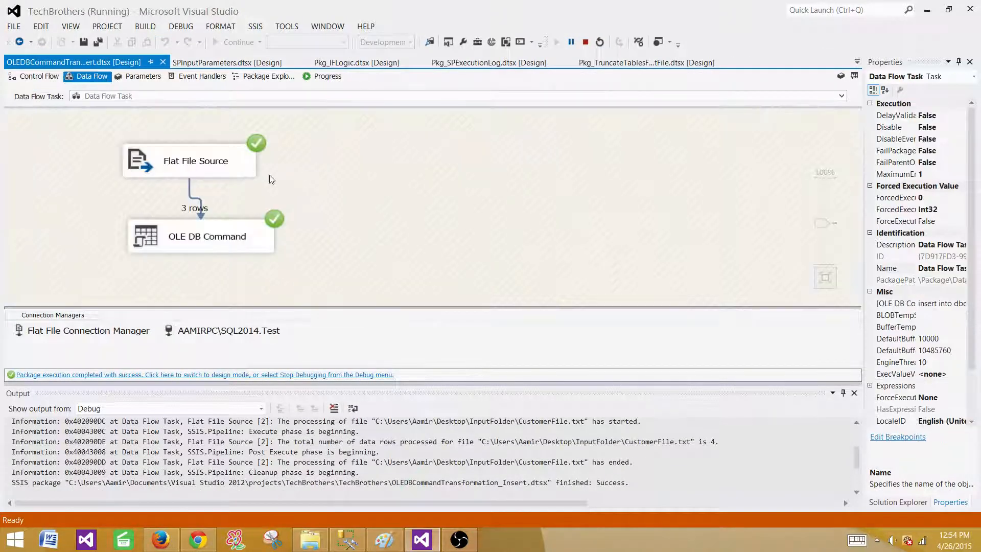
{"action": "left_click", "coordinate": [196, 161]}
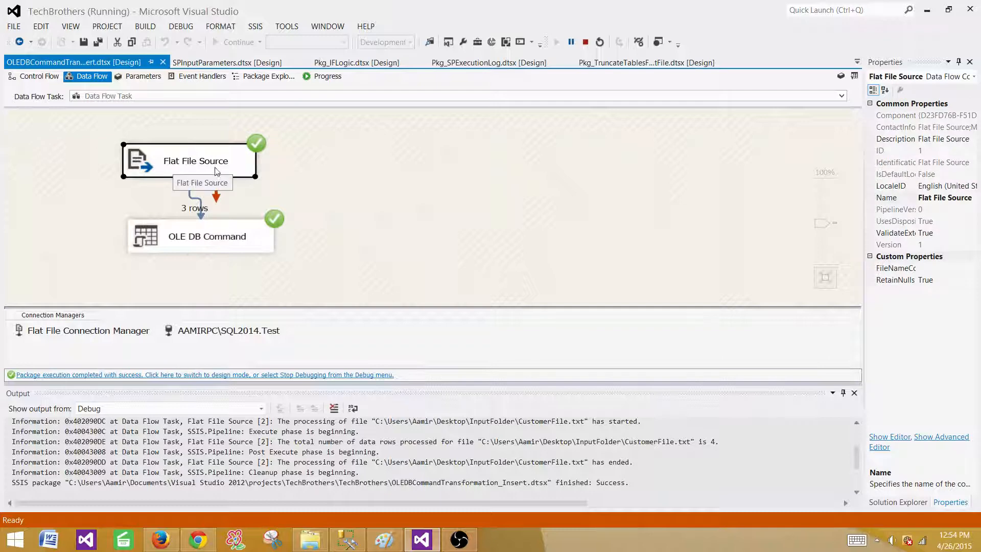
{"action": "left_click", "coordinate": [206, 236]}
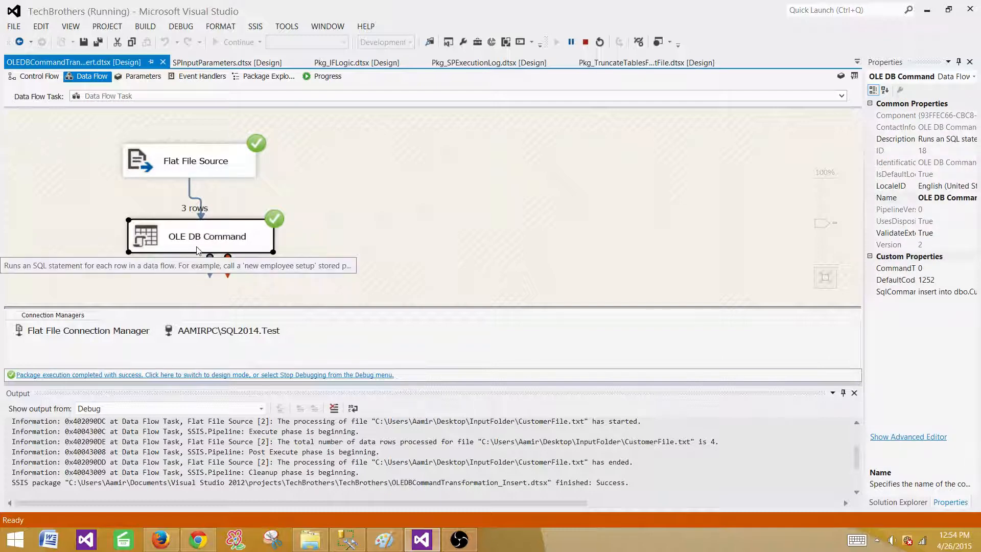
{"action": "mouse_move", "coordinate": [223, 242]}
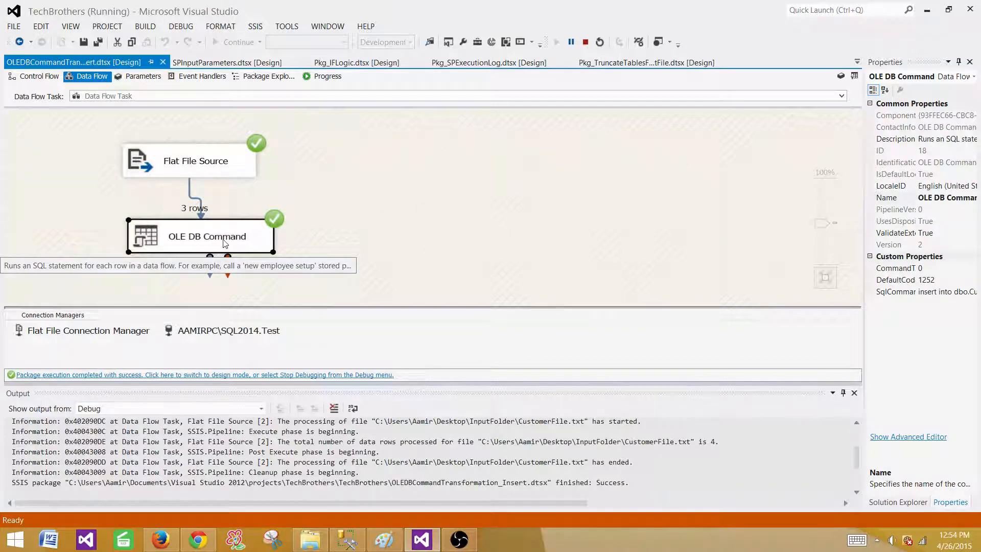
{"action": "left_click", "coordinate": [437, 282]}
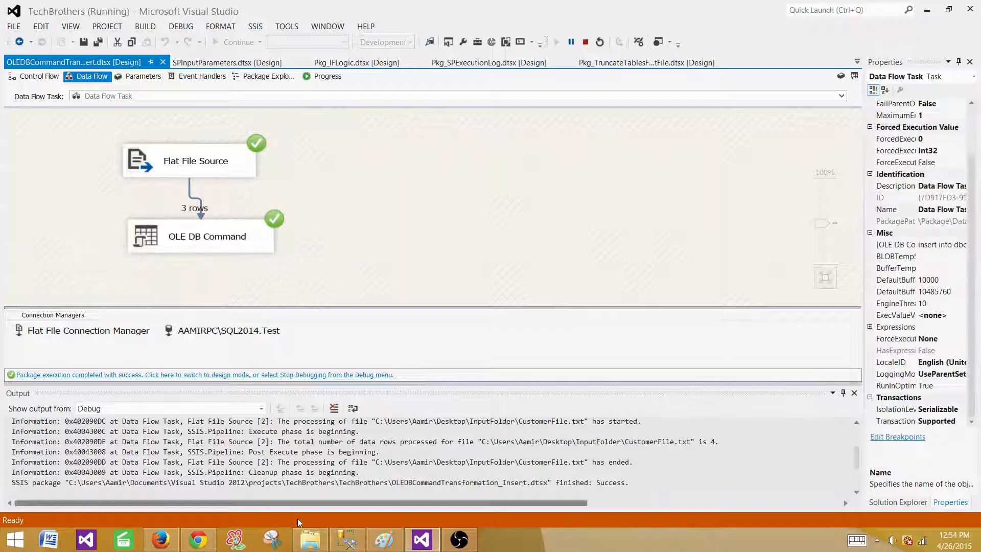
{"action": "left_click", "coordinate": [346, 539]}
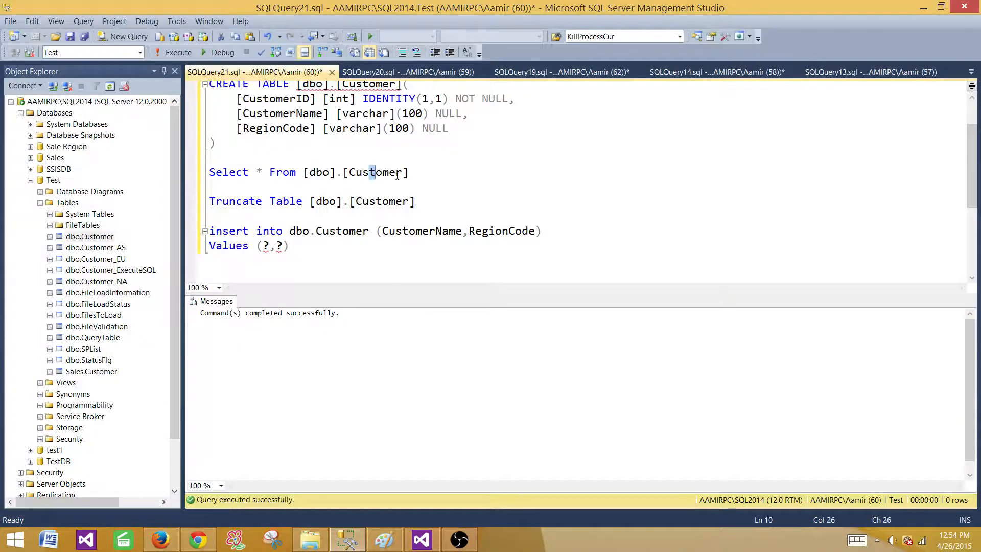
Query dbo.Customer and review rows Aamir/Asia, John/North America, Christy/Europe
{"action": "left_click", "coordinate": [178, 52]}
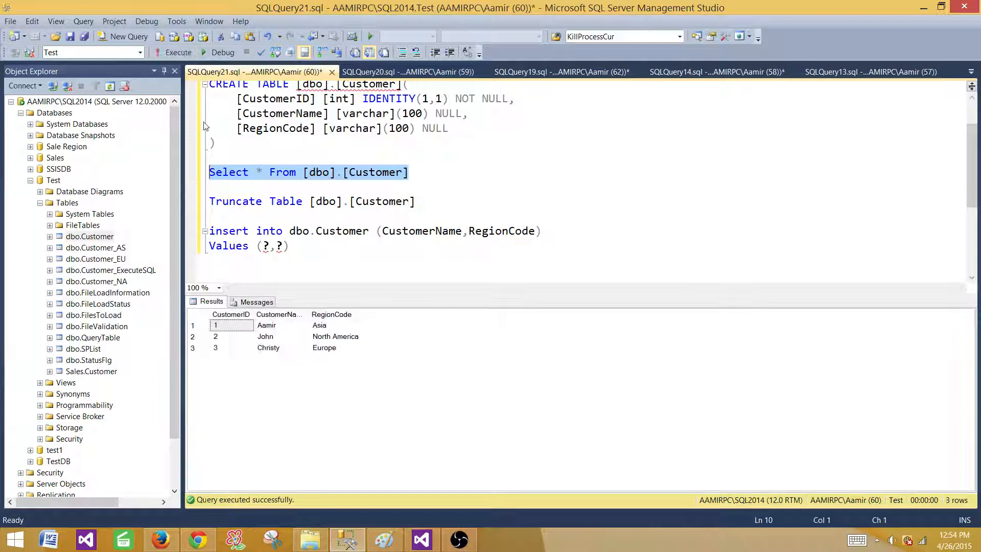
{"action": "left_click", "coordinate": [265, 336]}
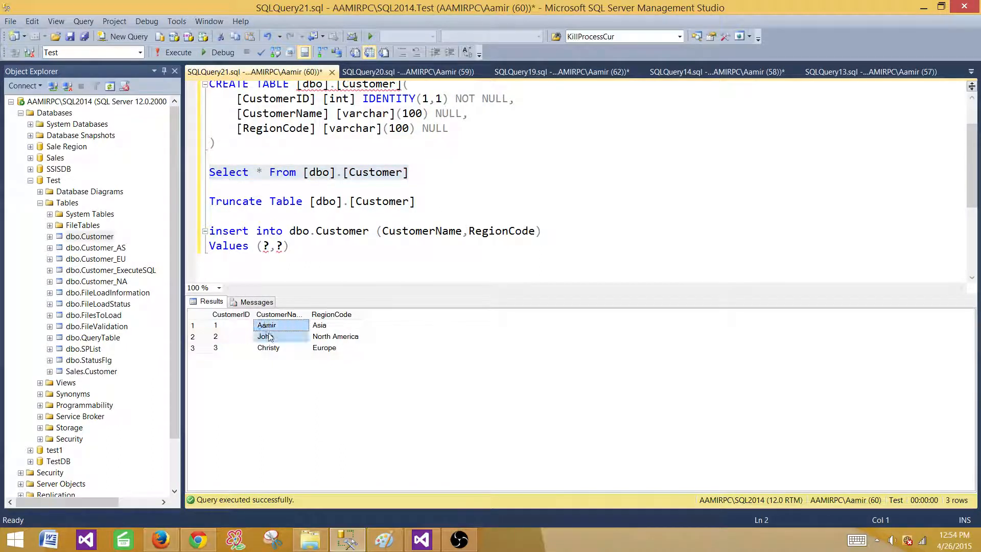
{"action": "left_click", "coordinate": [215, 347]}
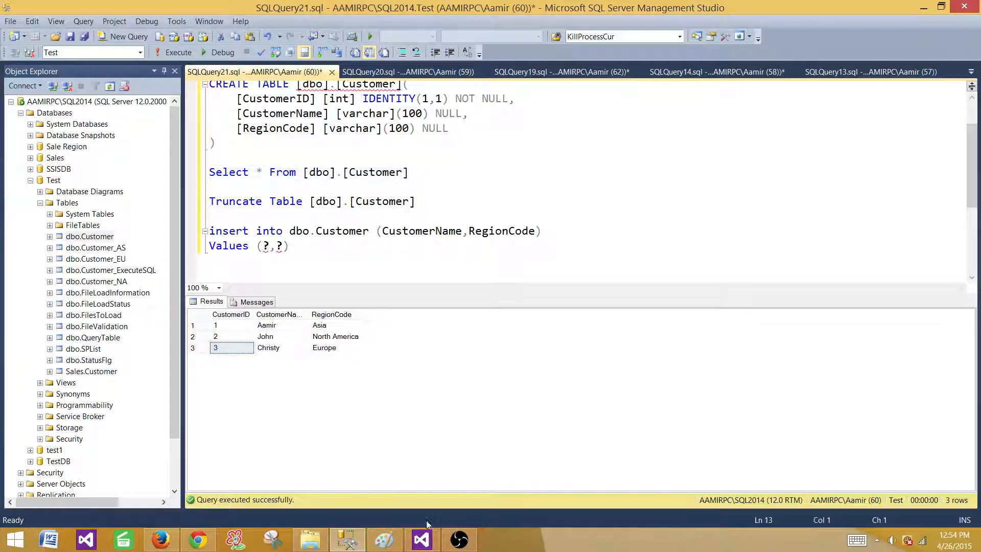
Dismiss the debug-mode error on the OLE DB Command and stop debugging
{"action": "left_click", "coordinate": [421, 540]}
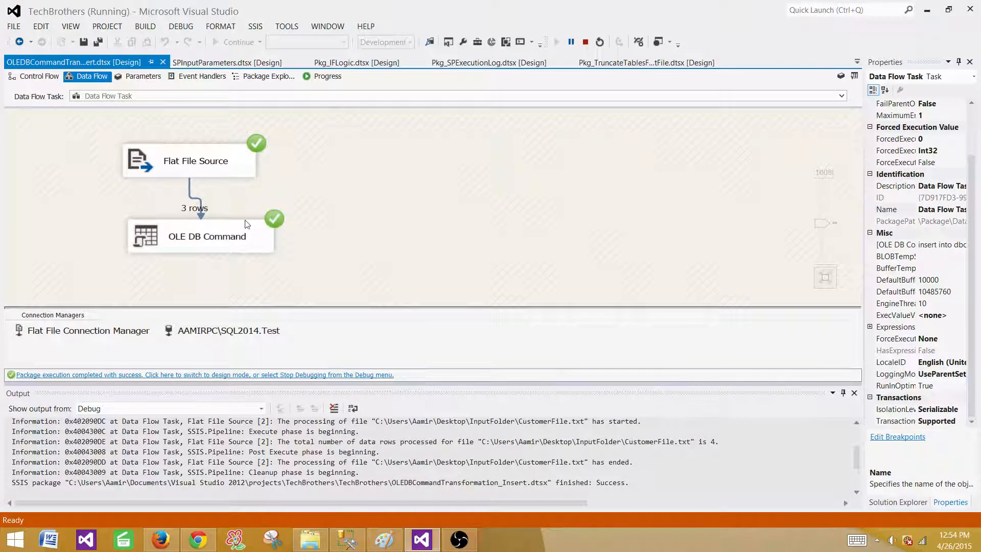
{"action": "mouse_move", "coordinate": [214, 226]}
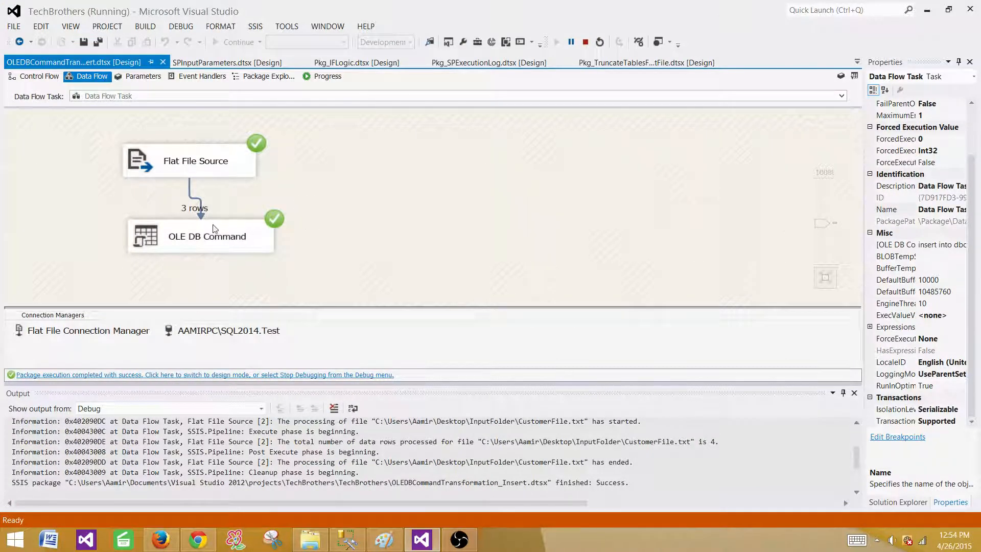
{"action": "mouse_move", "coordinate": [195, 176]}
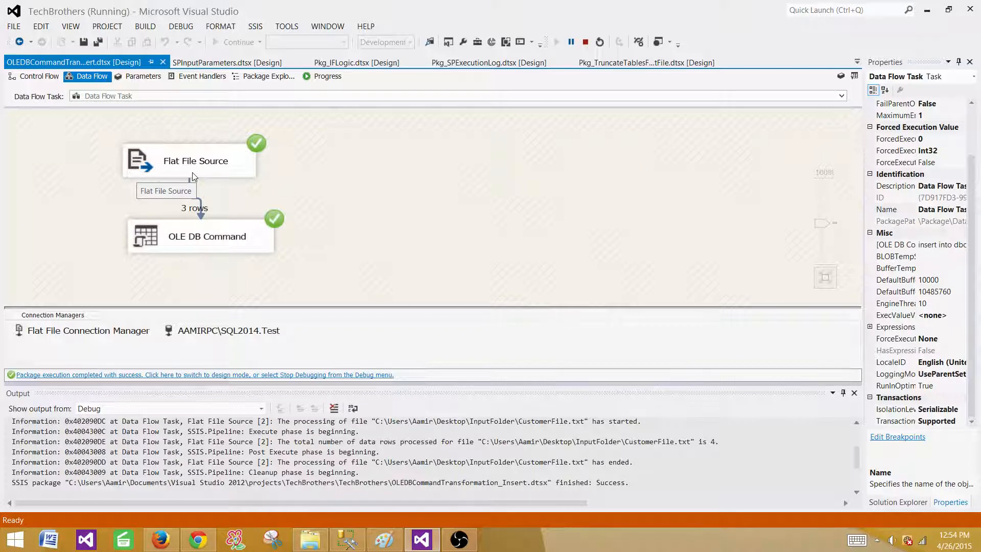
{"action": "mouse_move", "coordinate": [224, 212]}
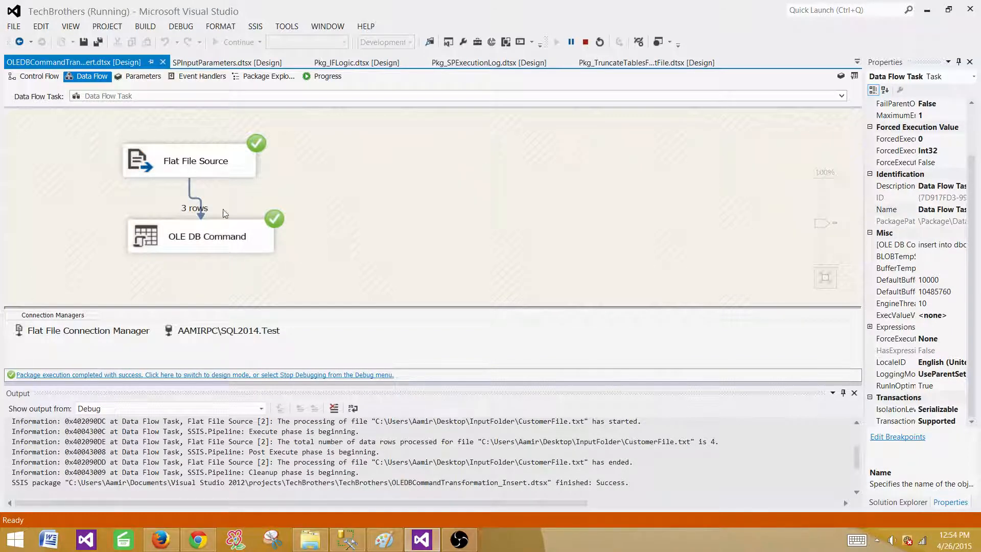
{"action": "mouse_move", "coordinate": [154, 119]}
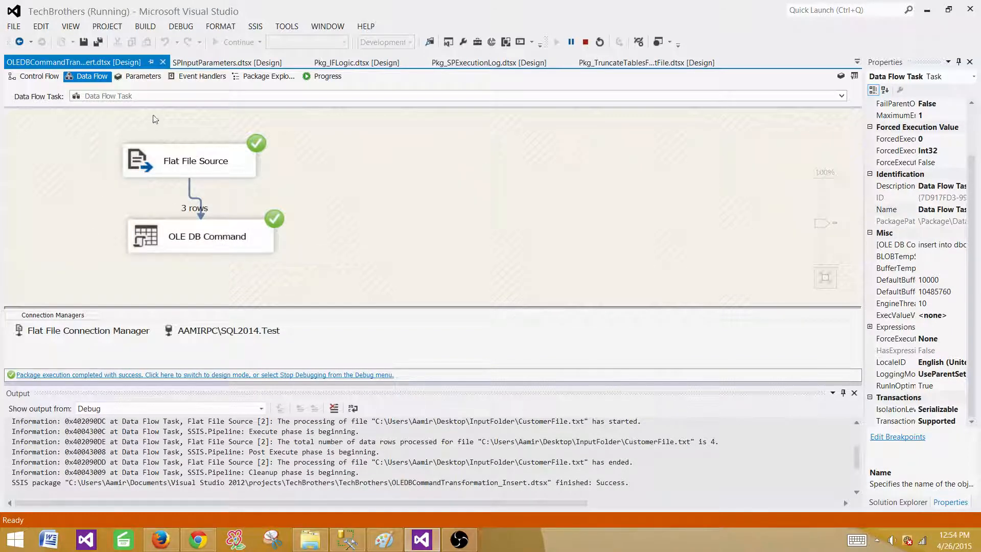
{"action": "double_click", "coordinate": [206, 236]}
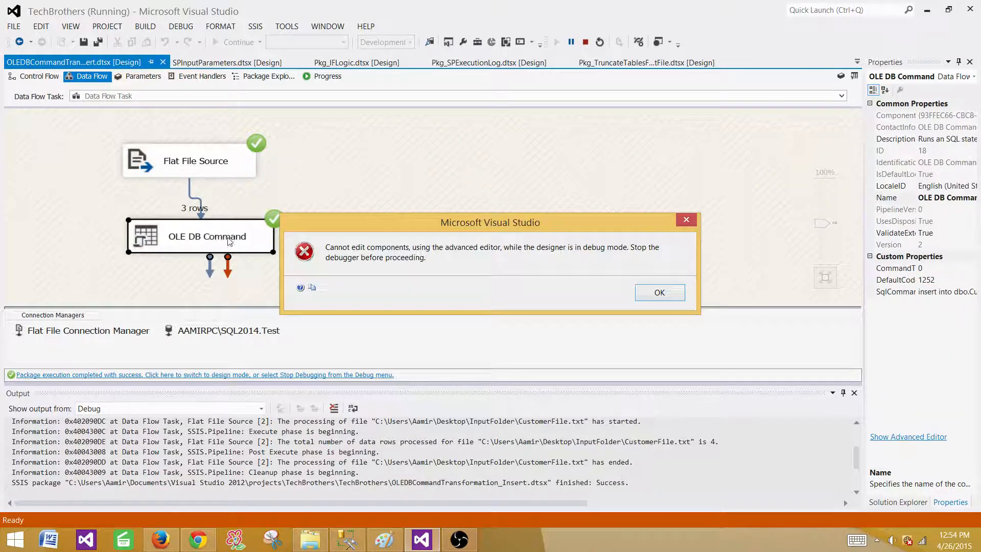
{"action": "left_click", "coordinate": [659, 293]}
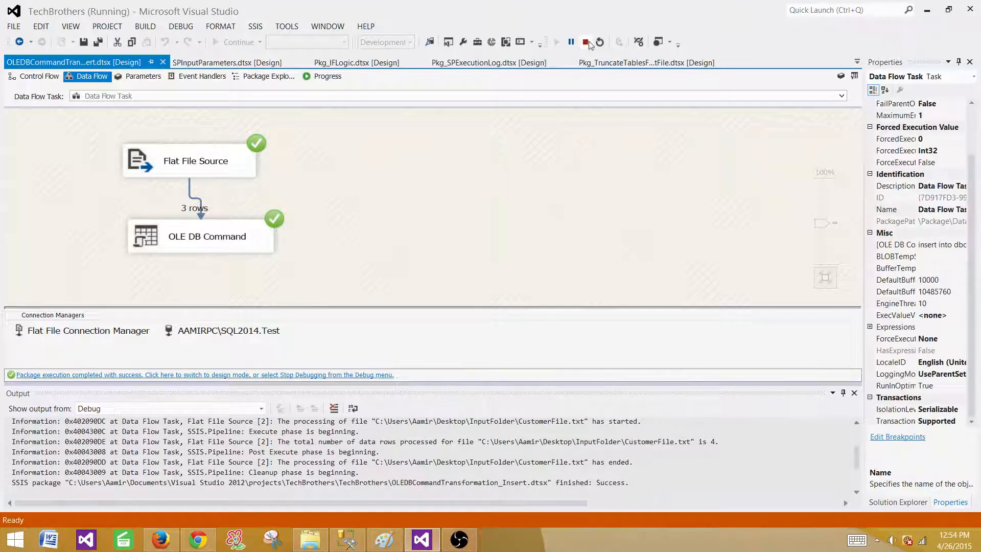
{"action": "left_click", "coordinate": [585, 42]}
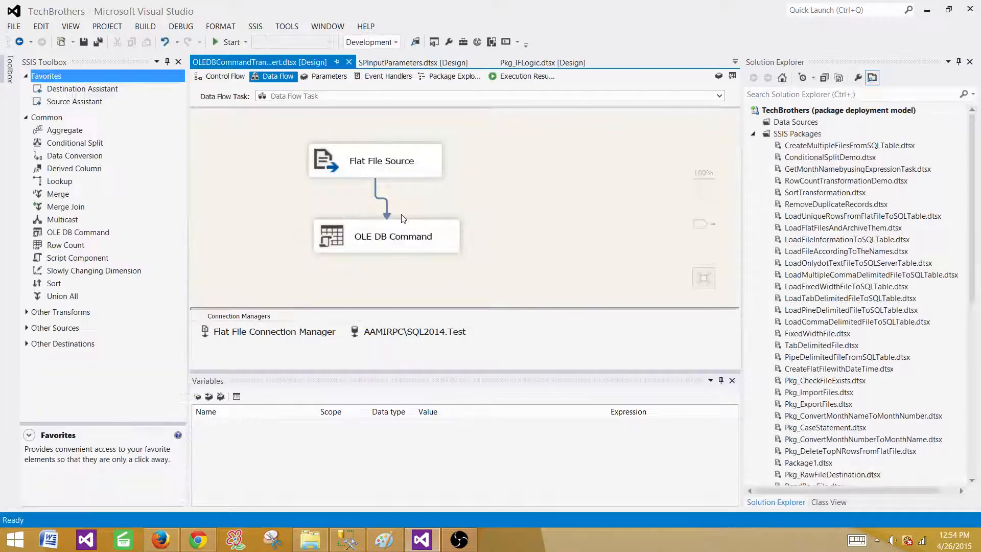
Select the OLE DB Command component and reopen its Advanced Editor
{"action": "left_click", "coordinate": [392, 236]}
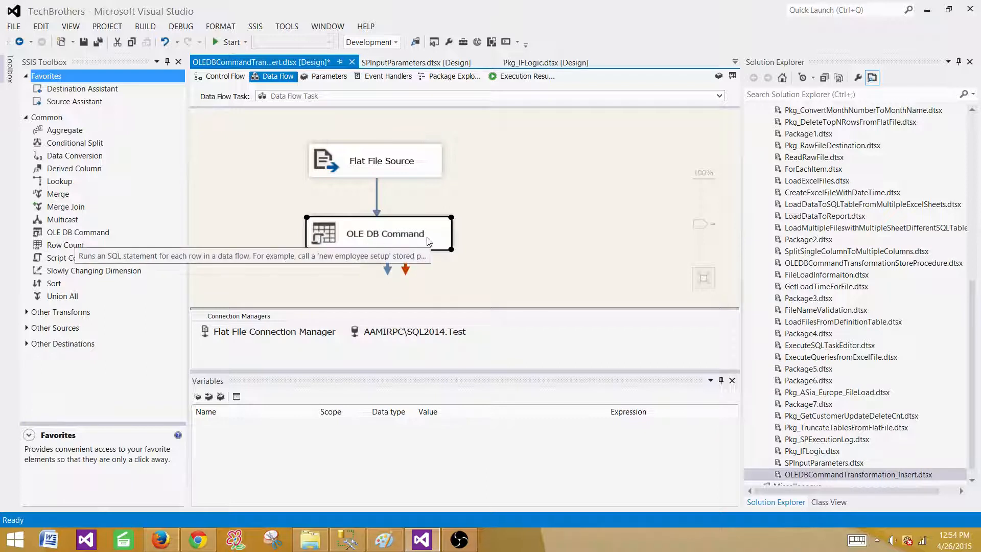
{"action": "mouse_move", "coordinate": [461, 234]}
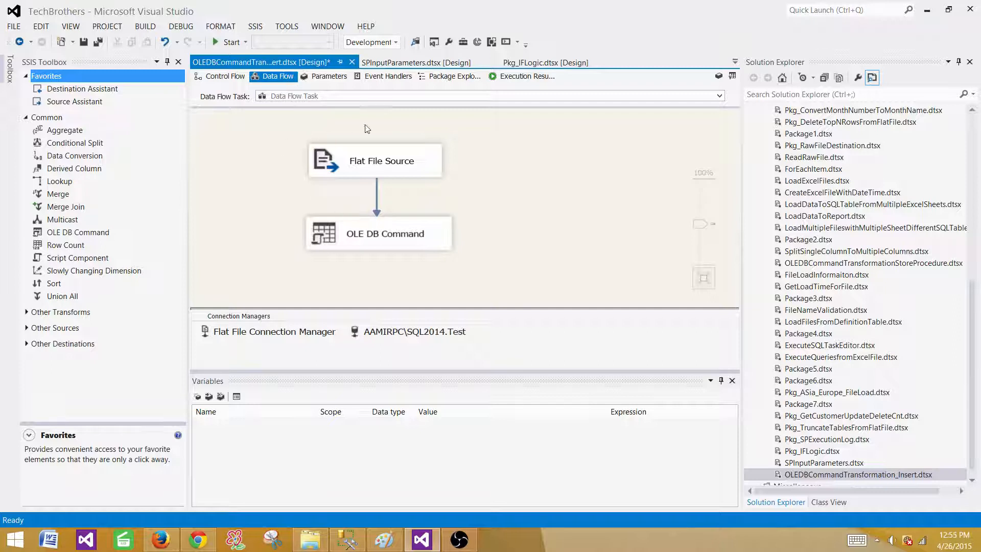
{"action": "mouse_move", "coordinate": [278, 164]}
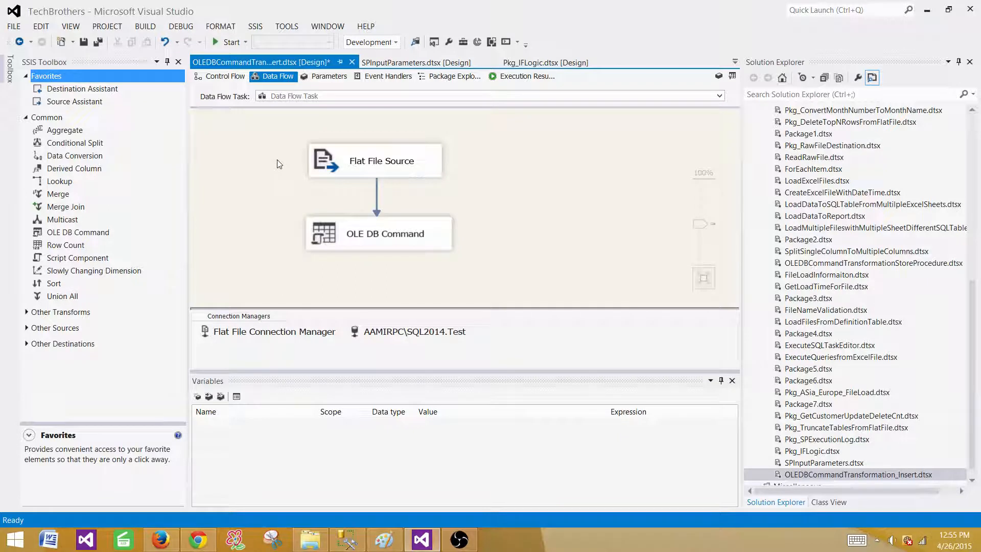
{"action": "mouse_move", "coordinate": [413, 250]}
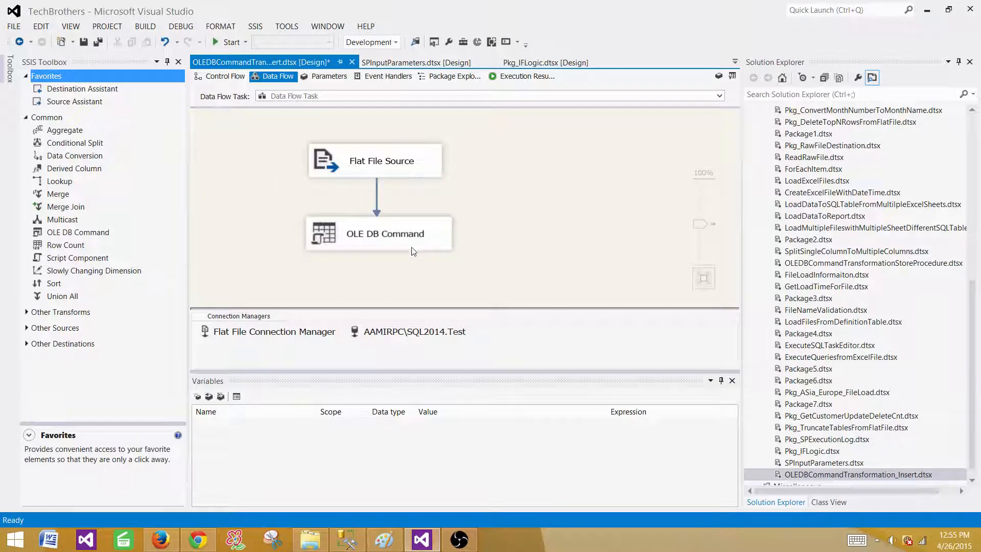
{"action": "left_click", "coordinate": [378, 233]}
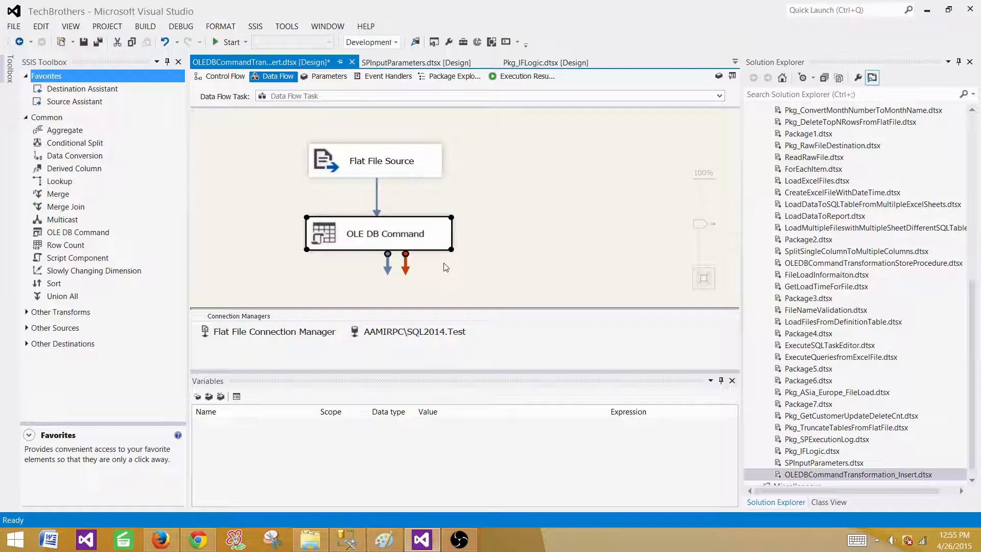
{"action": "left_click", "coordinate": [299, 201]}
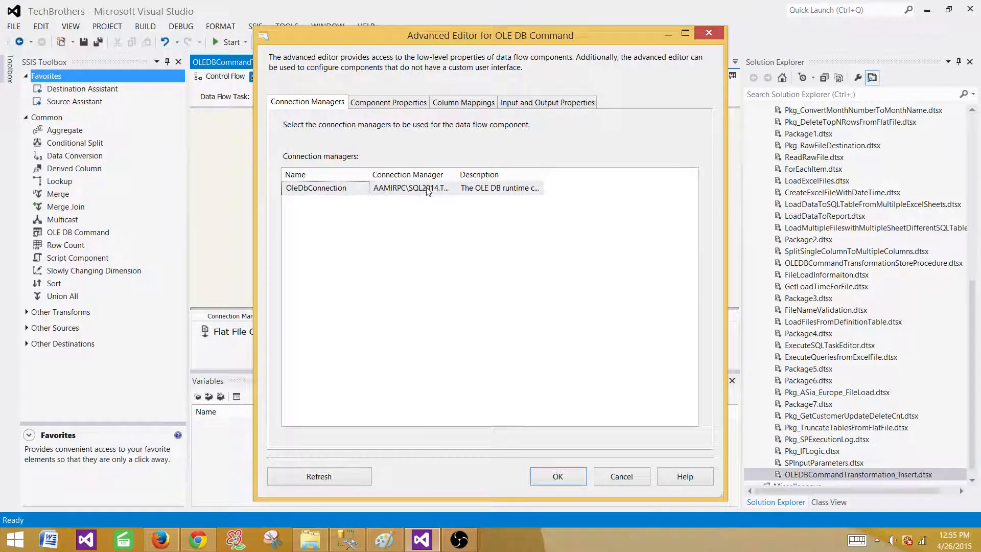
Check the INSERT command, then confirm CustomerName maps to Param_0 and RegionCode to Param_1
{"action": "left_click", "coordinate": [388, 102]}
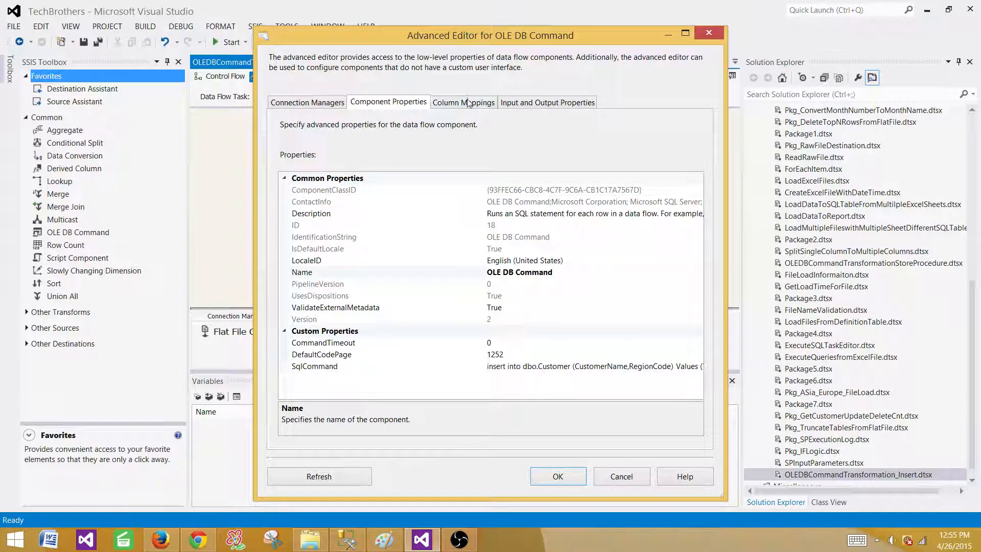
{"action": "left_click", "coordinate": [463, 102]}
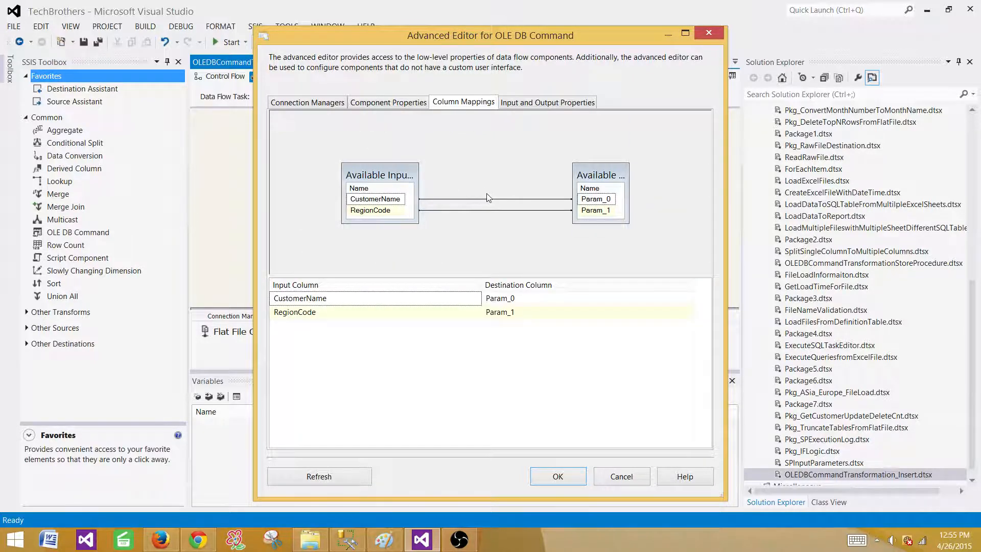